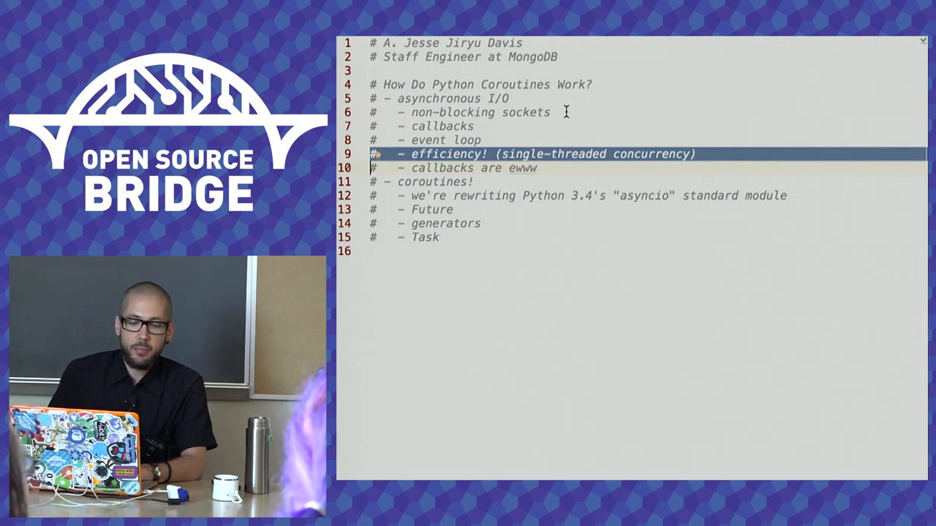
# Leave the coroutine outline notes and bring up the terminal's empty shell prompt.
pyautogui.press('Down')
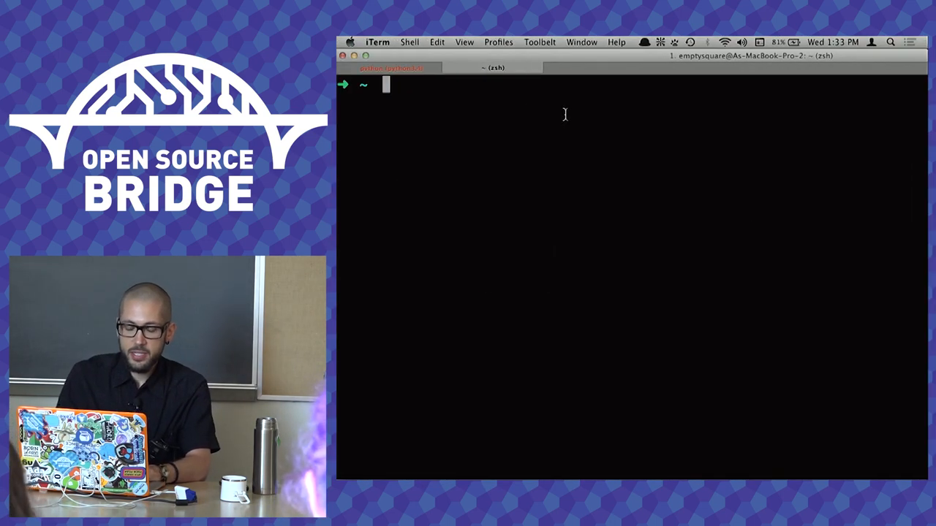
# Run a timed curl request against the local server on port 5000.
pyautogui.write('time curl localhost:5000/bar')
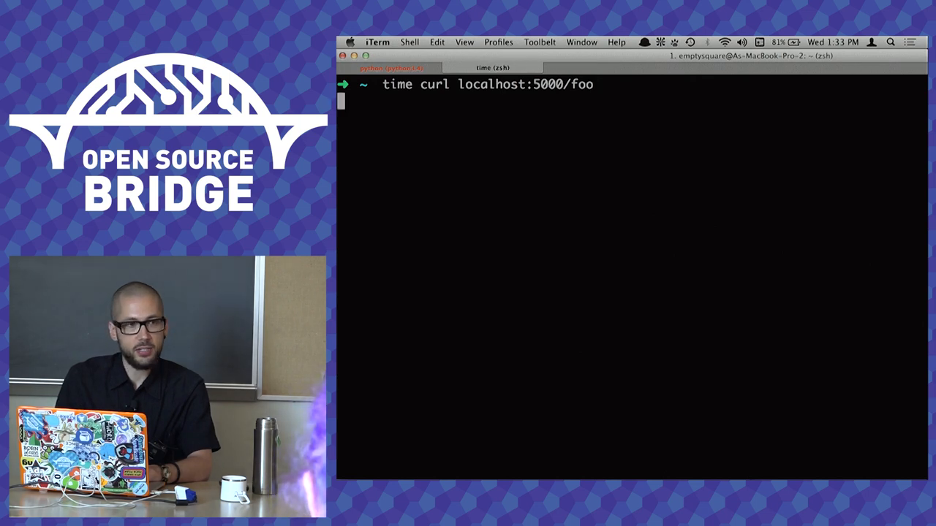
pyautogui.press('Return')
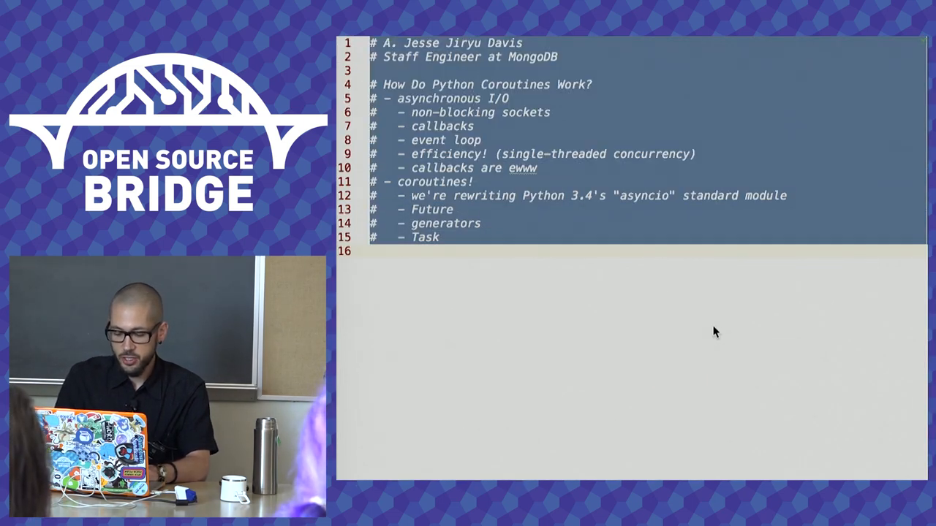
# Import socket, create a socket, and connect it to localhost port 5000.
pyautogui.write('import socket')
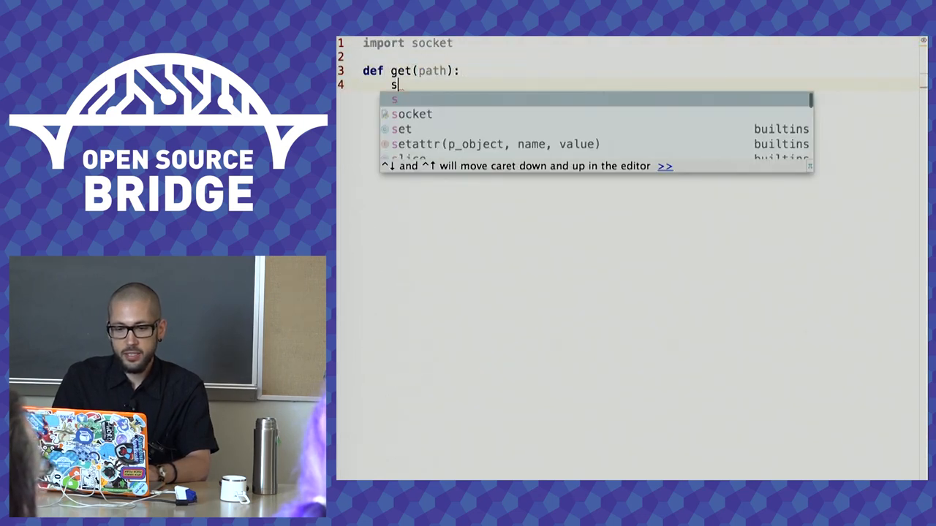
pyautogui.write('= socket.socket(')
pyautogui.write("s.connect(('localhost',")
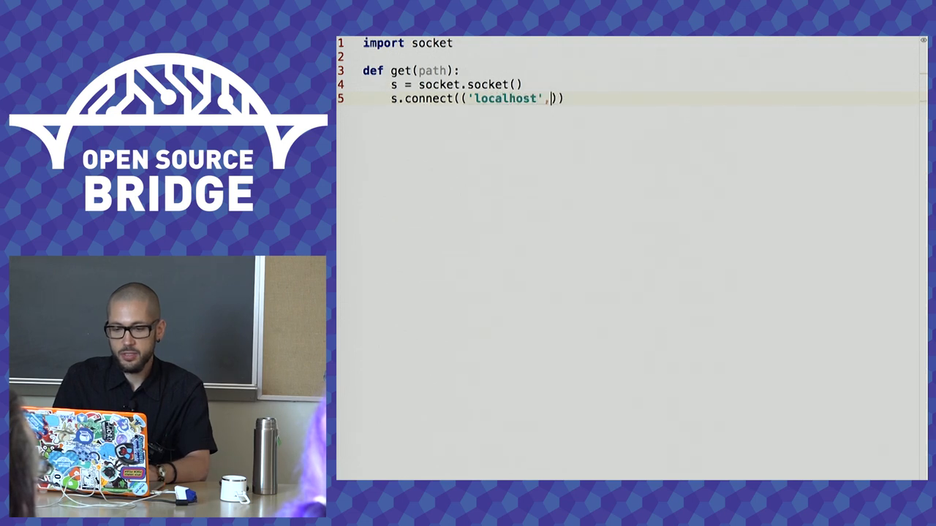
pyautogui.write('5000')
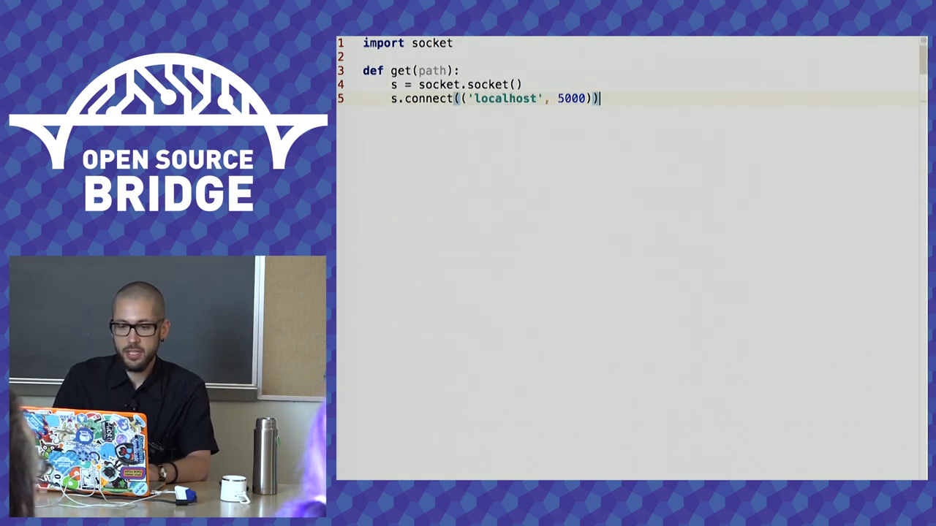
# Build the 'GET %s HTTP/1.0' request string for path and send it with s.send(request).
pyautogui.write('requ')
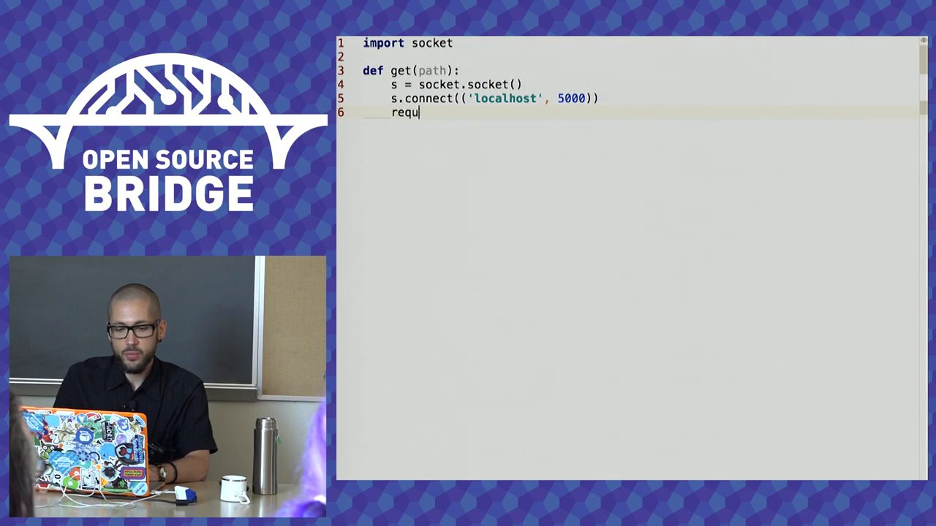
pyautogui.write('est =')
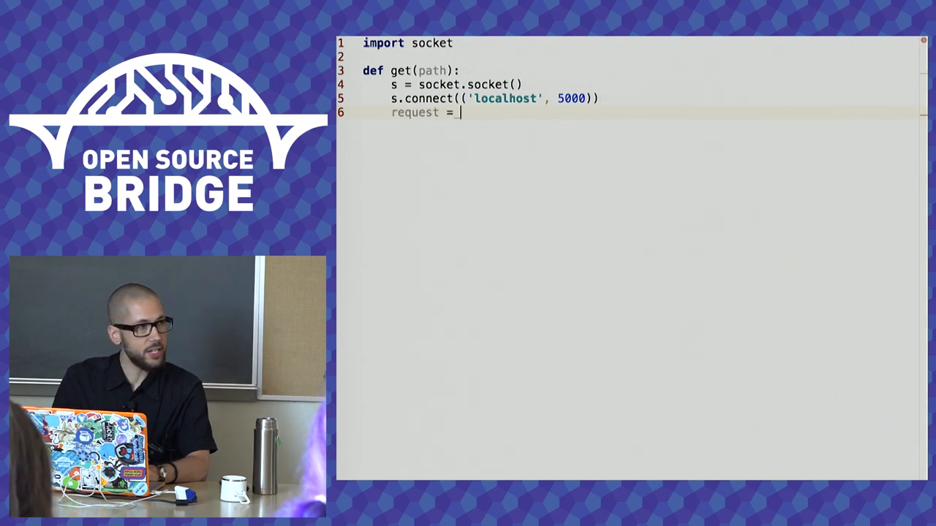
pyautogui.write("'GGET'")
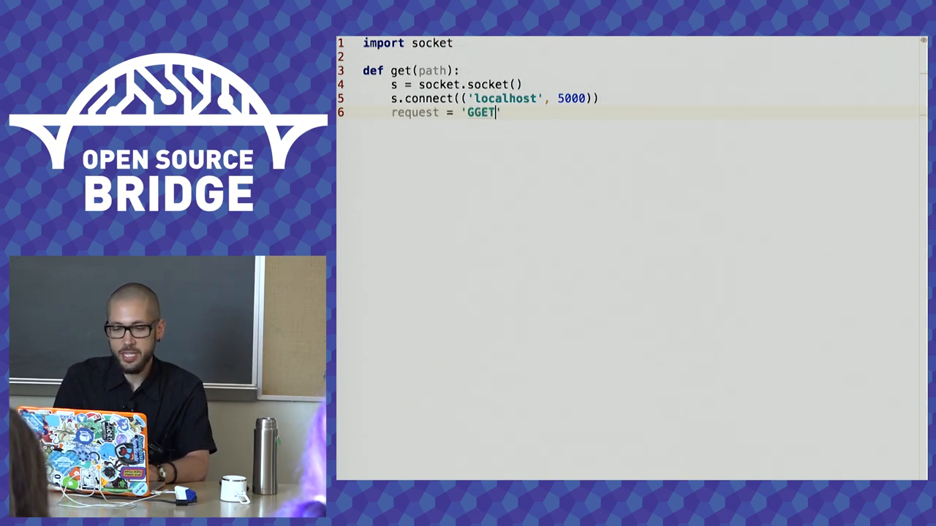
pyautogui.write('GET %')
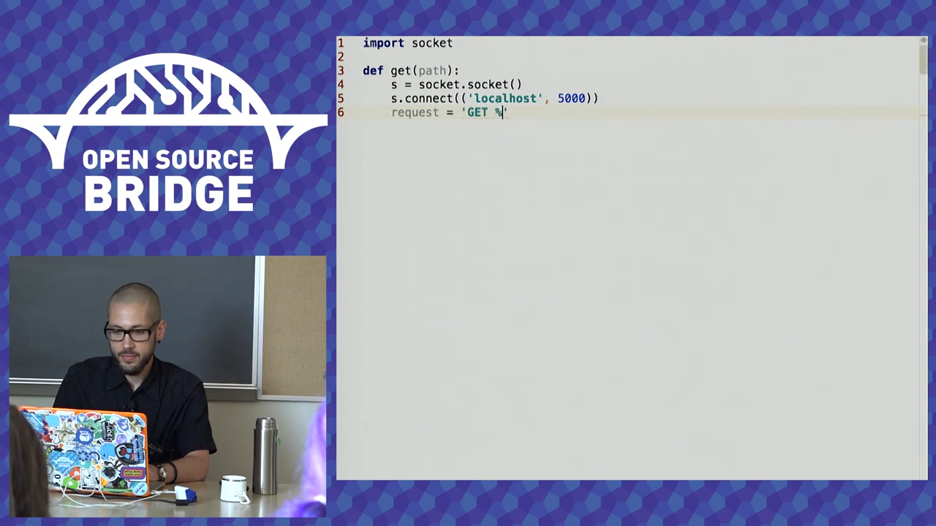
pyautogui.write('s HTTP/1.')
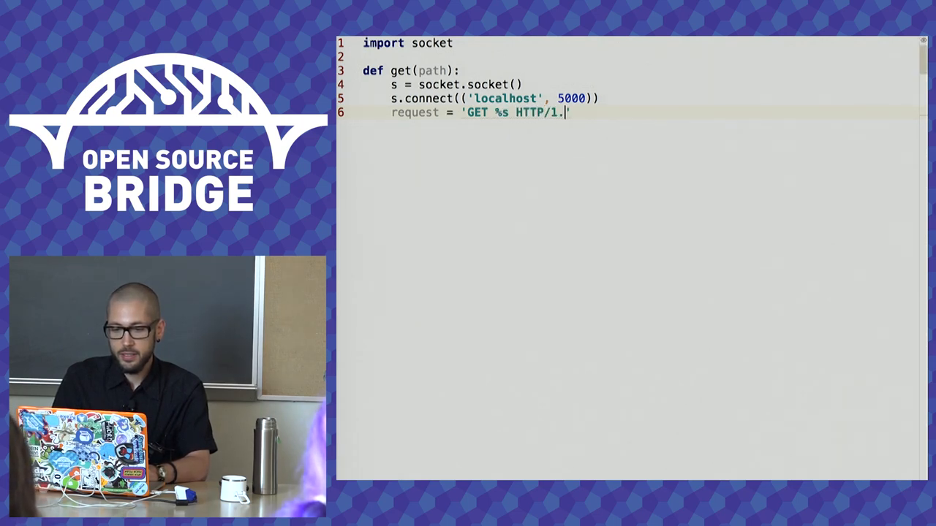
pyautogui.write("0' %")
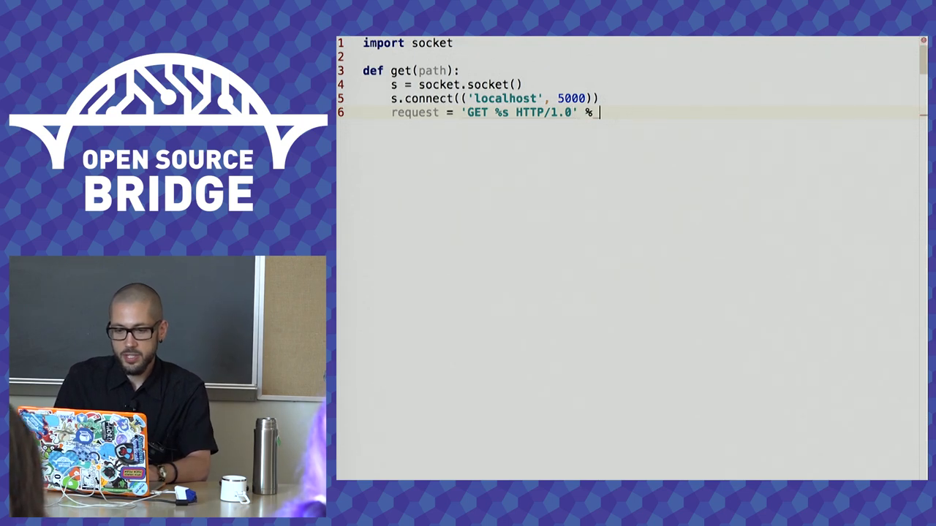
pyautogui.write('path')
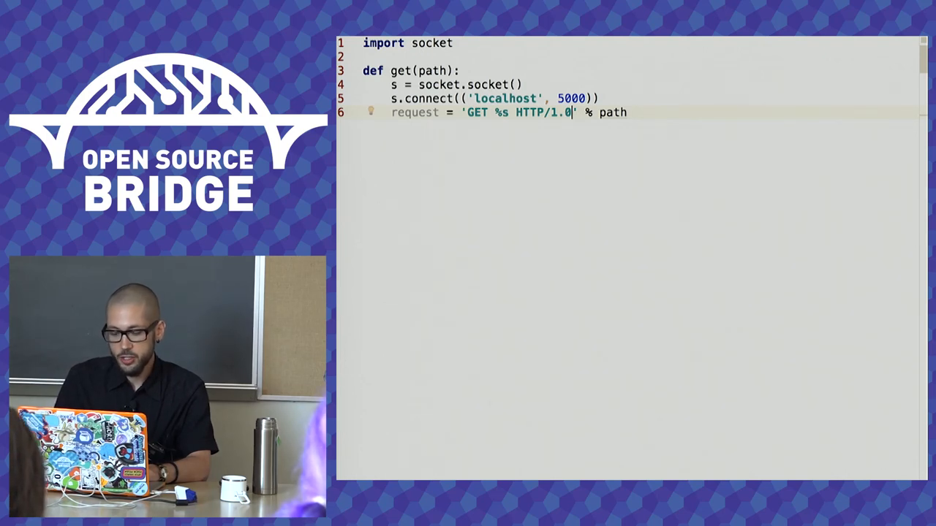
pyautogui.write('\\r\\n\\')
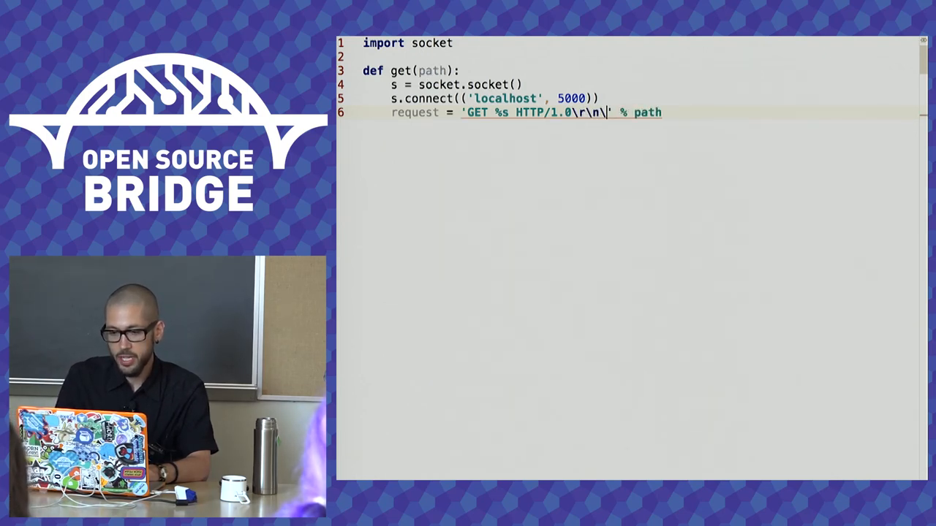
pyautogui.write('\\r\\n')
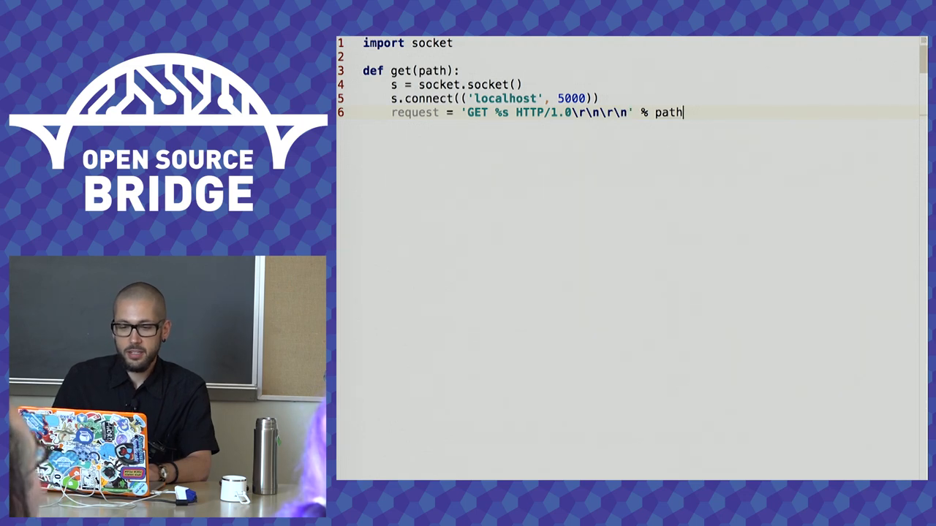
pyautogui.write('s.')
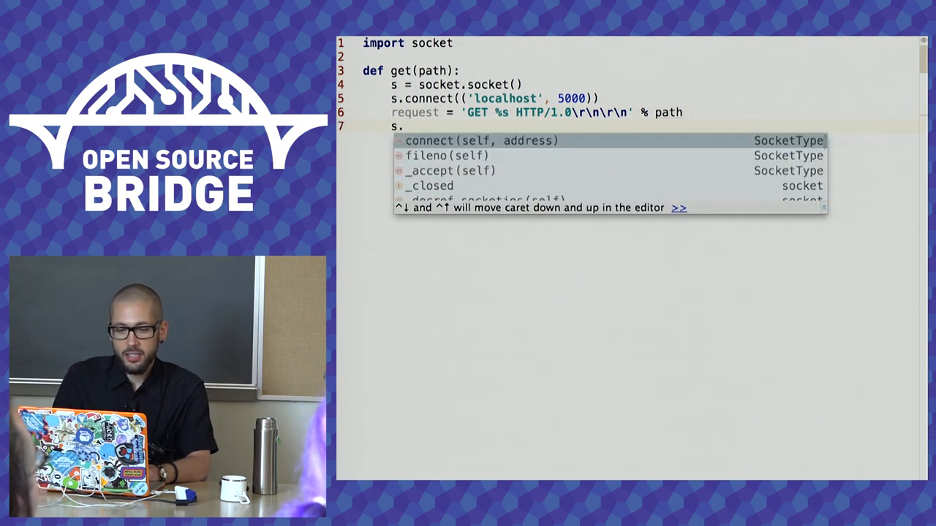
pyautogui.write('send(req')
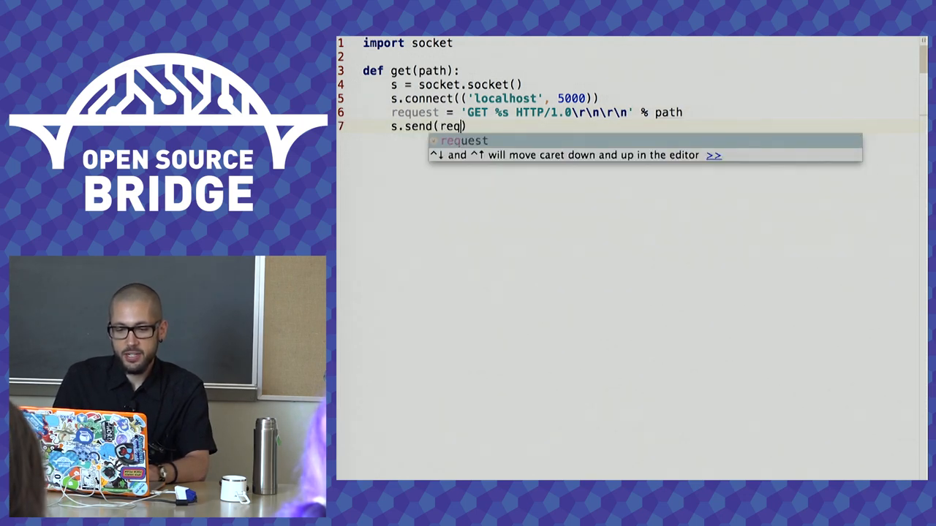
pyautogui.press('Enter')
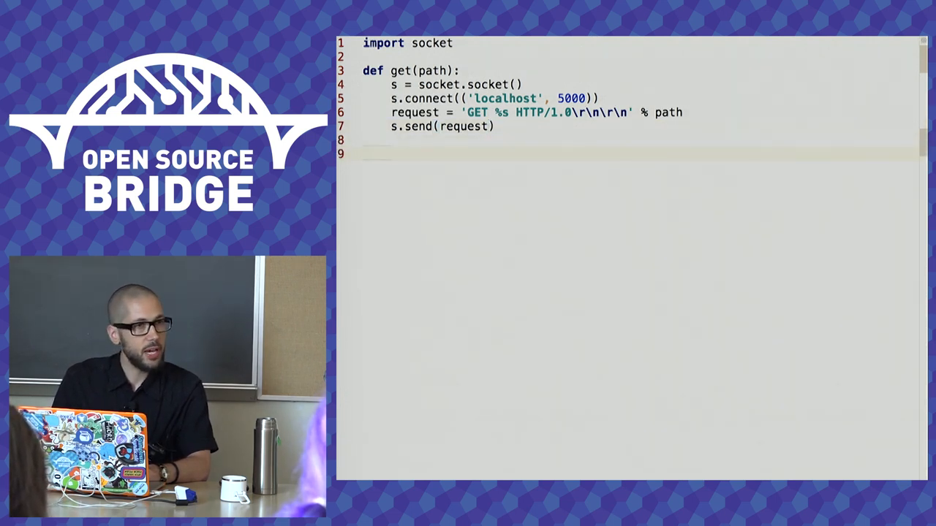
# Write a while True loop receiving 100-byte chunks and appending non-empty ones to buf.
pyautogui.write('buf = p[')
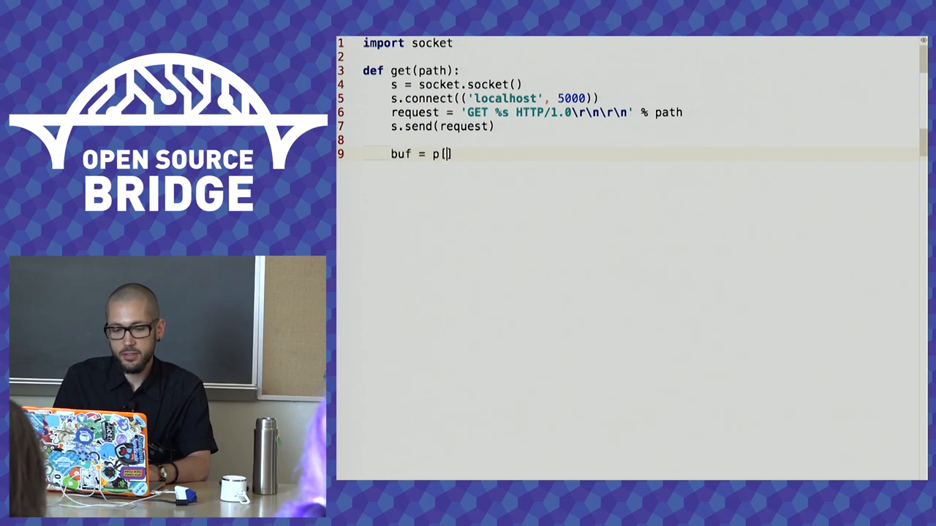
pyautogui.write(']\\nwhile')
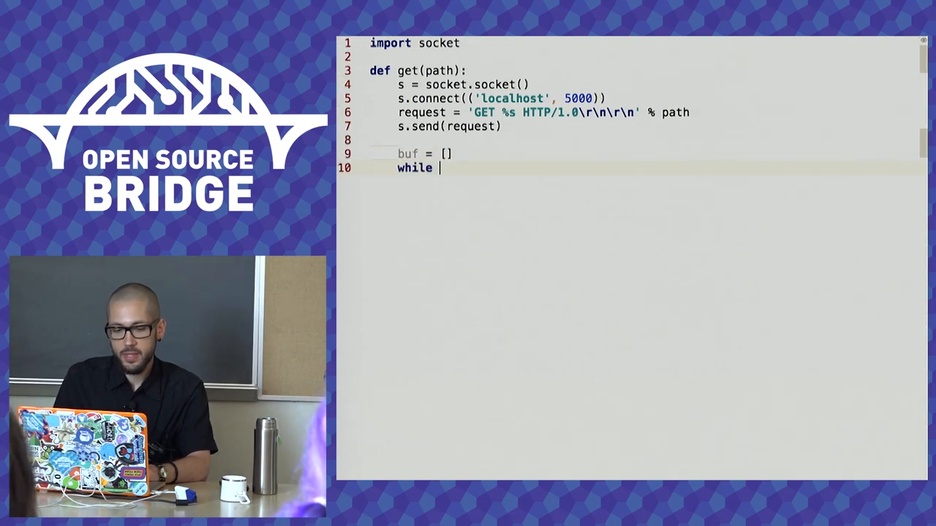
pyautogui.write('True:')
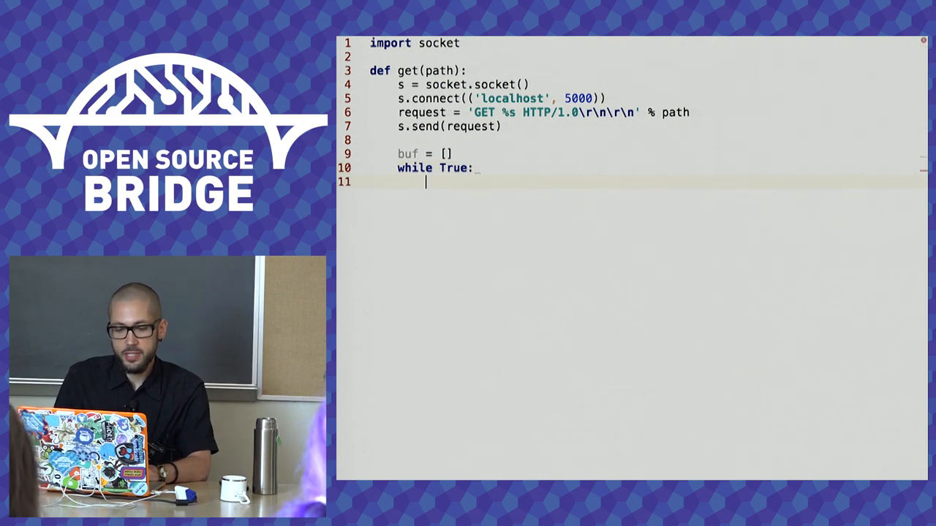
pyautogui.write('chunk =')
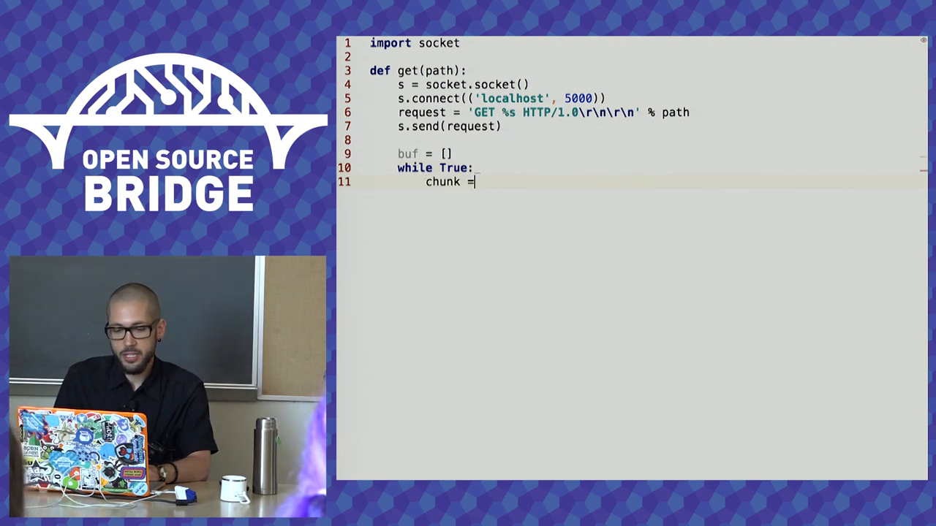
pyautogui.write('s.recv(100)')
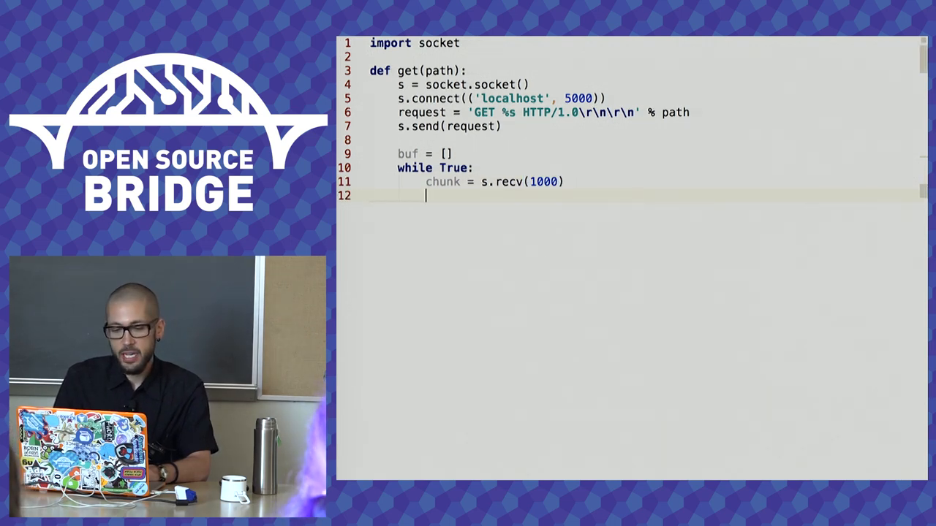
pyautogui.write('if chunk')
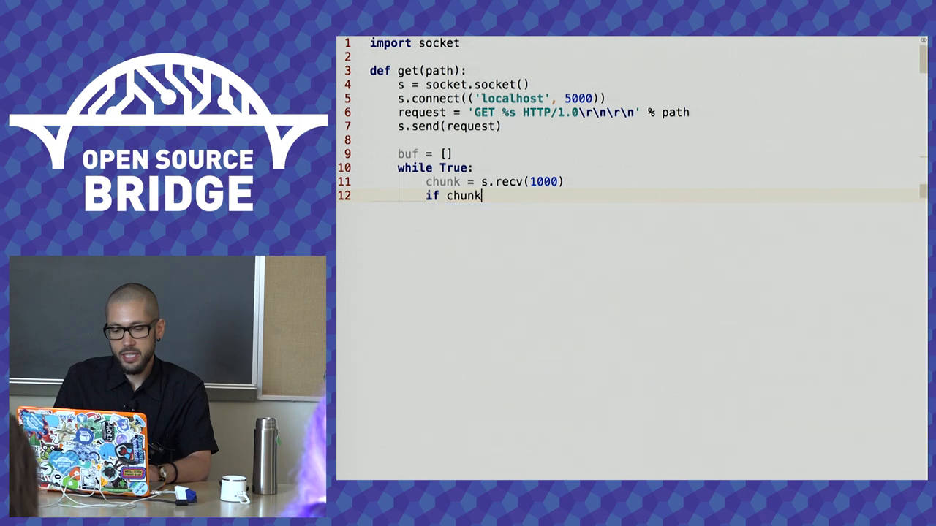
pyautogui.write(':')
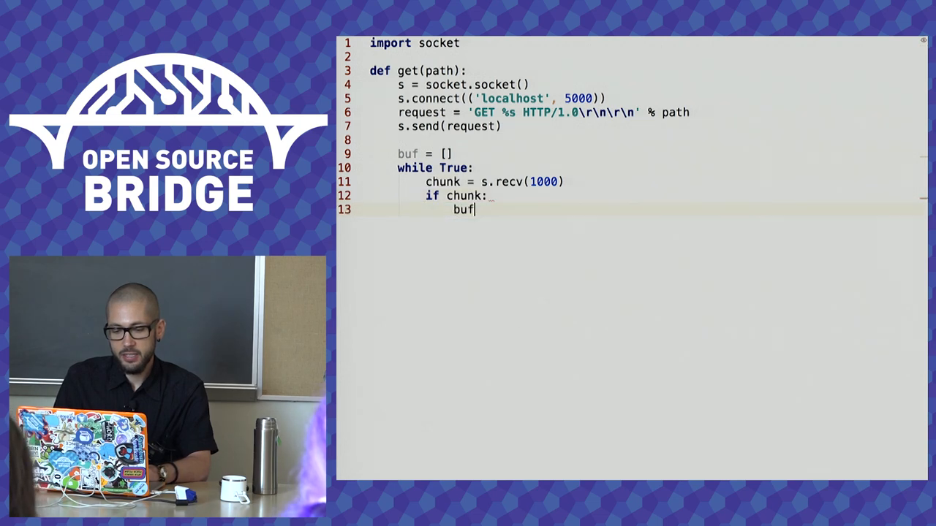
pyautogui.write('.append(chunk)')
pyautogui.write('else:')
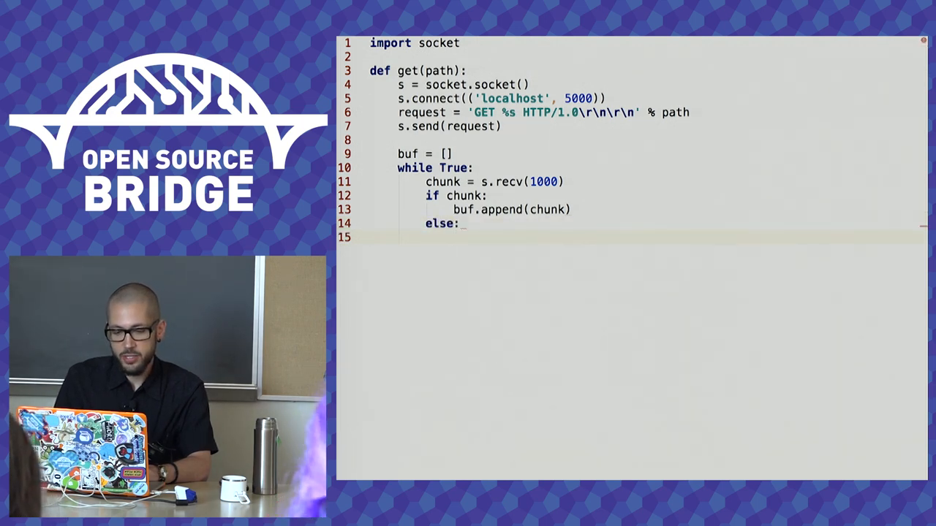
# Set body = b''.join(buf).decode(), print the body, and call get('/...') at the bottom.
pyautogui.write('body =')
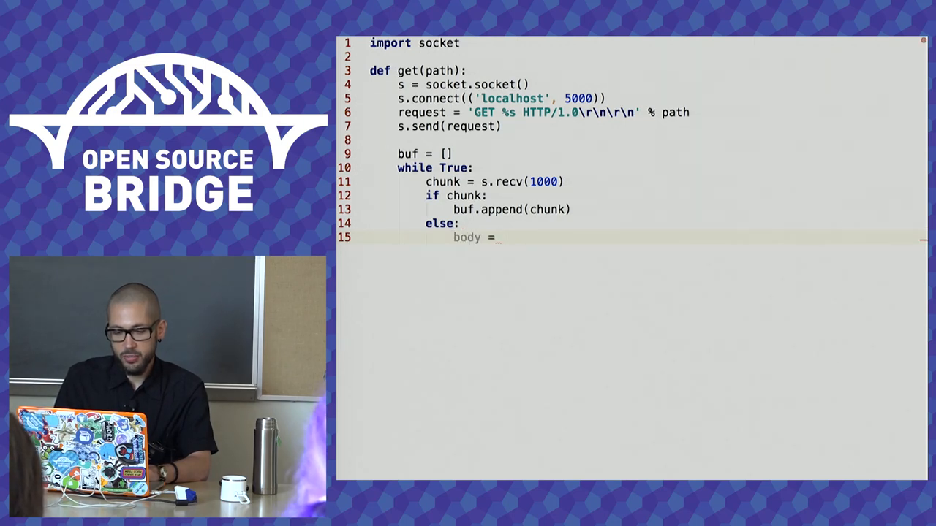
pyautogui.write("b''.")
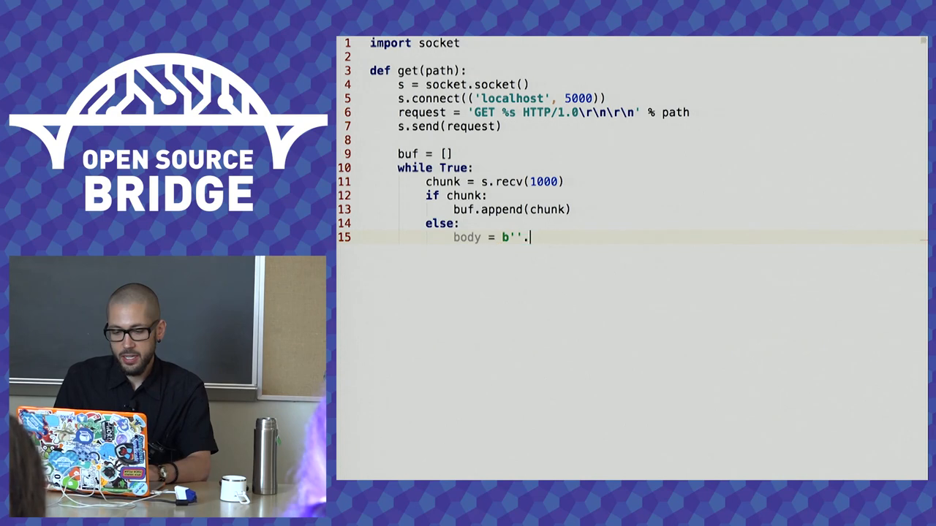
pyautogui.write('.')
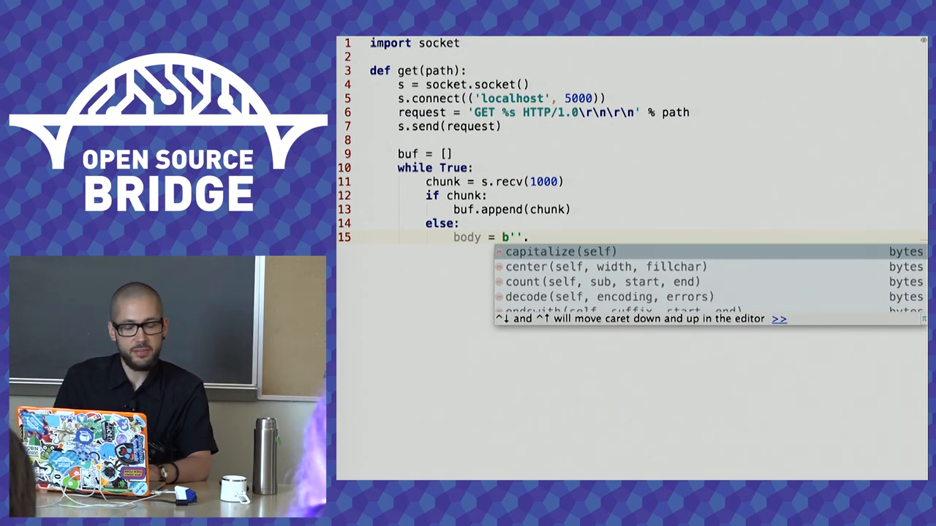
pyautogui.write('.join()')
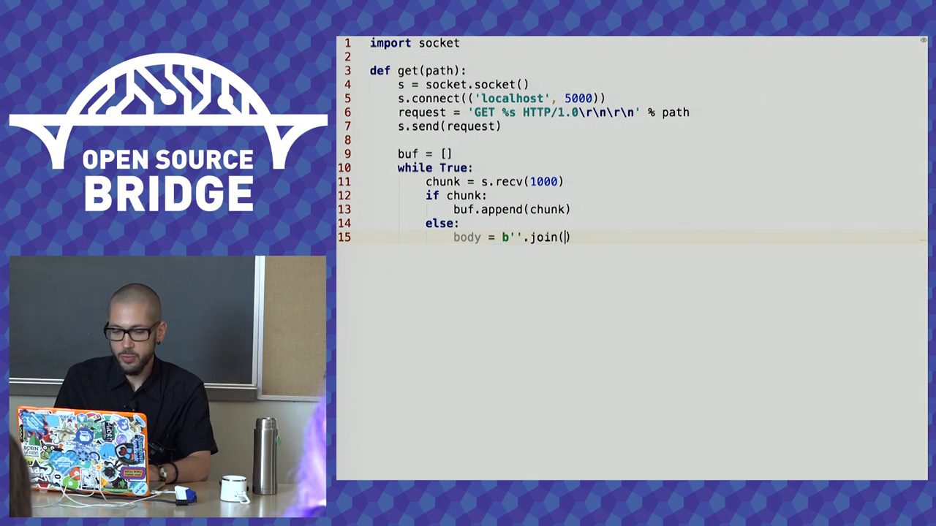
pyautogui.write('c')
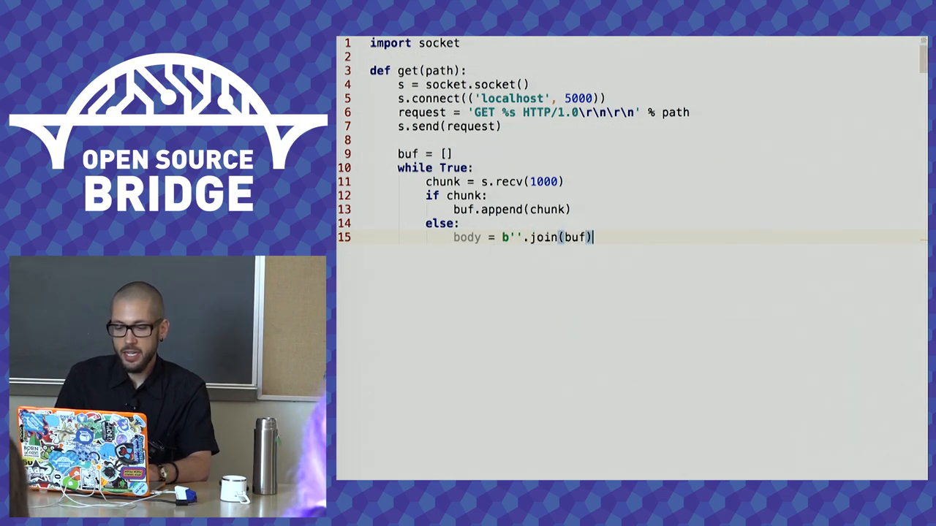
pyautogui.write('.dec')
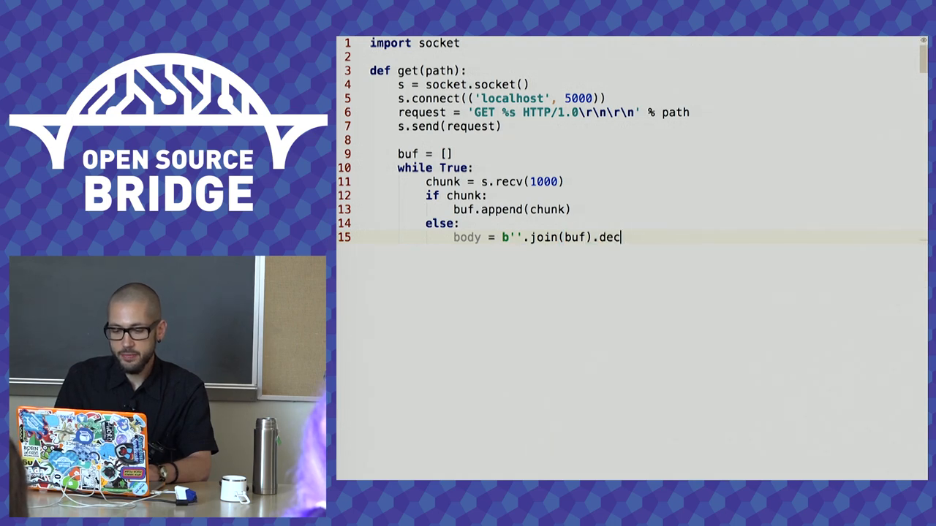
pyautogui.write('ode()')
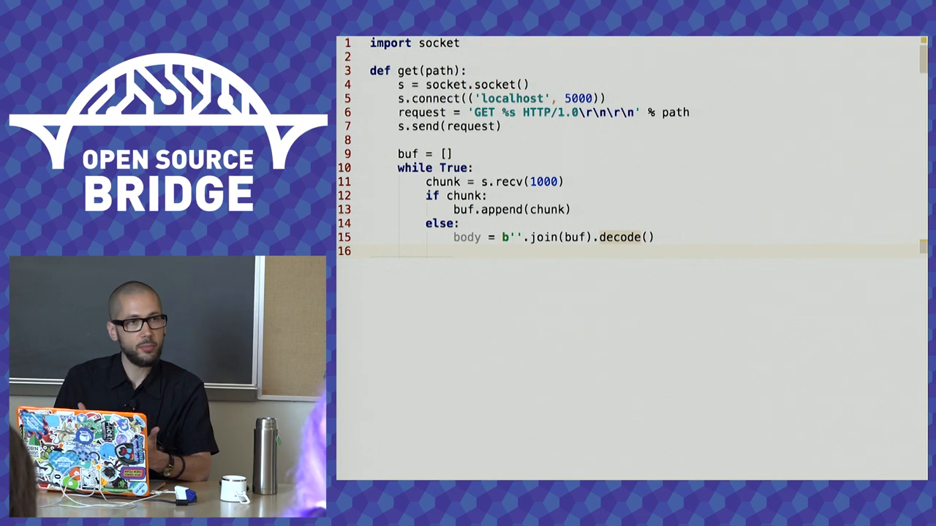
pyautogui.write('print(body')
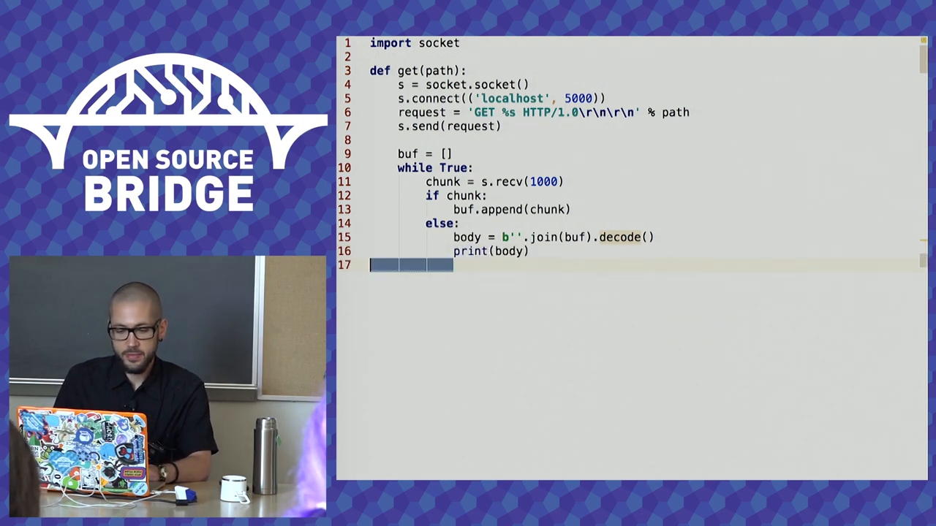
pyautogui.write("get('/')")
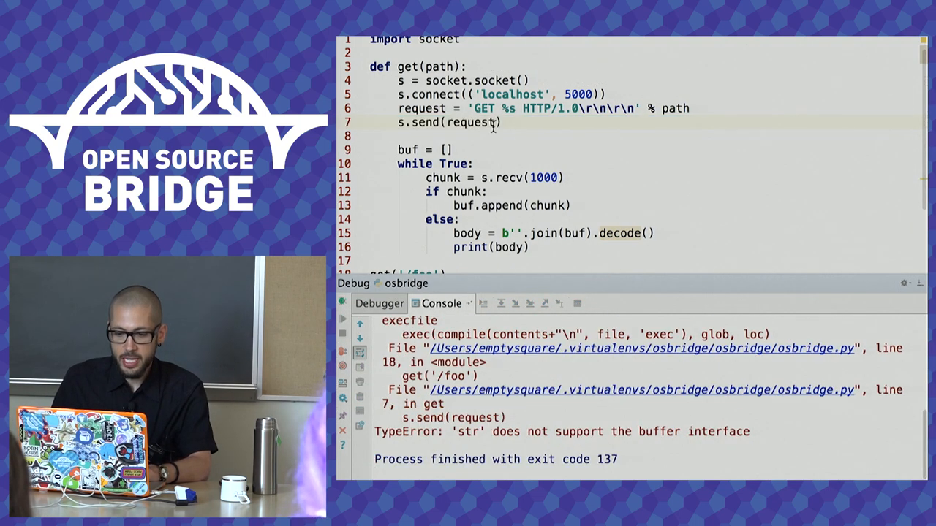
# Change the send call to s.send(request.encode()) so bytes are sent.
pyautogui.write('.encode()')
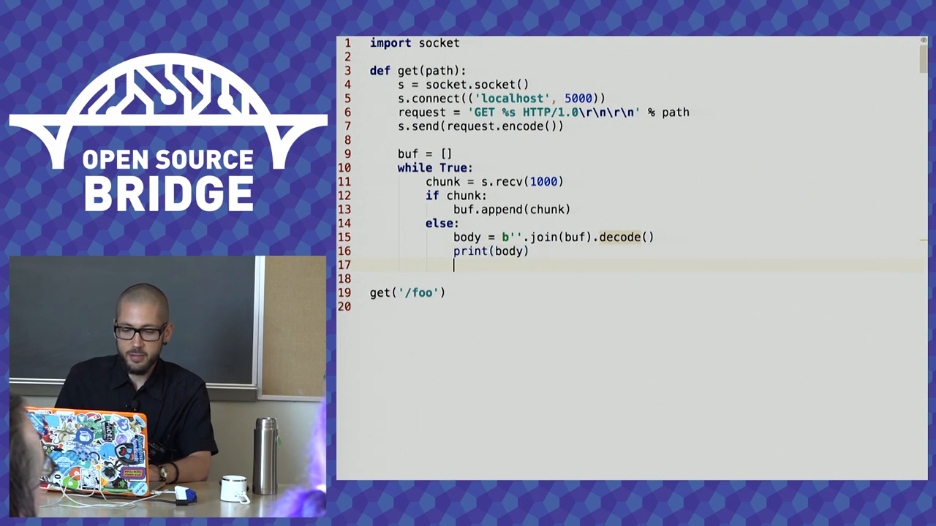
# Return after printing, import time, record start, and print elapsed '%.2f seconds' at the end.
pyautogui.write('return')
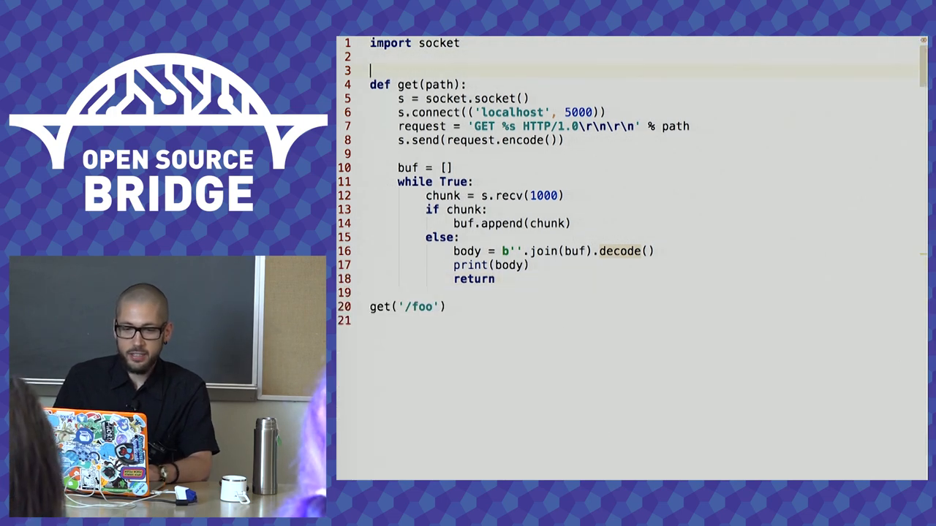
pyautogui.write('imo')
pyautogui.write('s')
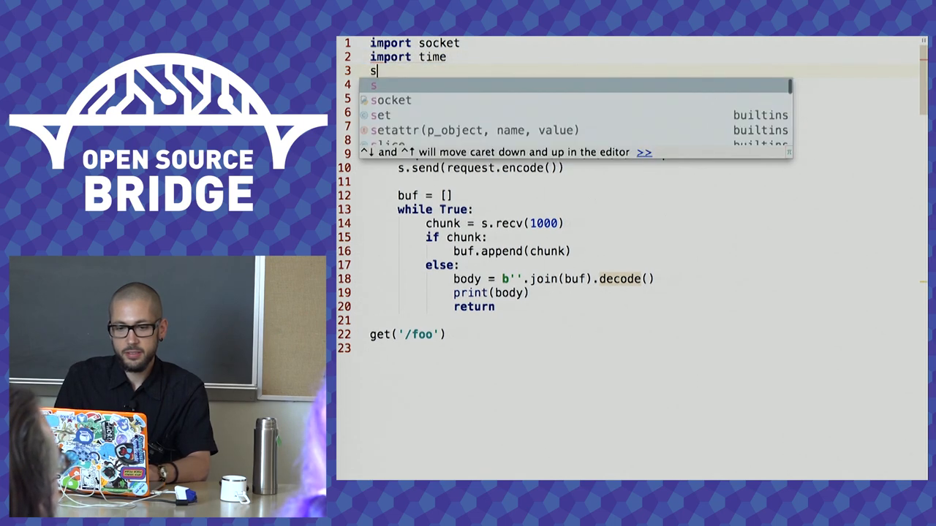
pyautogui.write('tart = time.time()')
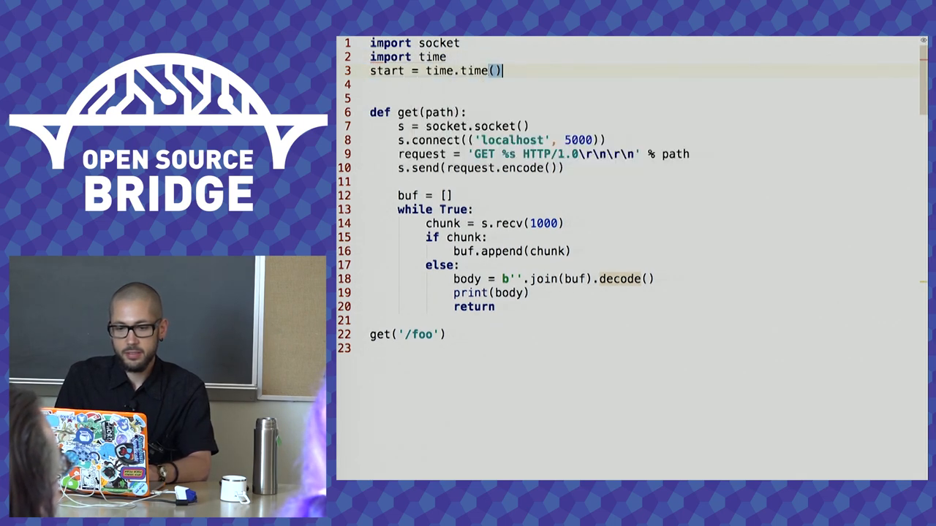
pyautogui.write('print(')
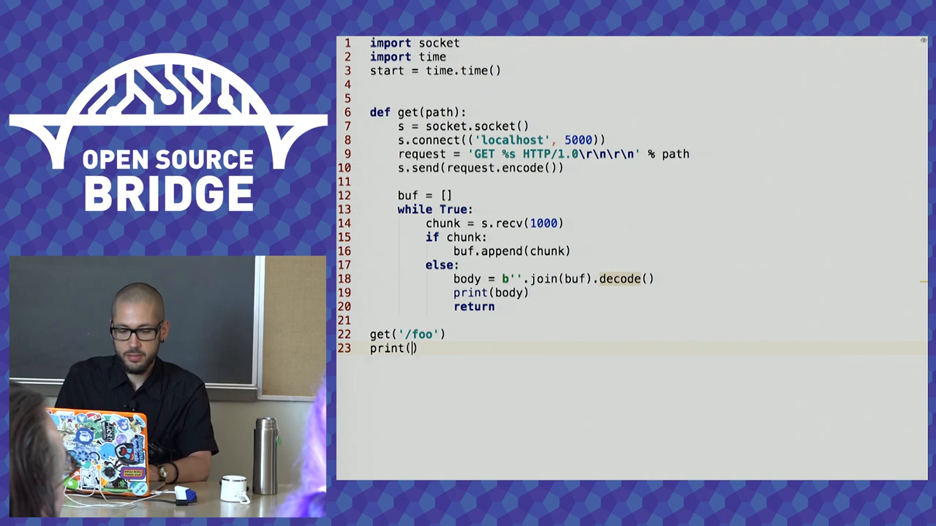
pyautogui.write("'%.2n'")
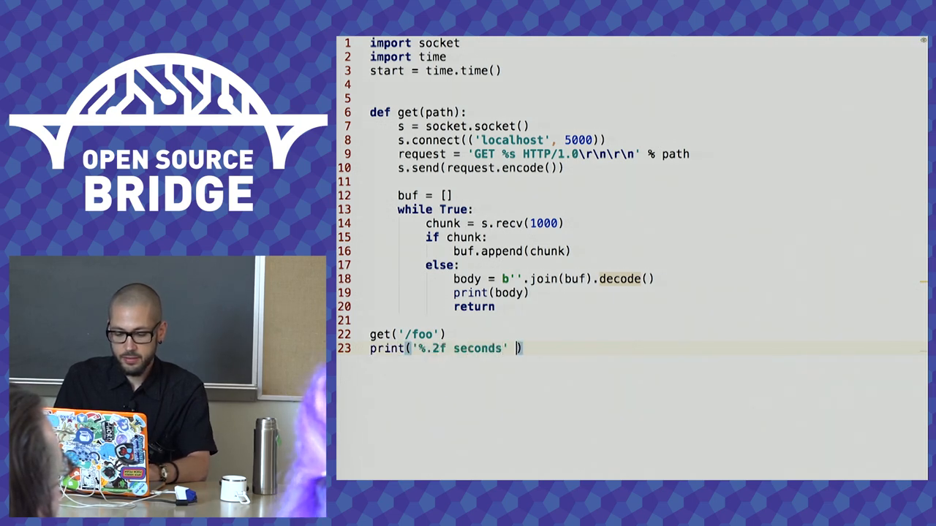
pyautogui.write('% (time.time())')
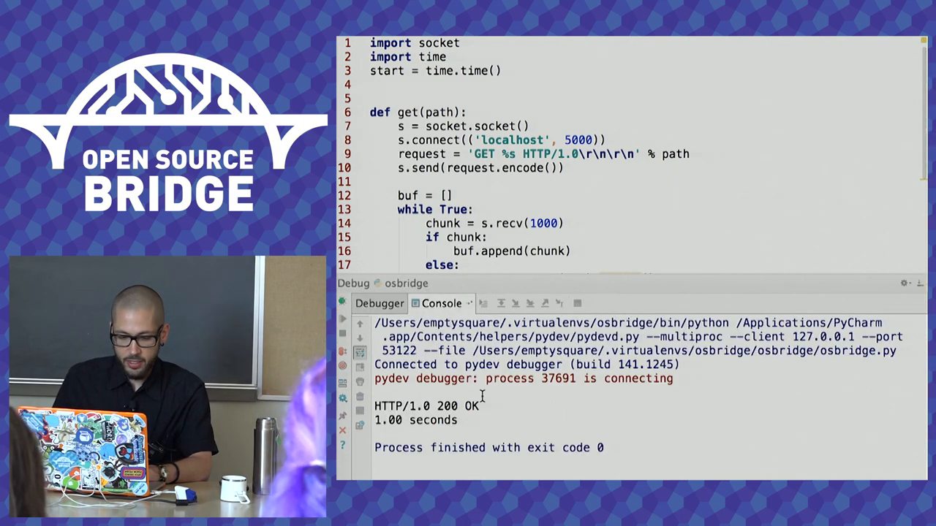
pyautogui.moveTo(374, 405); pyautogui.dragTo(479, 421)
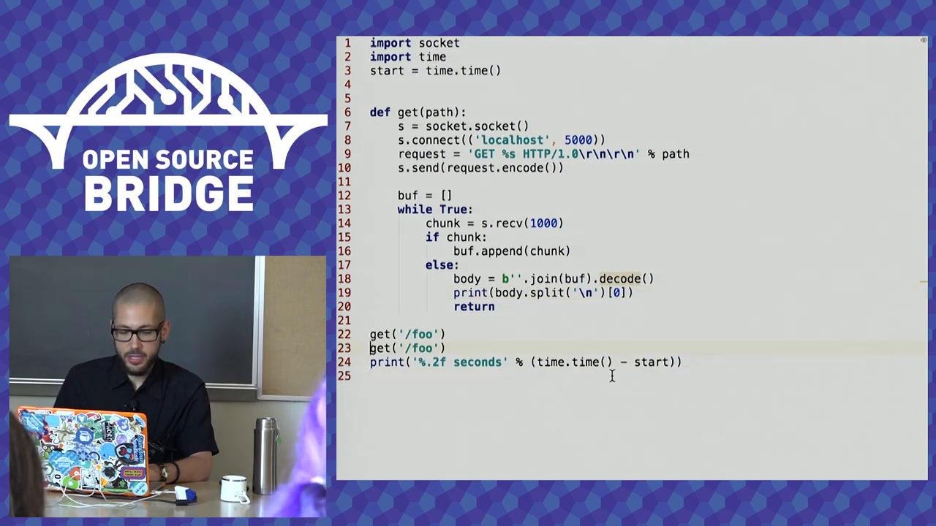
# Change the duplicated get call's path to '/bar'.
pyautogui.write('bar')
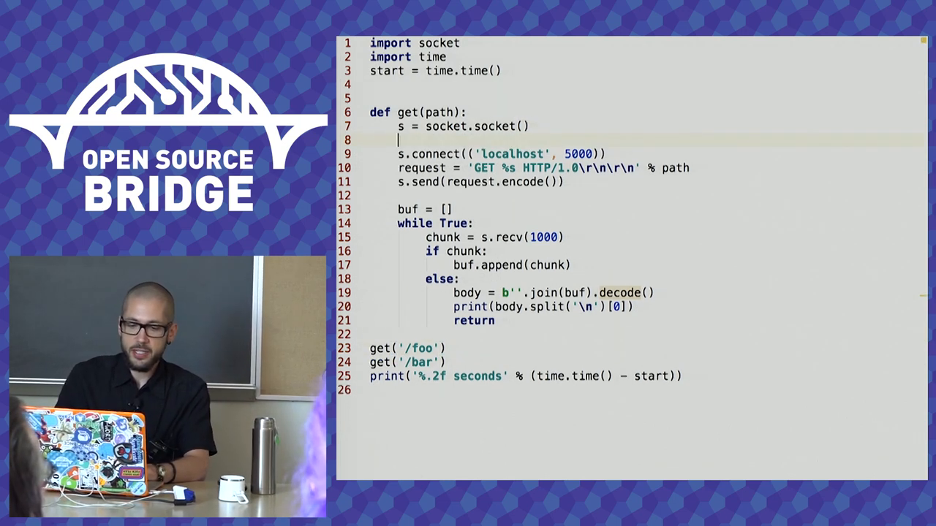
# Add s.setblocking(False) on the line after the socket is created.
pyautogui.write('s.setblocking()')
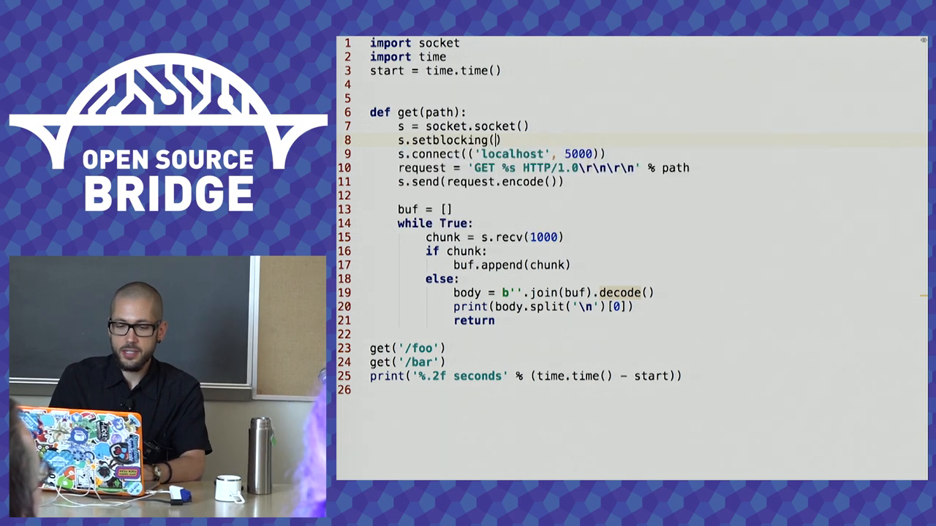
pyautogui.write('False')
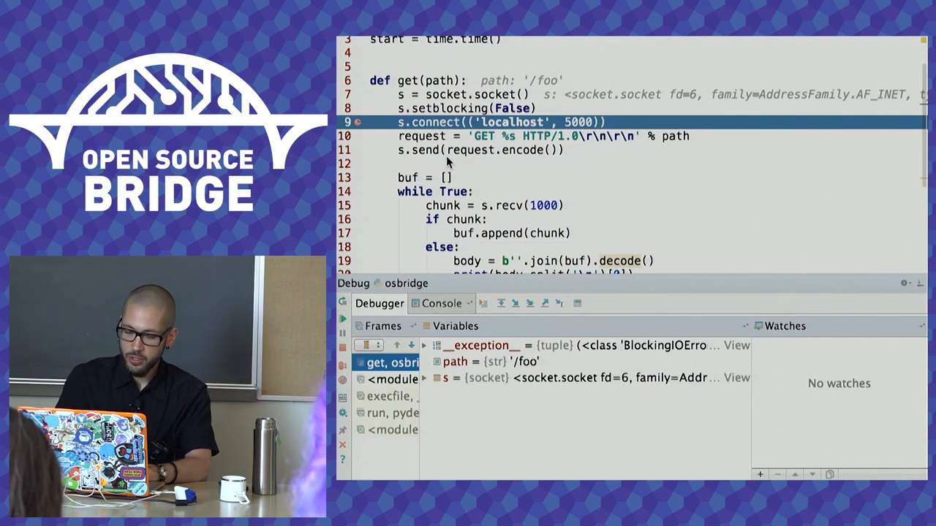
# Show the Console traceback for the BlockingIOError raised at connect.
pyautogui.click(442, 303)
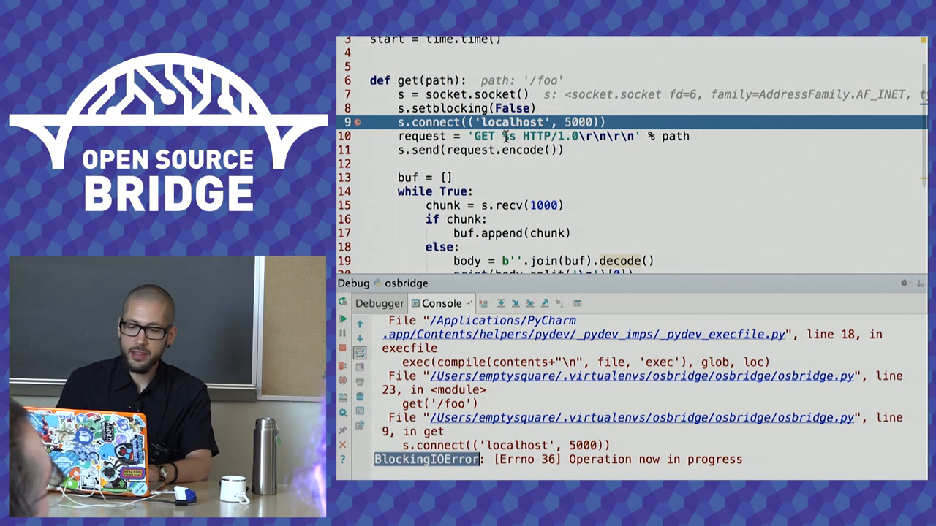
pyautogui.moveTo(450, 123)
pyautogui.write('try:')
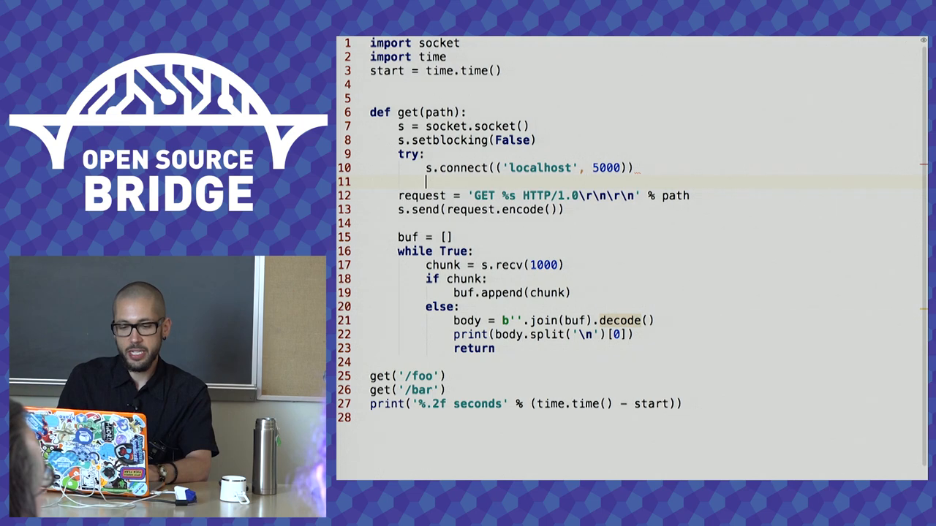
# Add except BlockingIOError to the connect try, then read the new OSError traceback.
pyautogui.write('except')
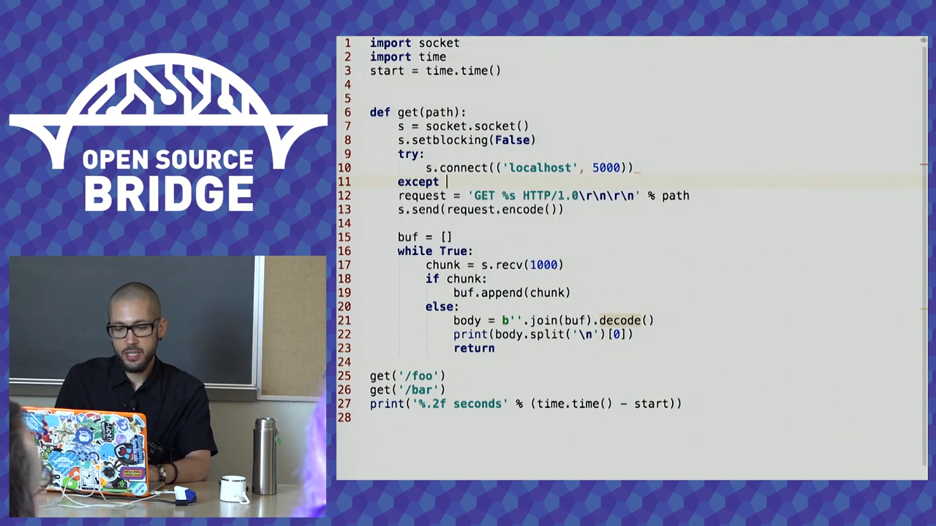
pyautogui.write('BlockingIOError:')
pyautogui.write('pass')
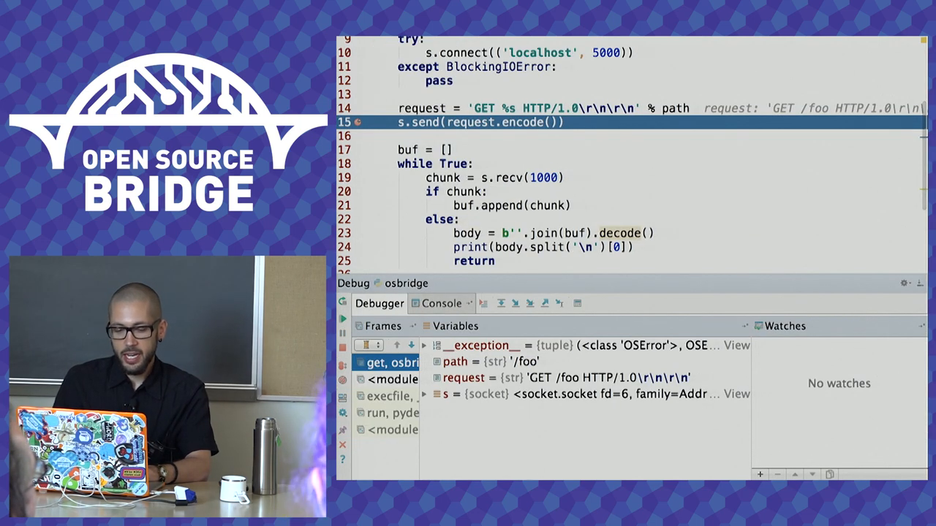
pyautogui.click(437, 302)
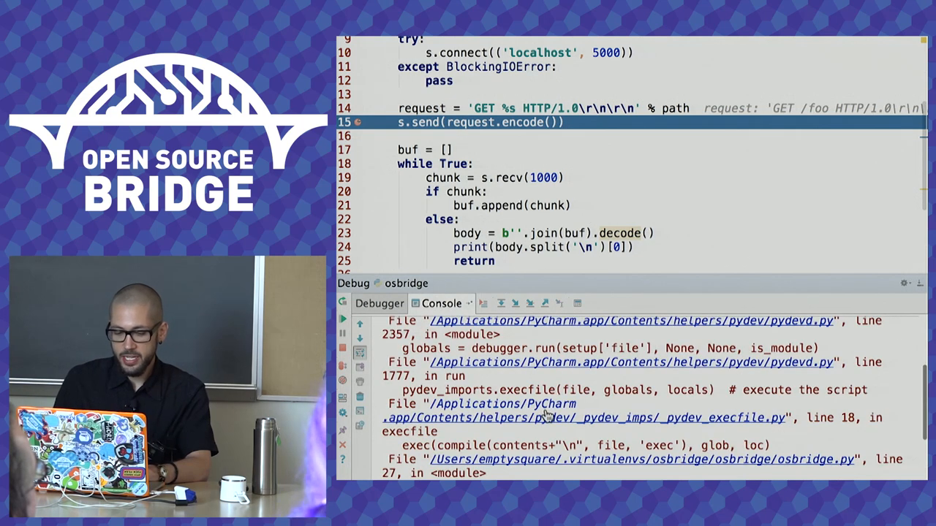
pyautogui.scroll(-3)
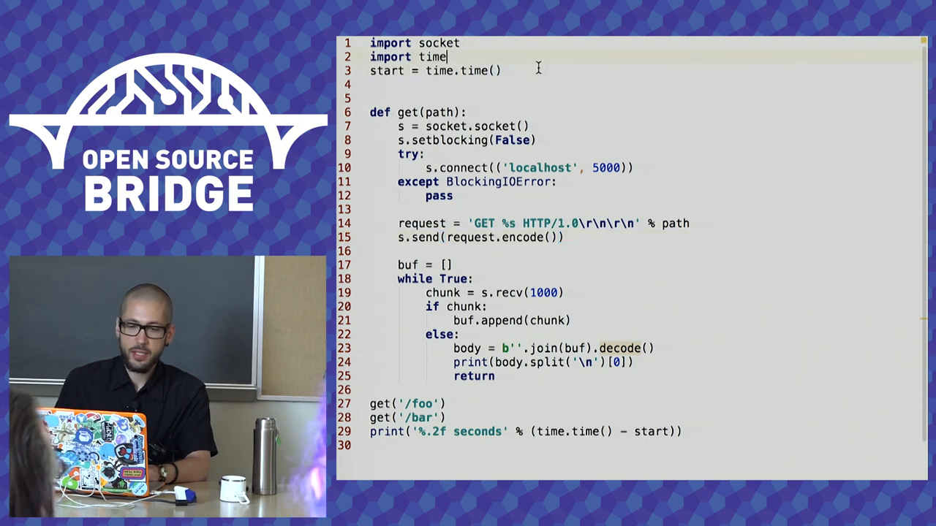
# Add a comment line below the imports naming epoll, kqueue and IOCP.
pyautogui.press('Enter')
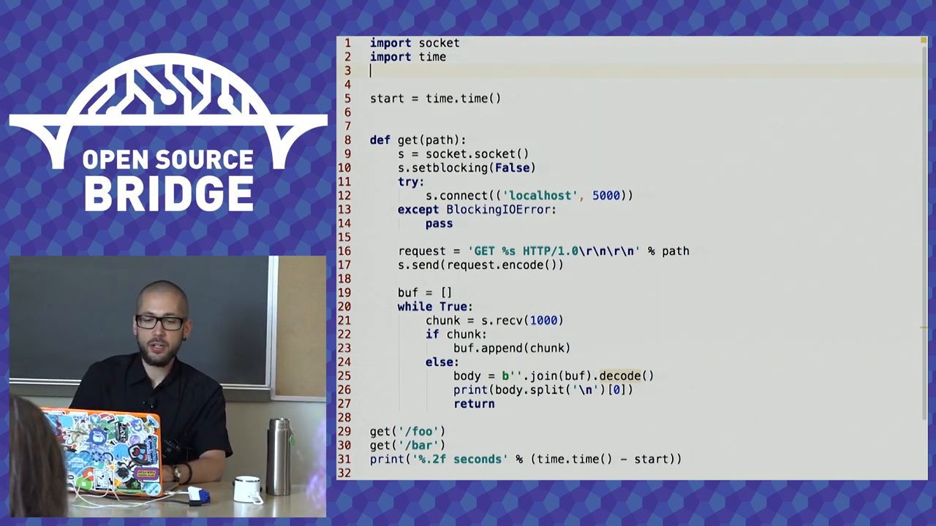
pyautogui.write('#')
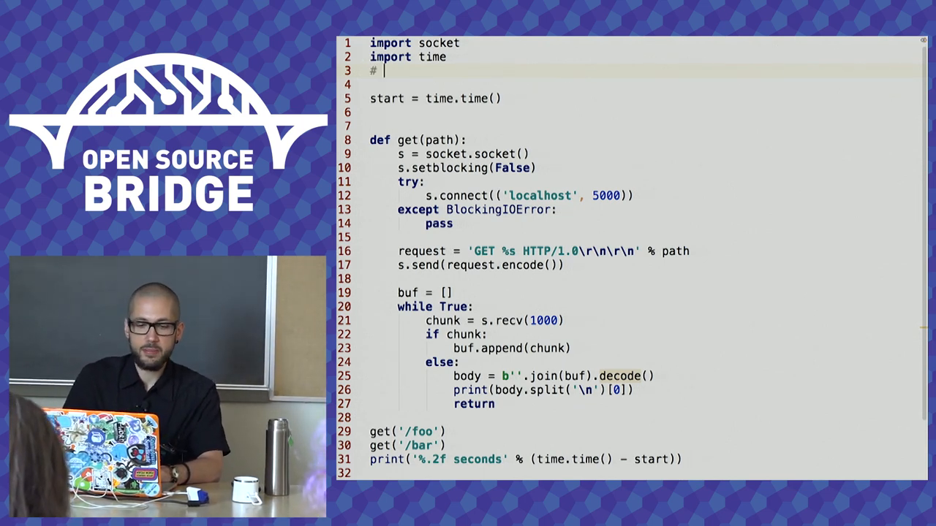
pyautogui.write('epoll, k')
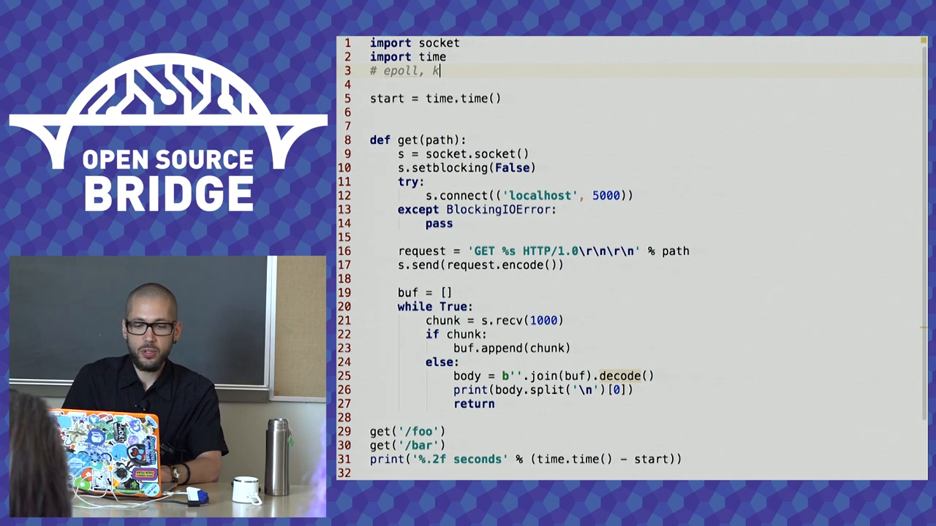
pyautogui.write('queue, IO')
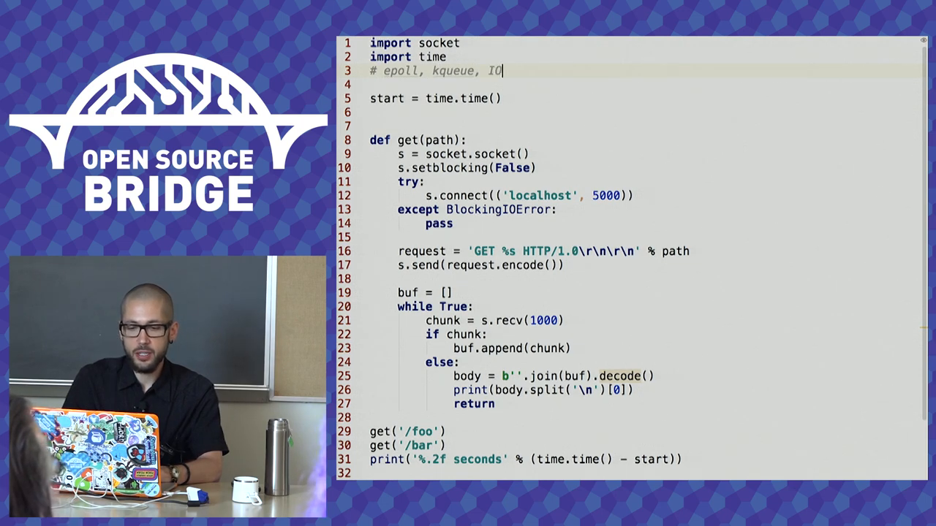
pyautogui.write('CP')
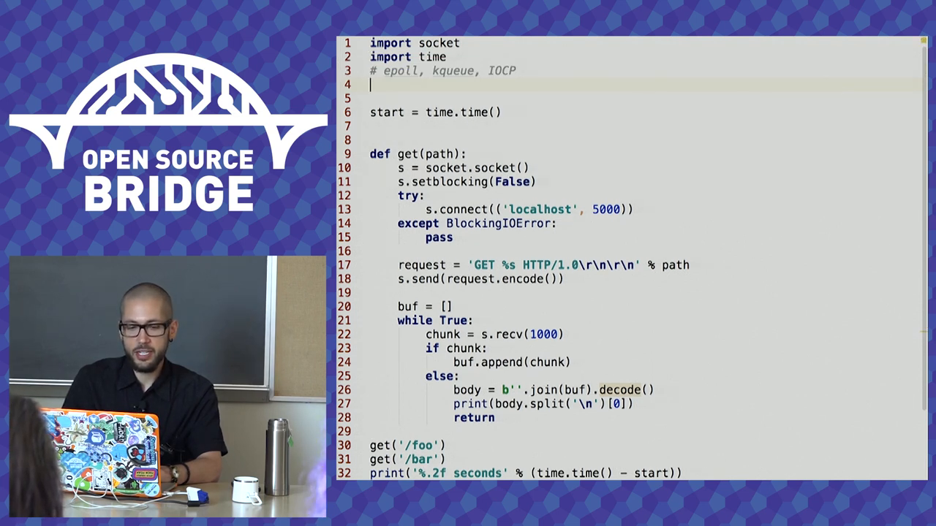
# Import DefaultSelector from selectors and create a module-level selector = DefaultSelector().
pyautogui.write('from selectors')
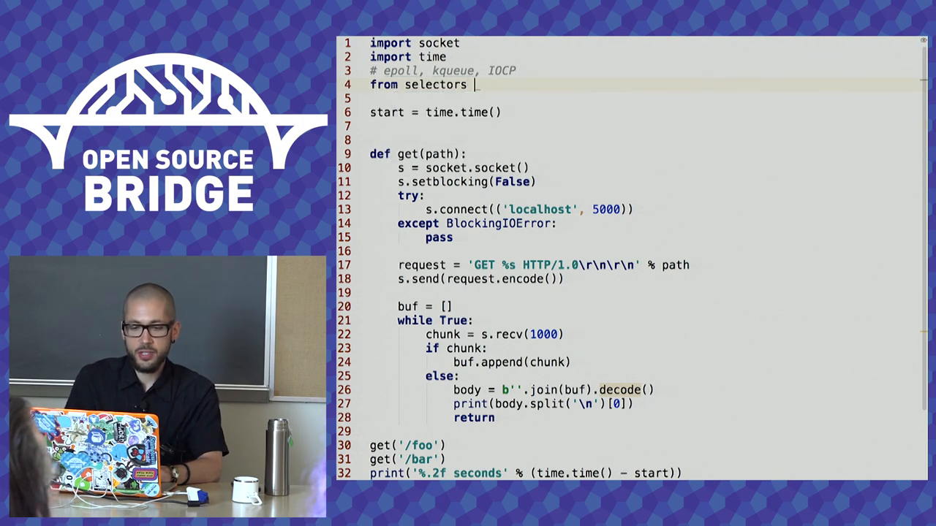
pyautogui.write('import DefaultSelector')
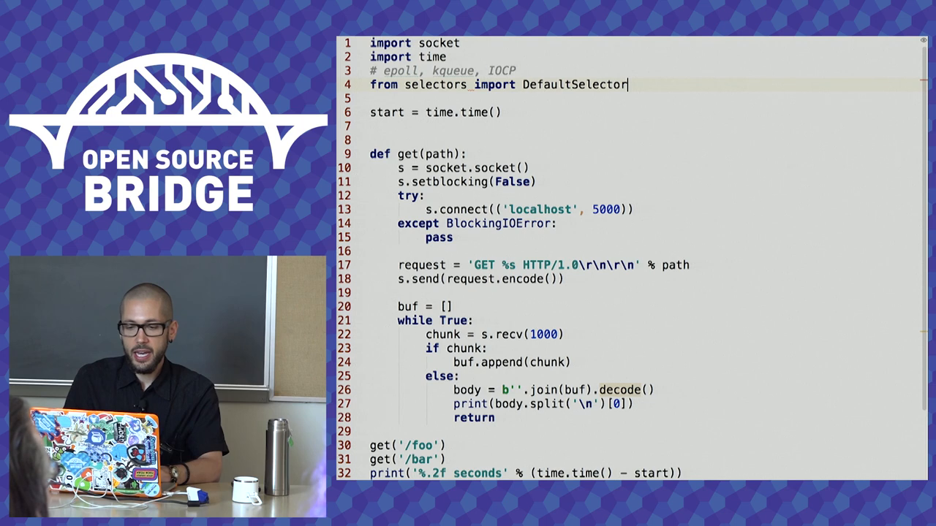
pyautogui.write('selector = DefaultSelector(')
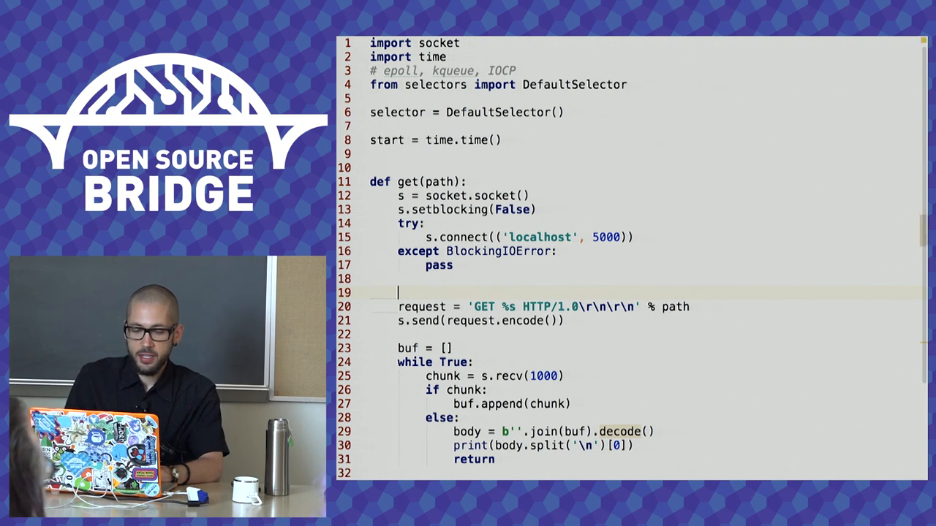
# In get(), call selector.register(s.fileno(), EVENT_WRITE, callback), with EVENT_WRITE imported.
pyautogui.write('sel')
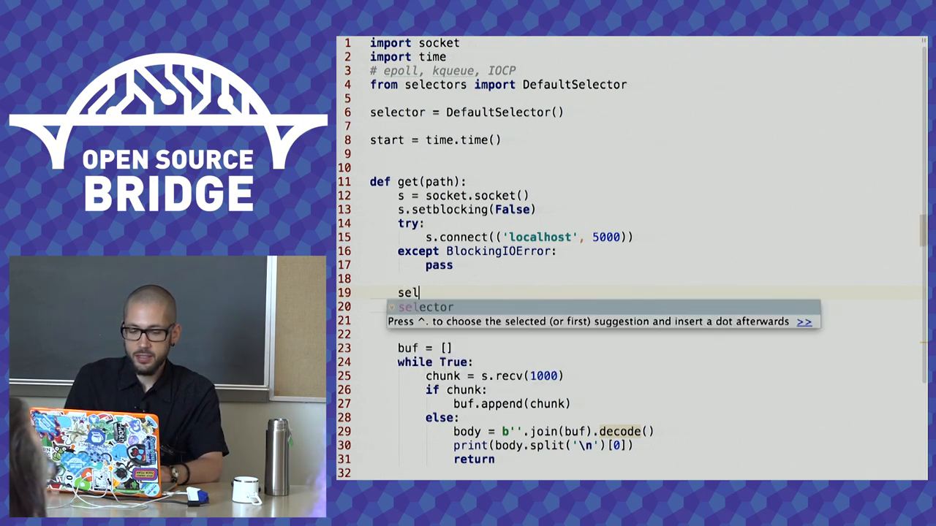
pyautogui.write('ector.register(s.fileno(')
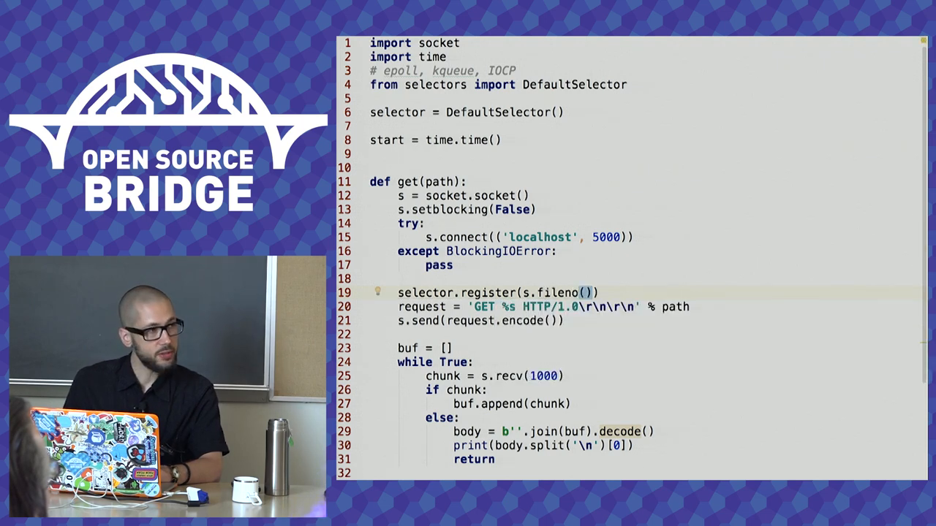
pyautogui.write(', E')
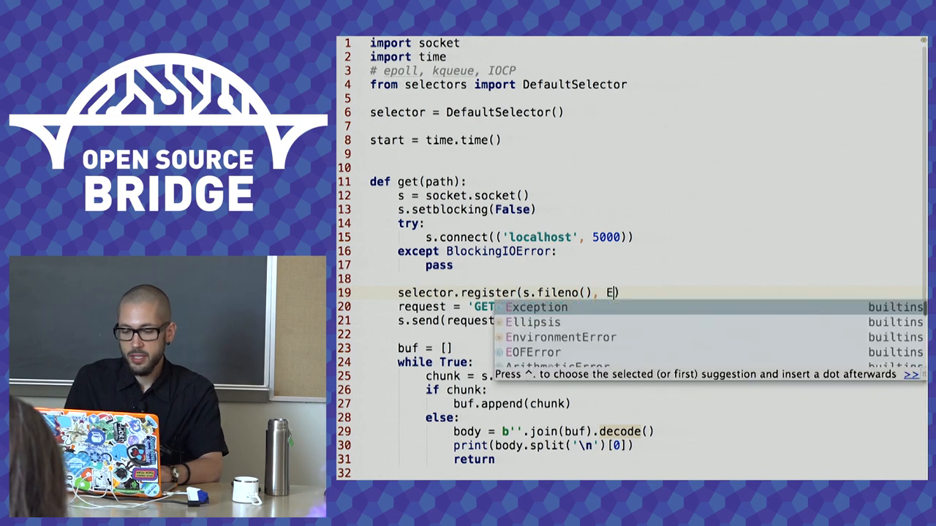
pyautogui.write('EVENT_WRITE,')
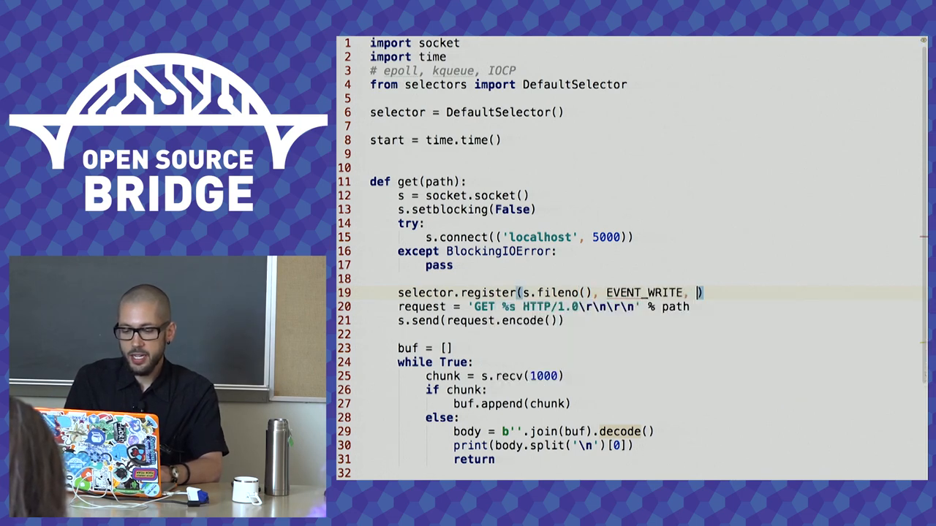
pyautogui.write(', EVENT_WRITE')
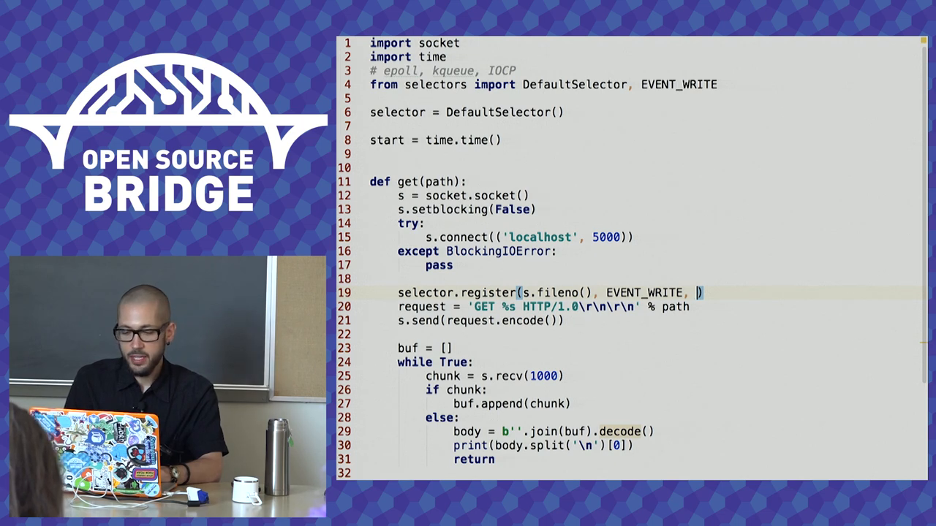
pyautogui.write('callb')
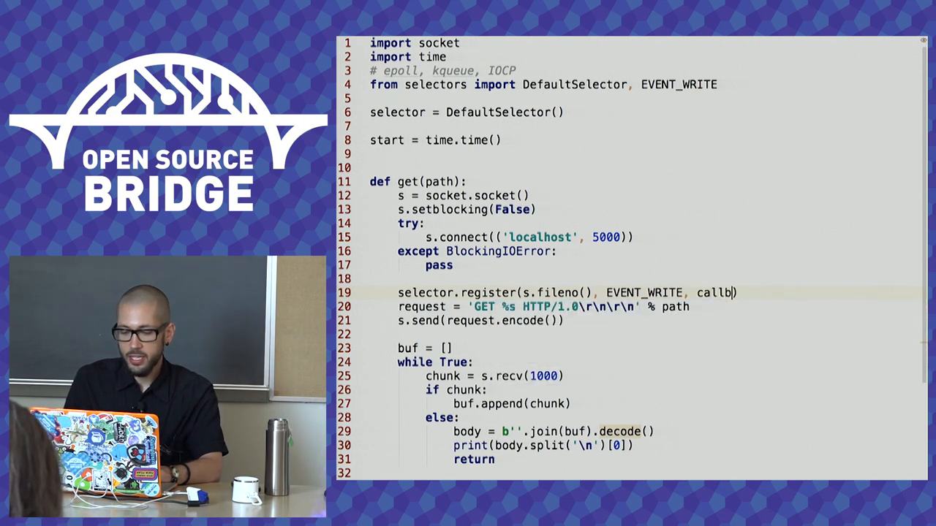
pyautogui.doubleClick(729, 293)
pyautogui.write('ack')
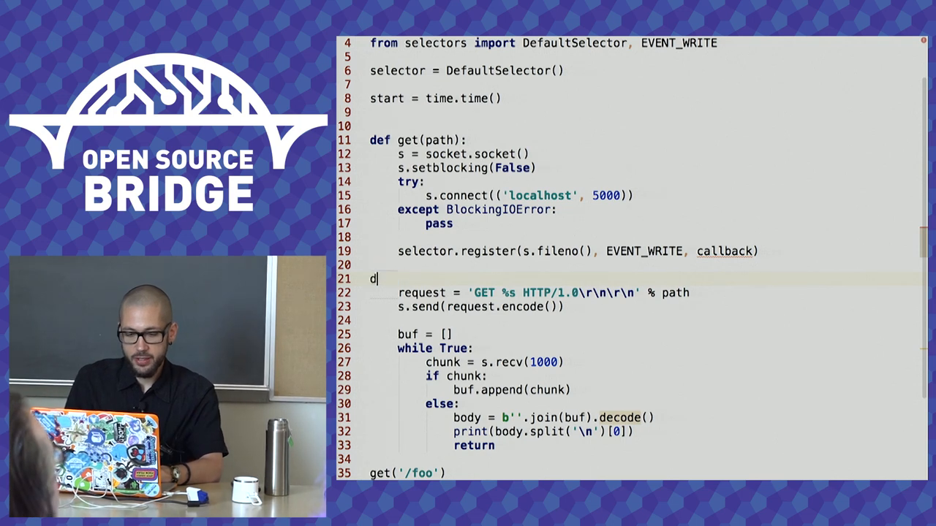
# Add a 'def connected(s, path):' header above the request-sending code.
pyautogui.write('ef connected():')
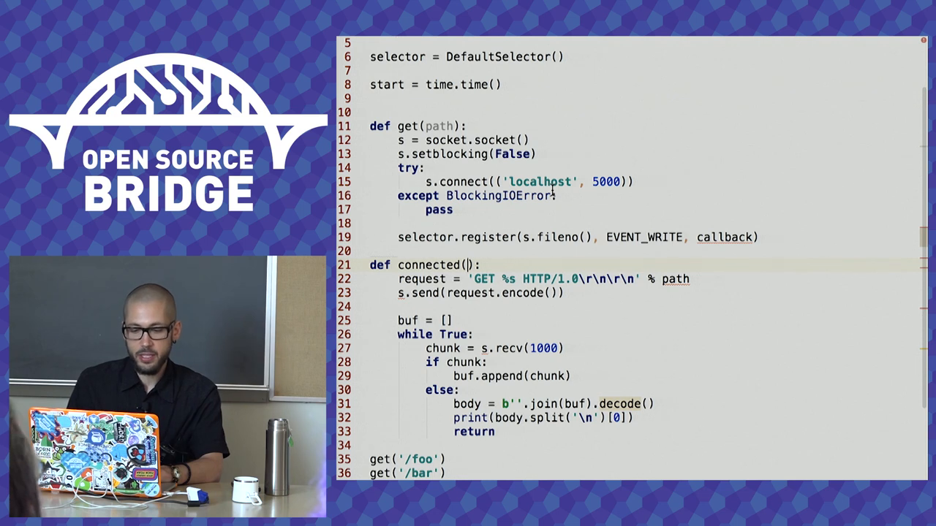
pyautogui.write('s,')
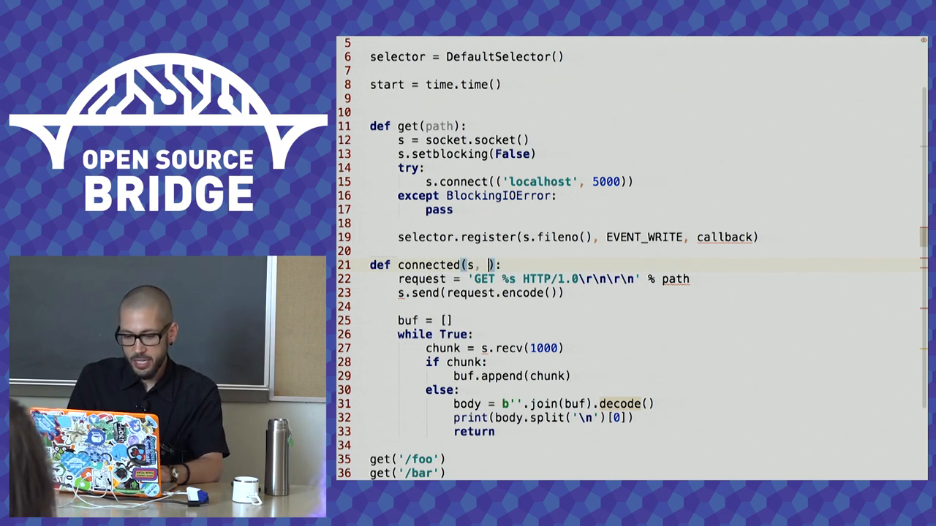
pyautogui.write('path')
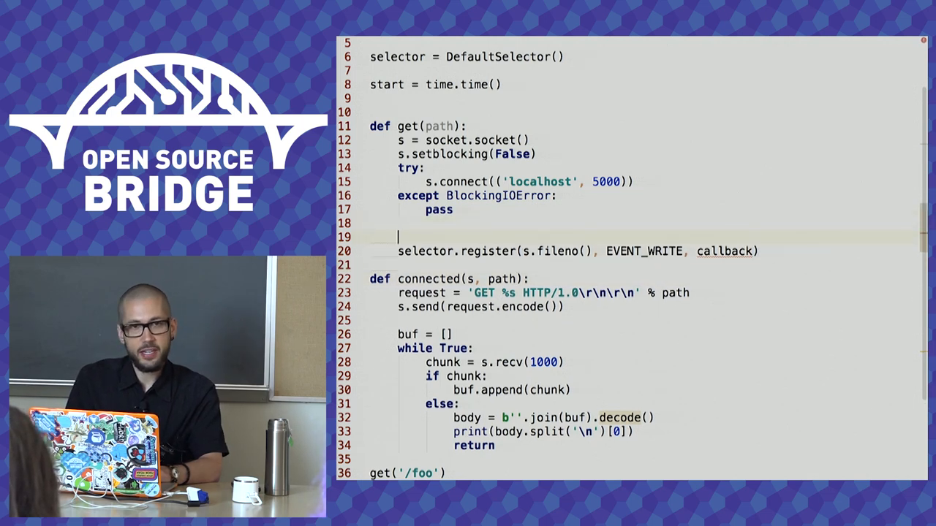
# Add 'callback = lambda: connected(s, path)' above register, and a blank line before print.
pyautogui.write('lamb')
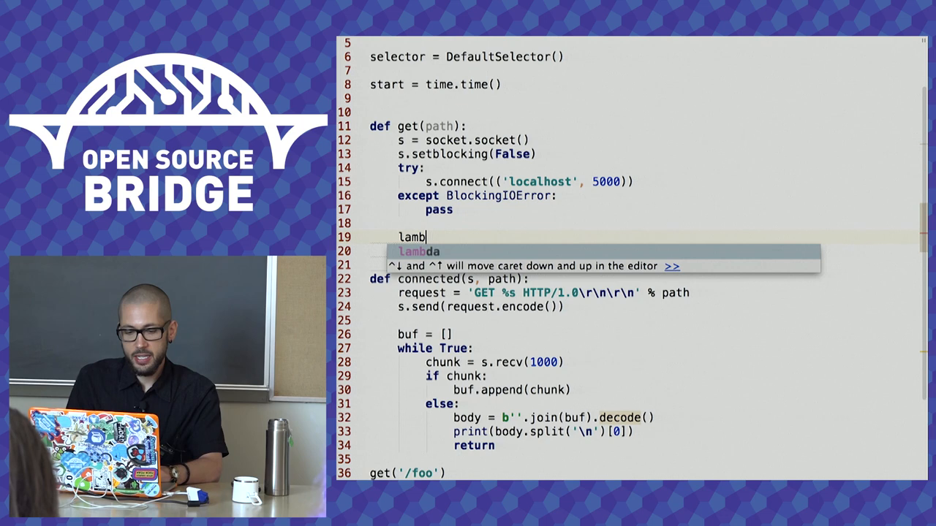
pyautogui.write('callback =')
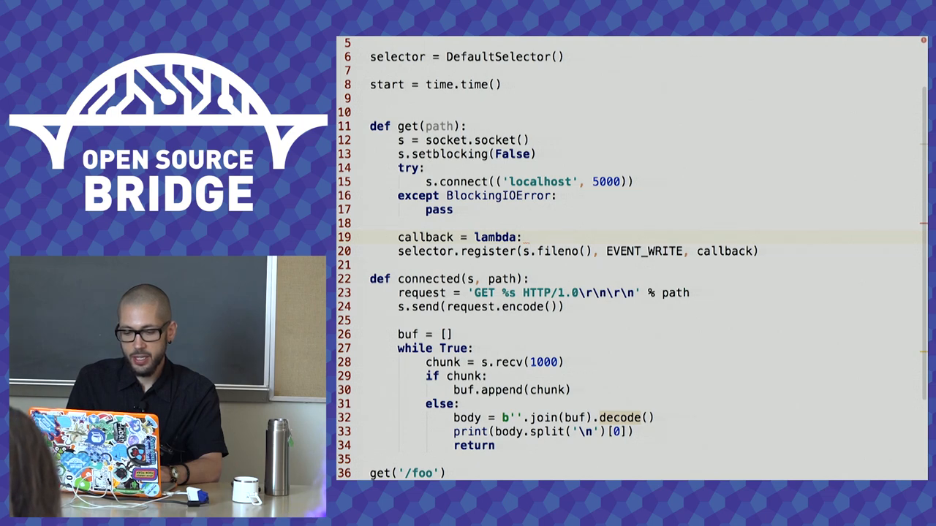
pyautogui.write('conn')
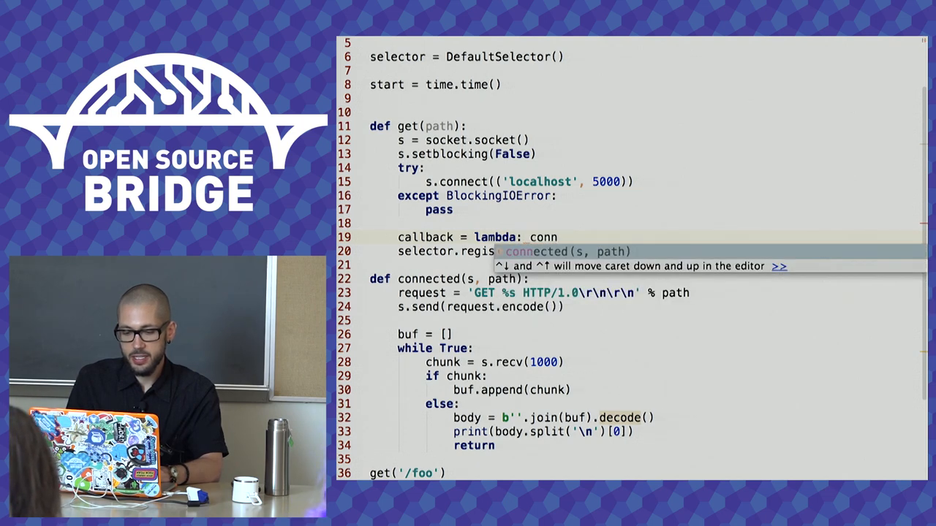
pyautogui.press('Tab')
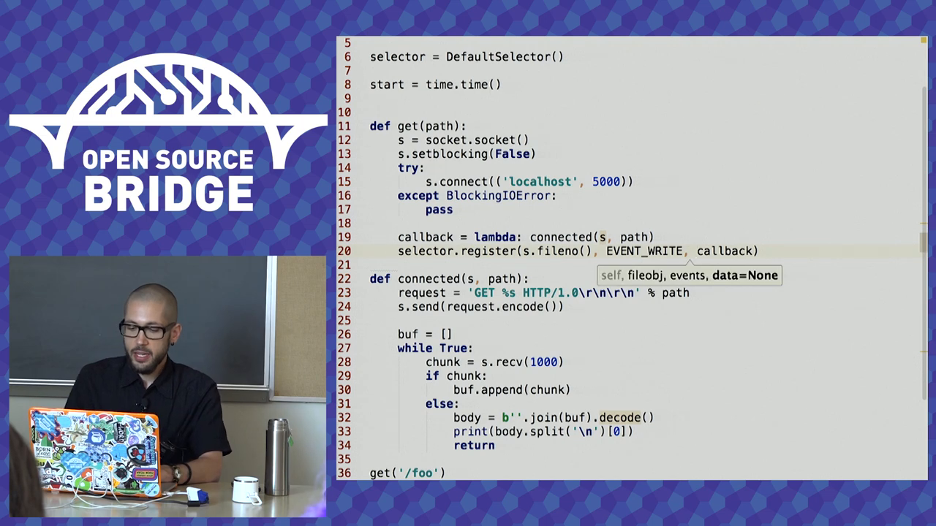
pyautogui.moveTo(750, 289)
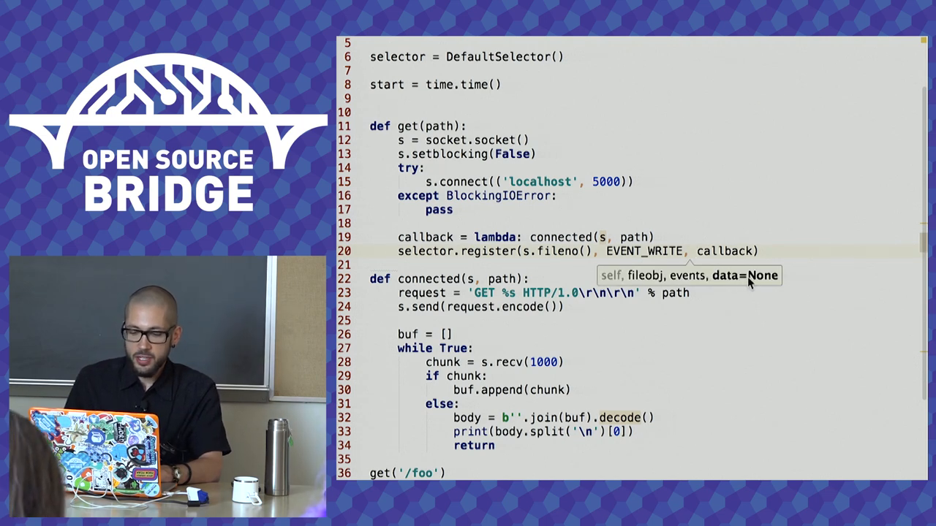
pyautogui.click(566, 307)
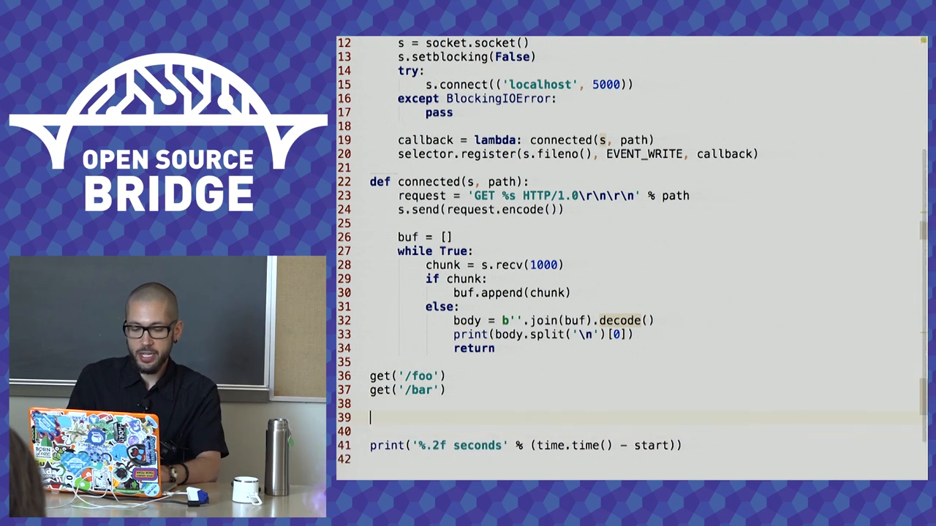
# Add 'events = selector.select()' and a 'for key, mask in events:' loop after the get calls.
pyautogui.write('selector.select()')
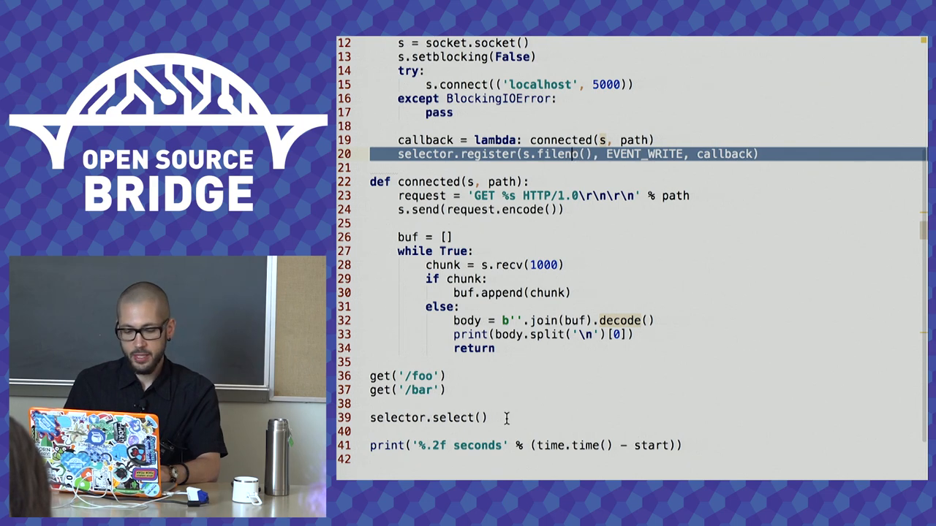
pyautogui.write('events =')
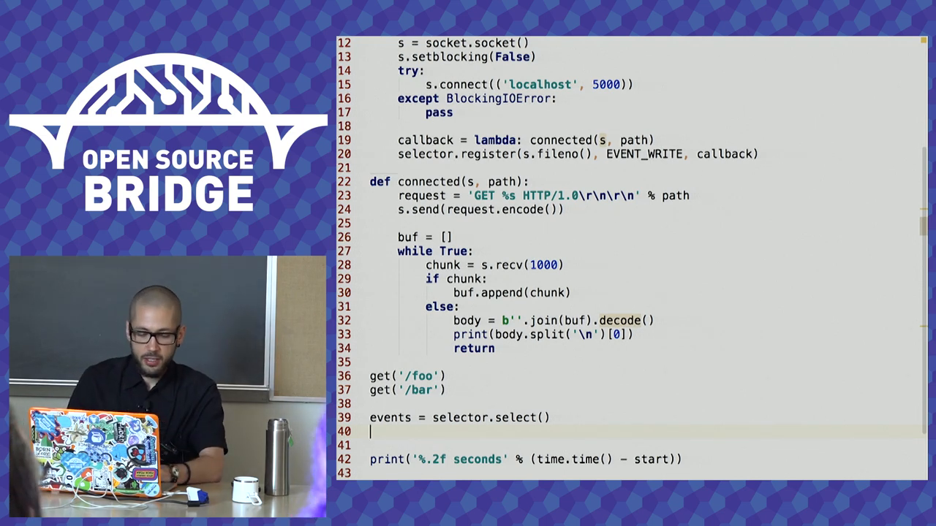
pyautogui.write('for')
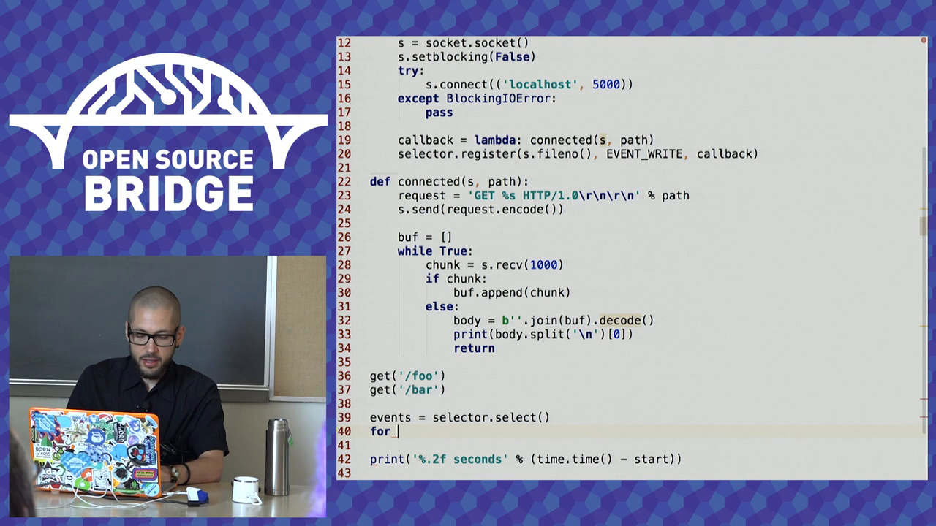
pyautogui.write('key, mask in events:')
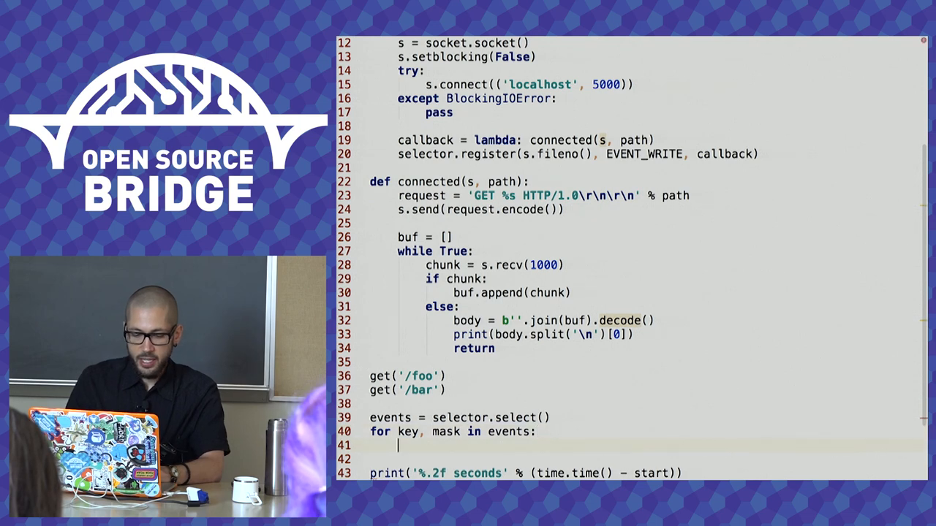
# In the loop body, set callback_fn = key.data and call callback_fn().
pyautogui.doubleClick(444, 432)
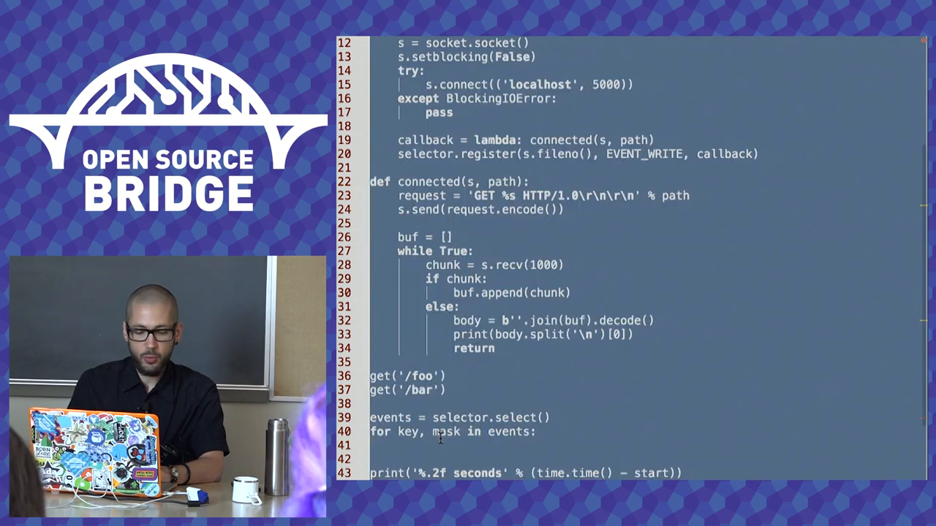
pyautogui.doubleClick(442, 432)
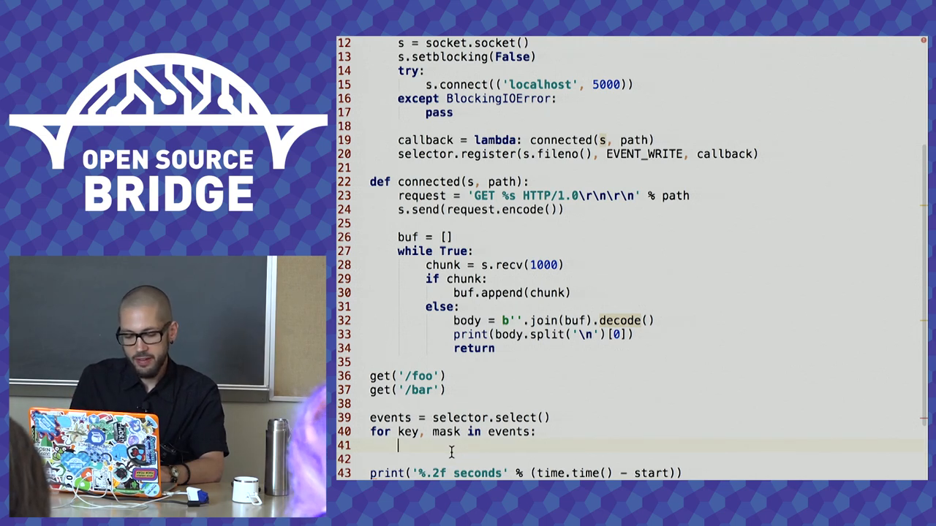
pyautogui.write('key.d')
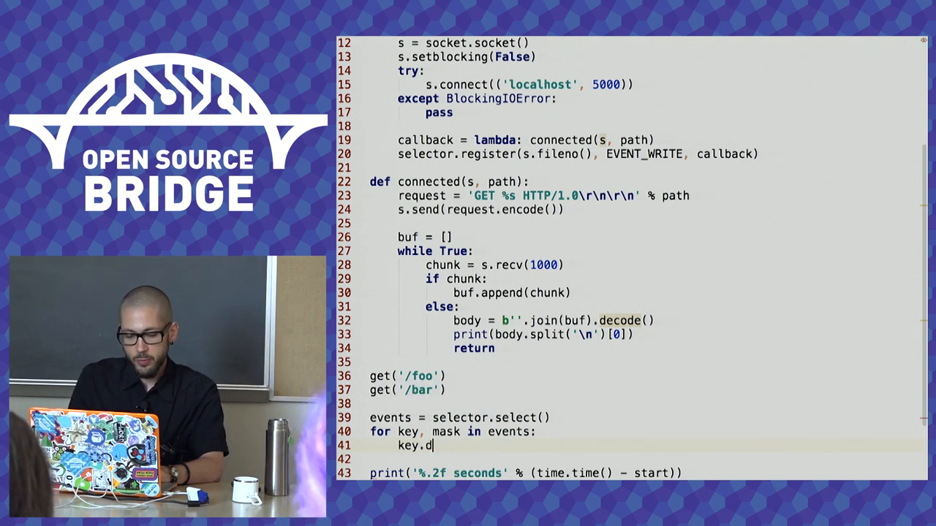
pyautogui.write('ata')
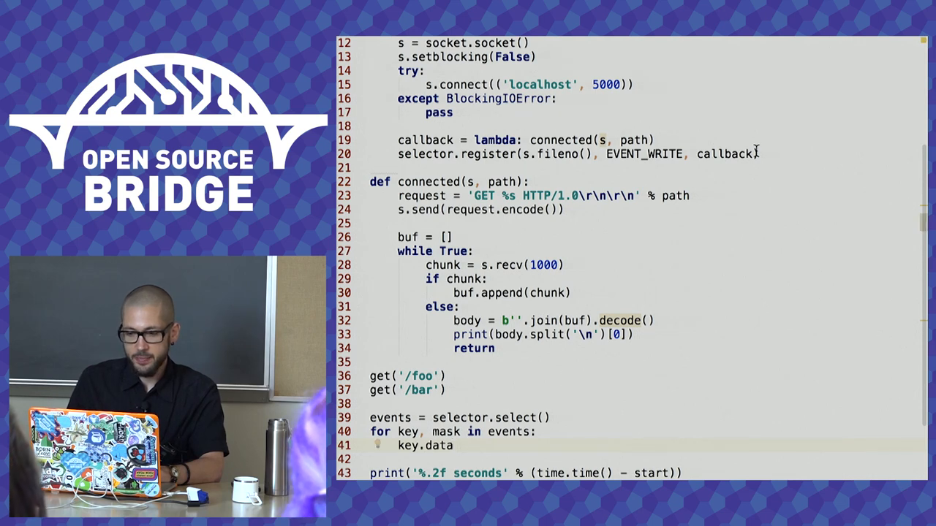
pyautogui.doubleClick(722, 154)
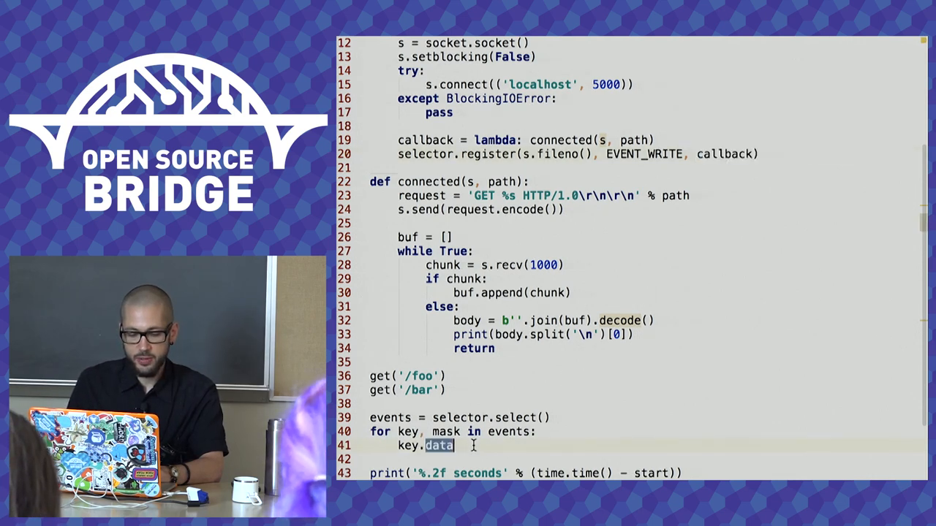
pyautogui.write('callback_fn =')
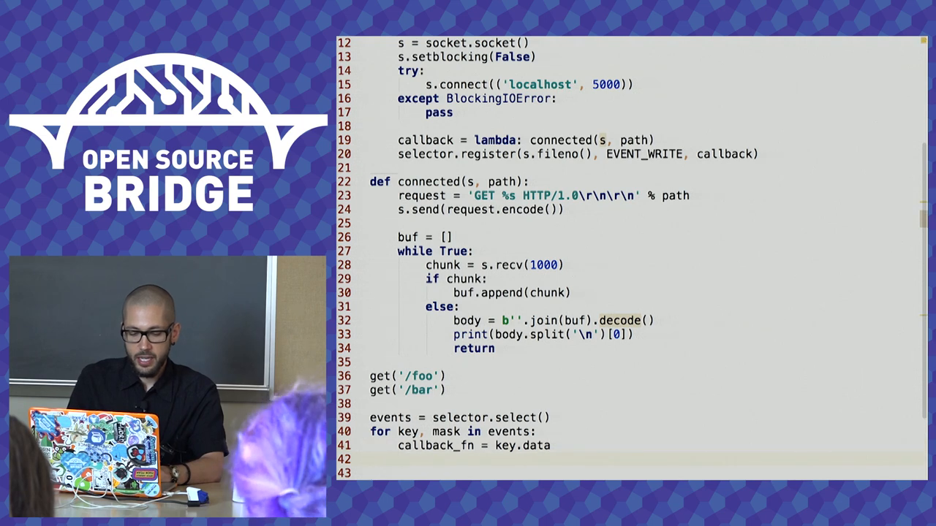
pyautogui.write('ca')
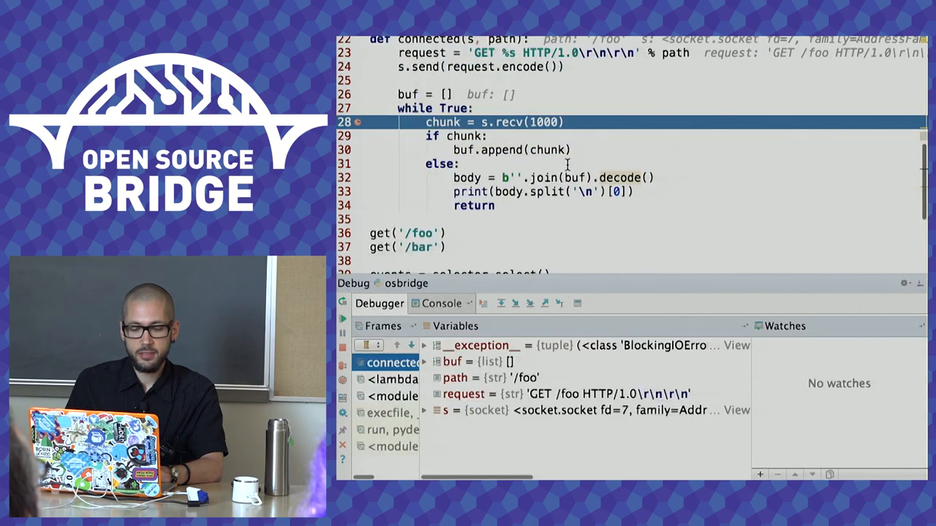
# Wrap the recv loop body in try with 'except BlockingIOError: pass' after checking the error output.
pyautogui.click(440, 303)
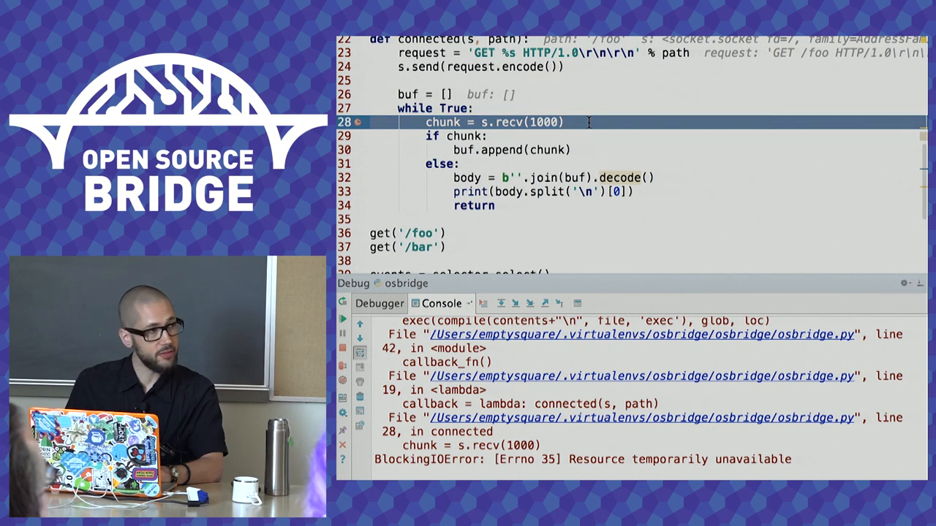
pyautogui.moveTo(589, 126)
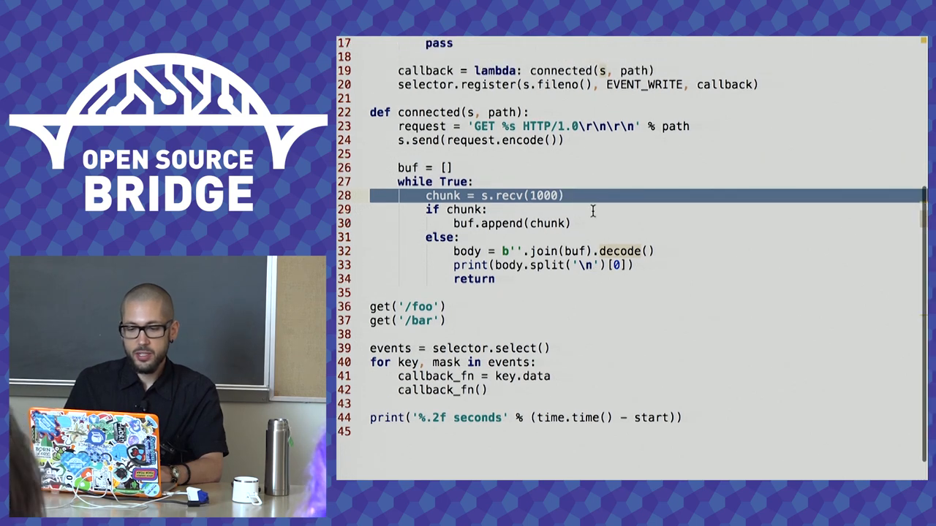
pyautogui.write('try:')
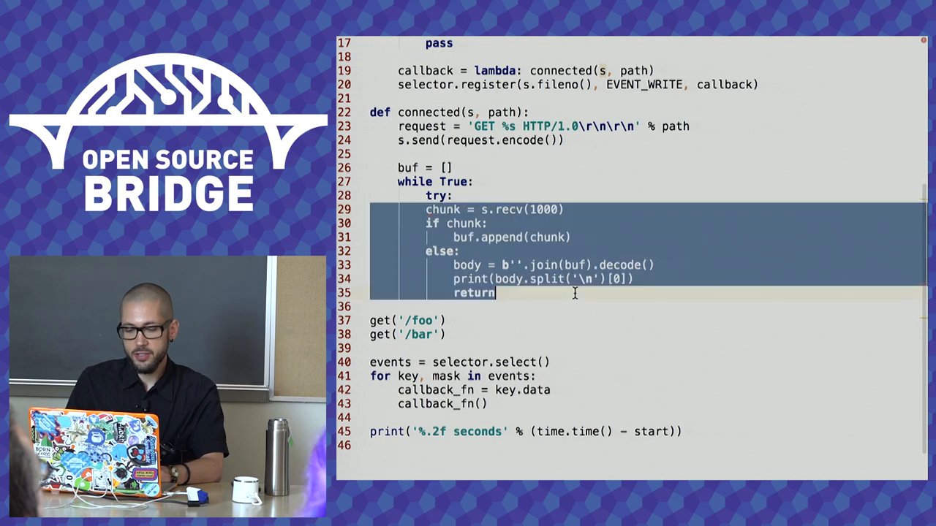
pyautogui.write('e')
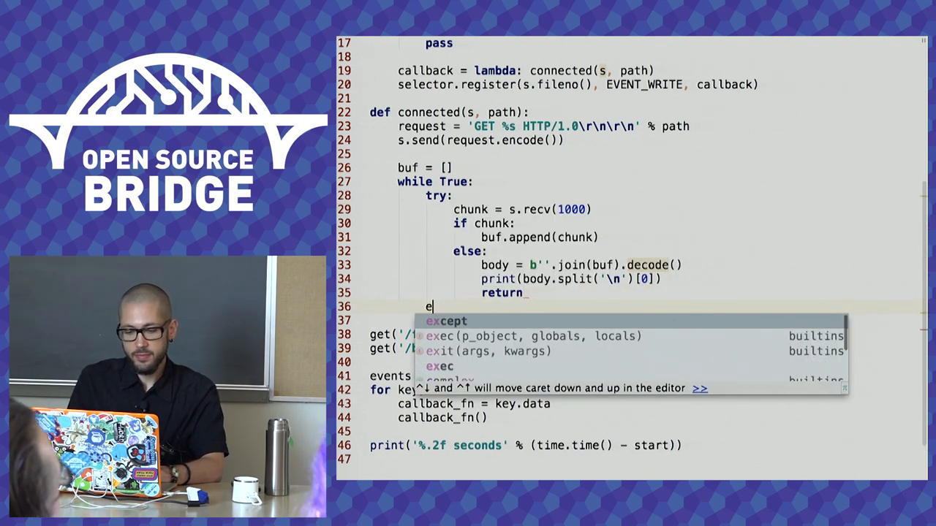
pyautogui.write('xcept BlockingIOError:')
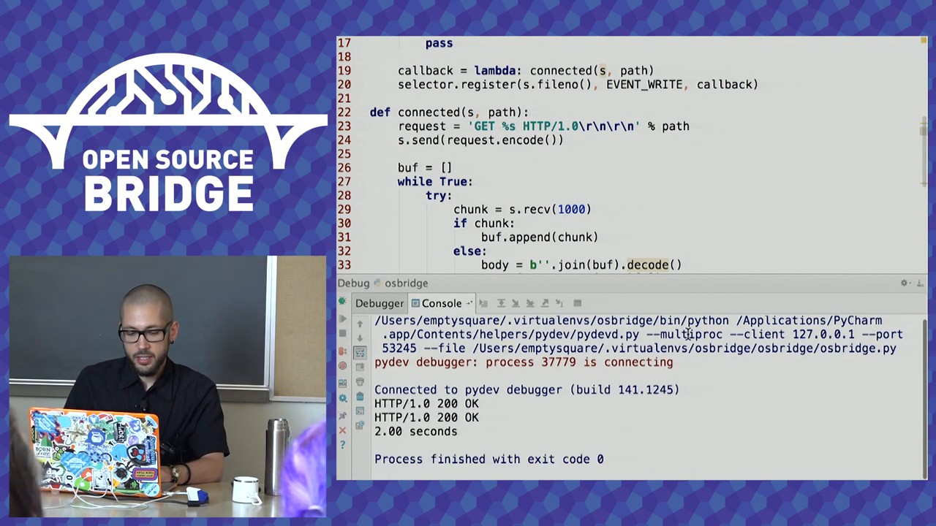
pyautogui.click(439, 415)
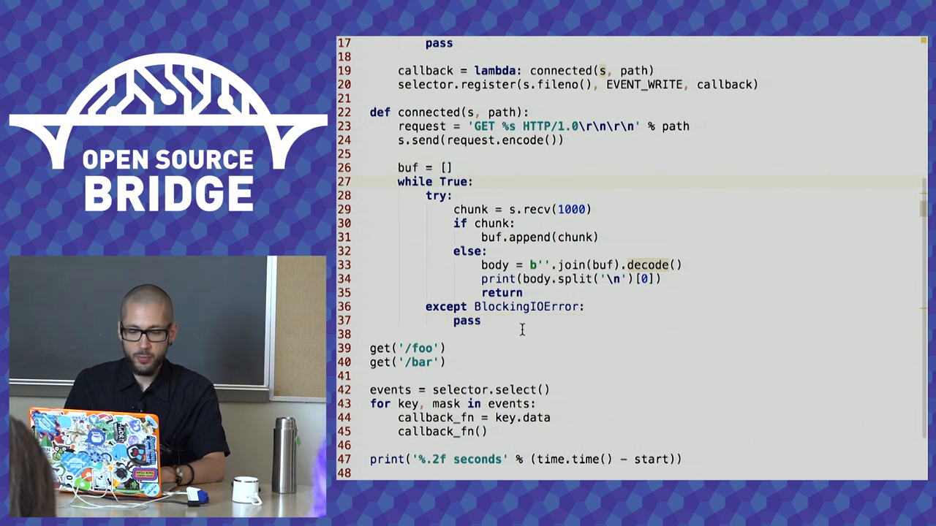
# Add selector.unregister(s.fileno()) in connected.
pyautogui.moveTo(400, 182); pyautogui.dragTo(481, 320)
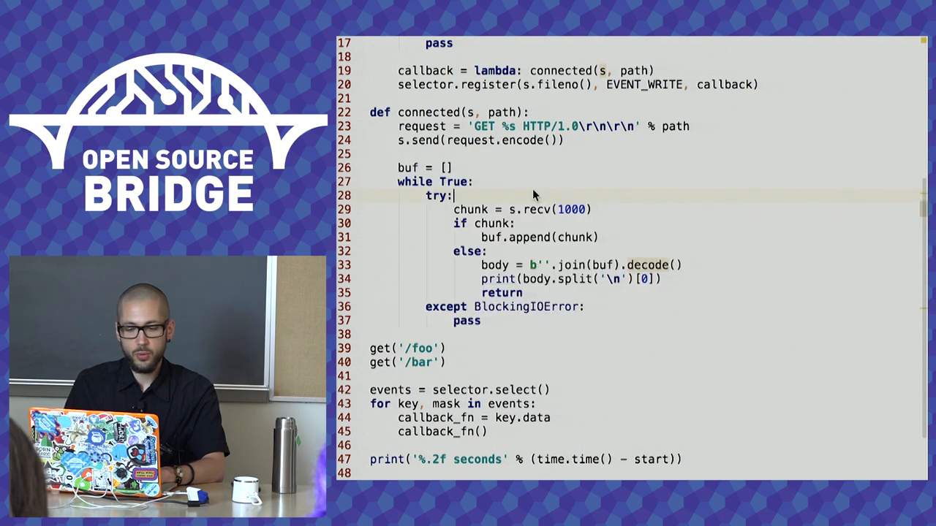
pyautogui.doubleClick(537, 209)
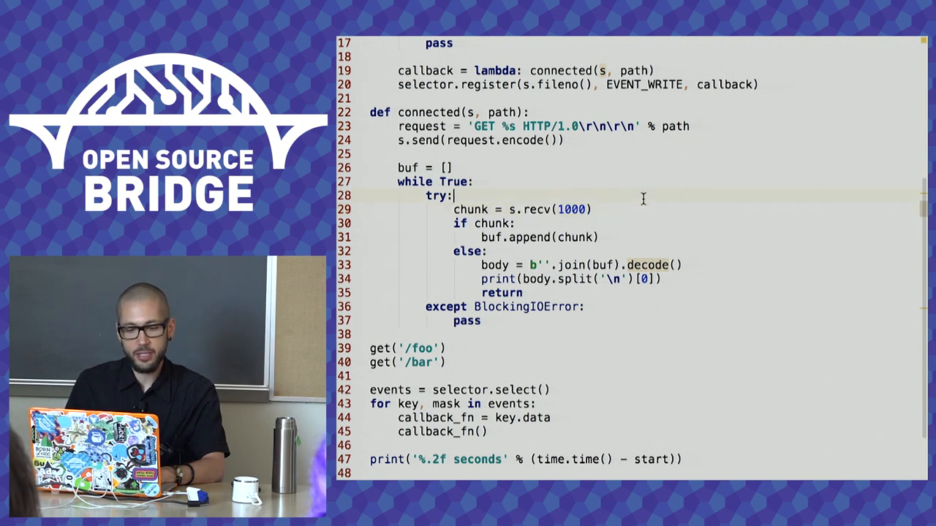
pyautogui.scroll(3)
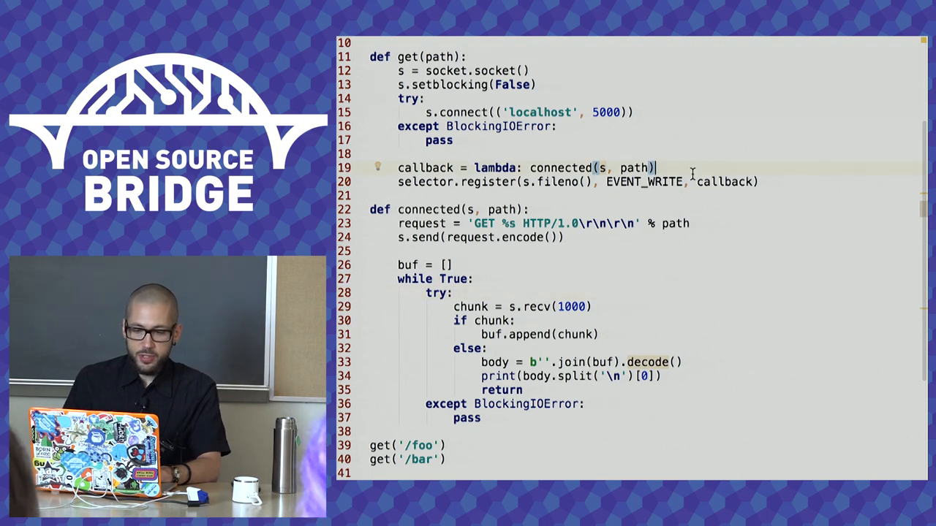
pyautogui.scroll(-3)
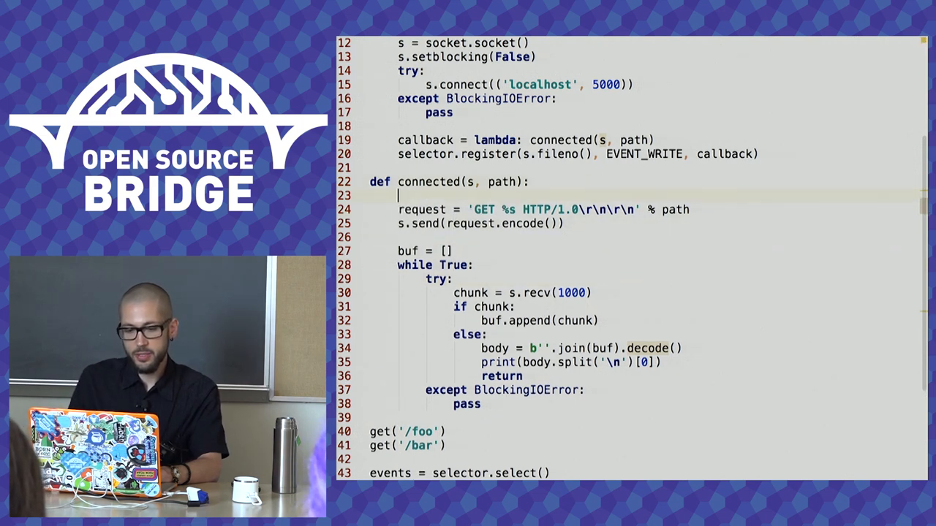
pyautogui.write('selector.unregister(')
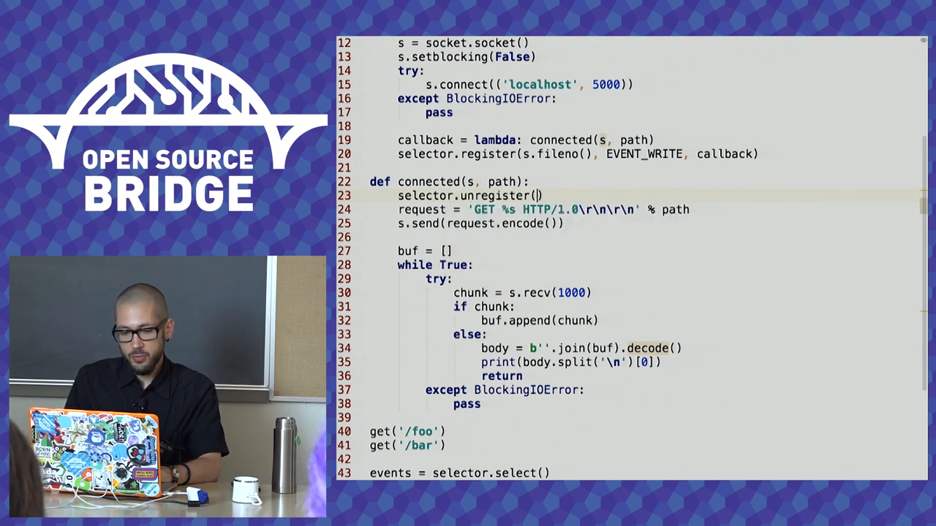
pyautogui.write('s.fileno()')
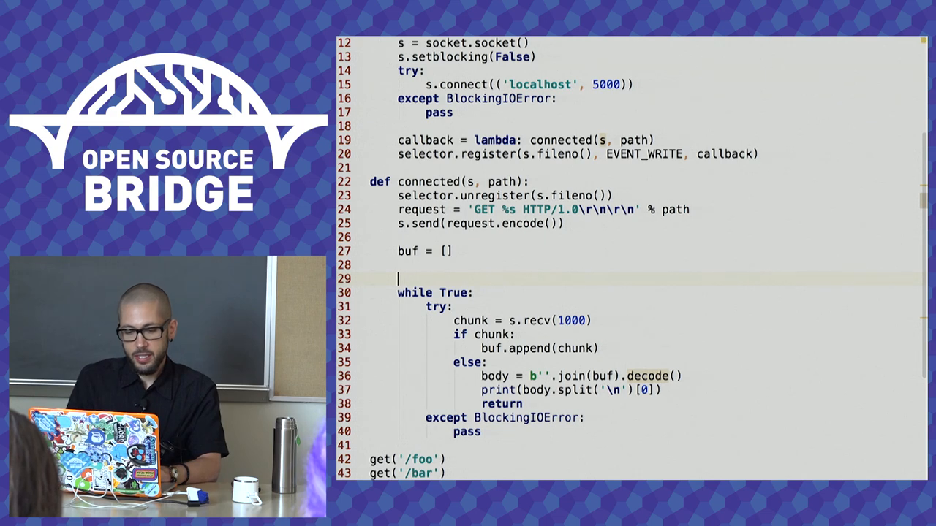
# Register the socket for EVENT_READ with 'callback = lambda: readable(s, buf)', inside new def readable(s, buf).
pyautogui.write('selector.')
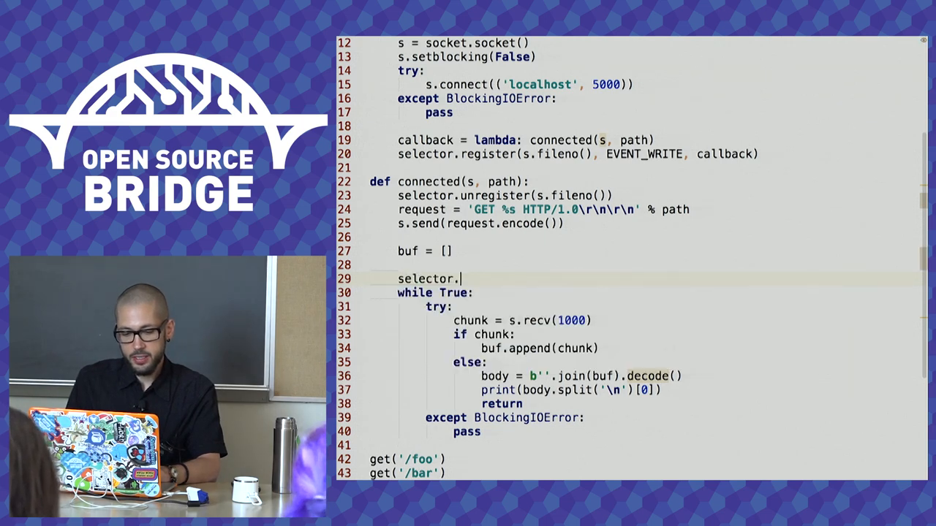
pyautogui.write('register(s.')
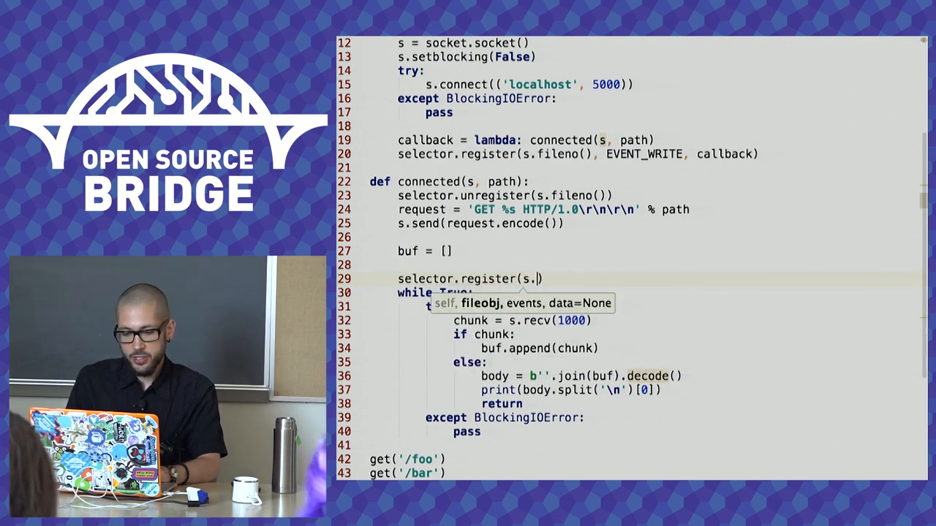
pyautogui.write('fileno(), EVENT_READ,')
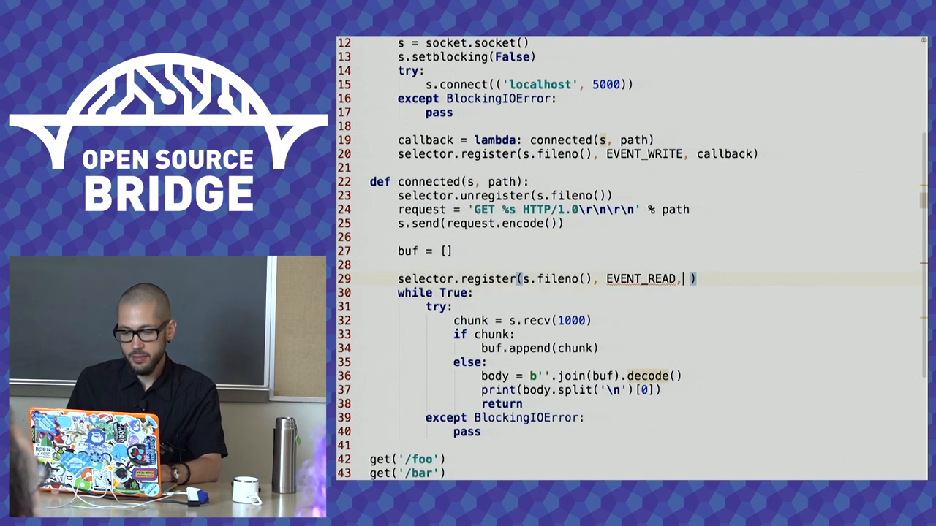
pyautogui.write('callback')
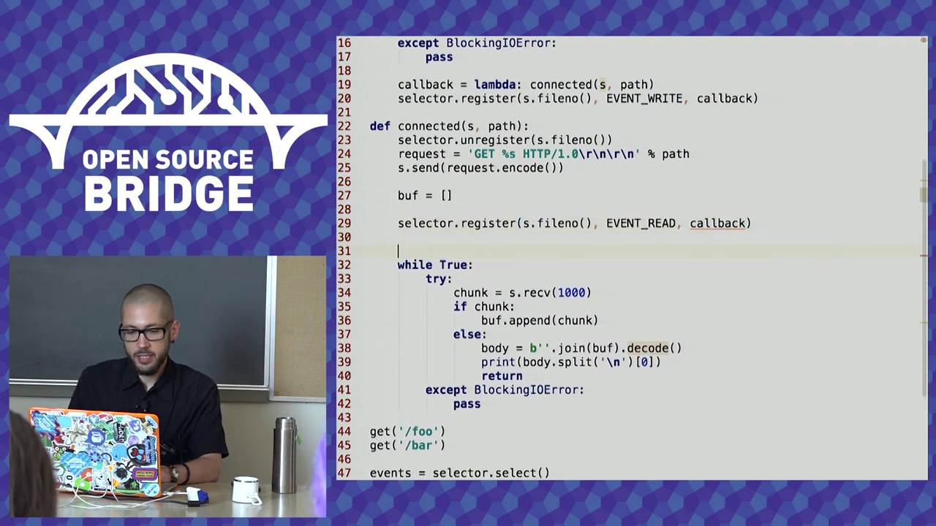
pyautogui.write('def readable():')
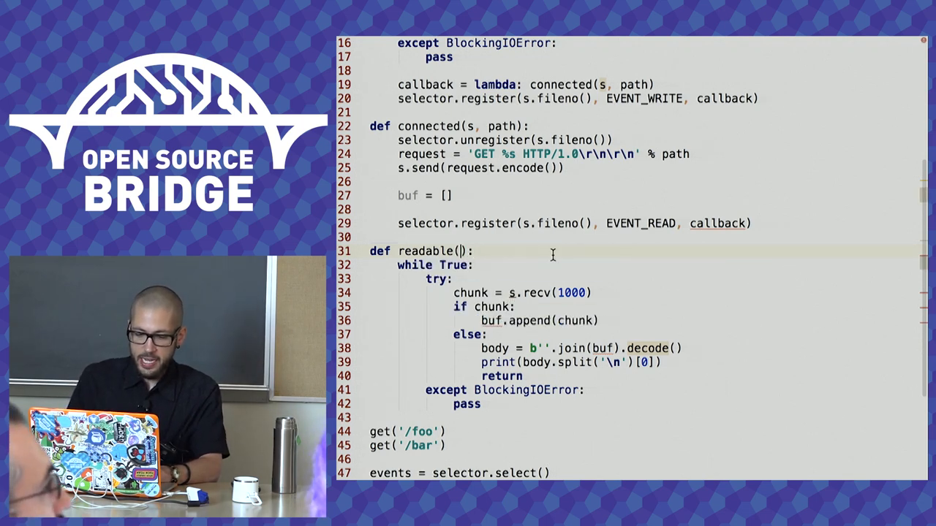
pyautogui.write('s, buf')
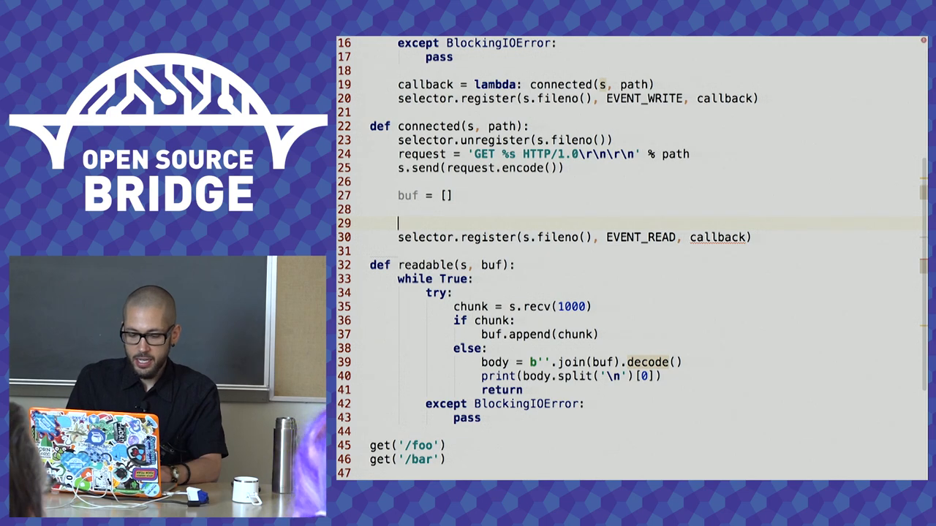
pyautogui.write('callback = lambda: readable(s, buf')
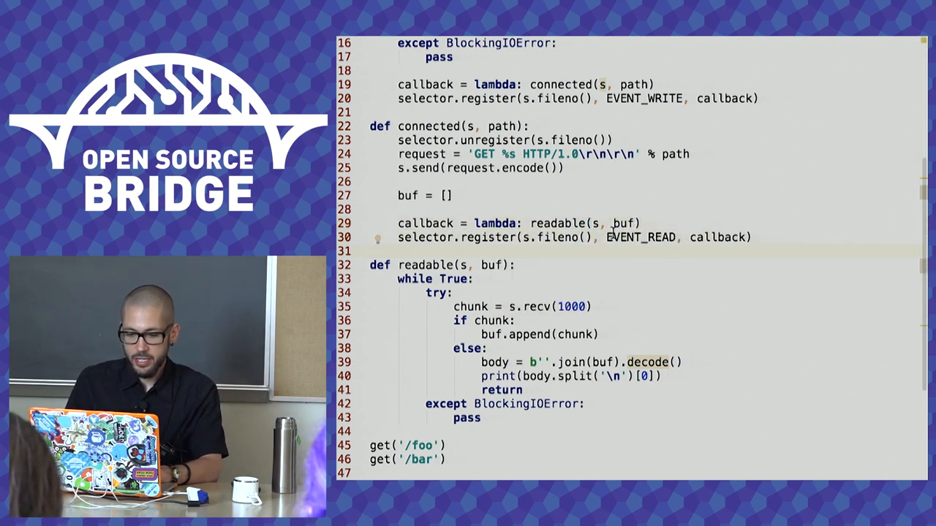
# Begin readable(s, buf) with selector.unregister(s.fileno()), using the fileno completion.
pyautogui.scroll(-3)
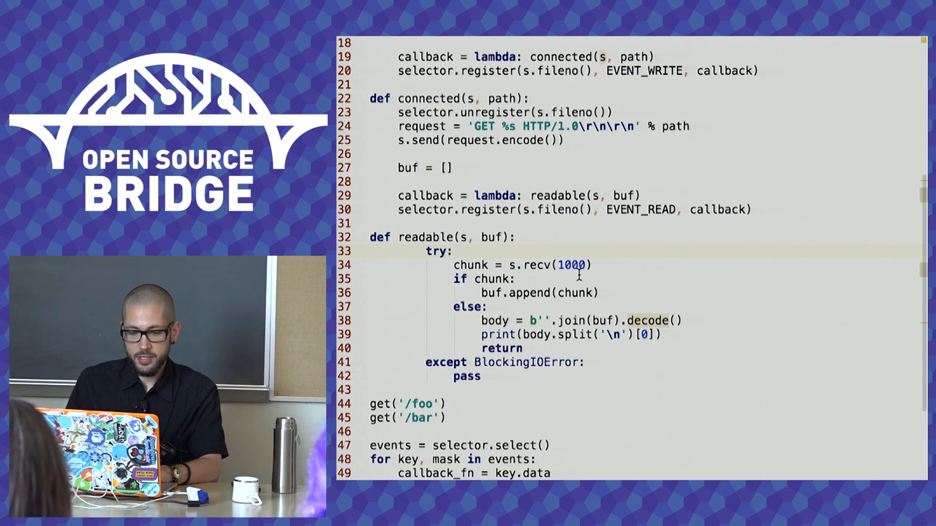
pyautogui.moveTo(531, 188)
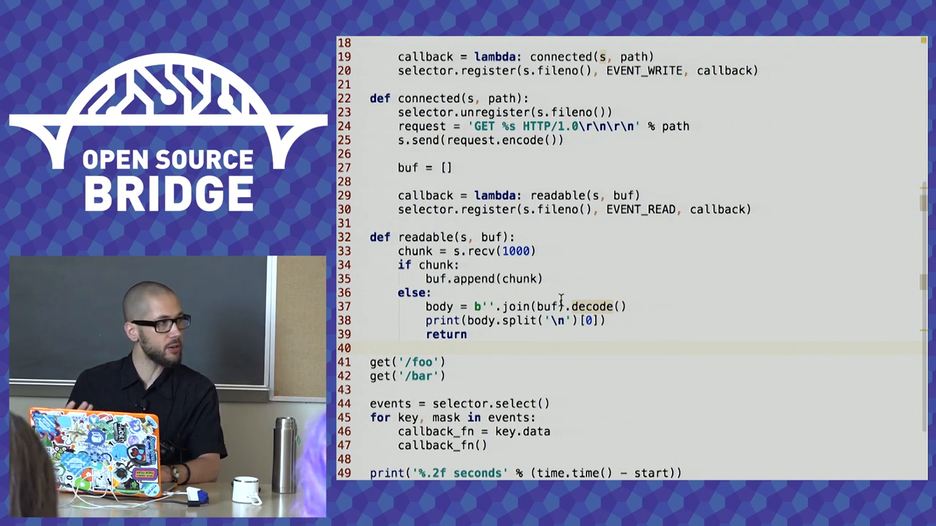
pyautogui.moveTo(629, 222)
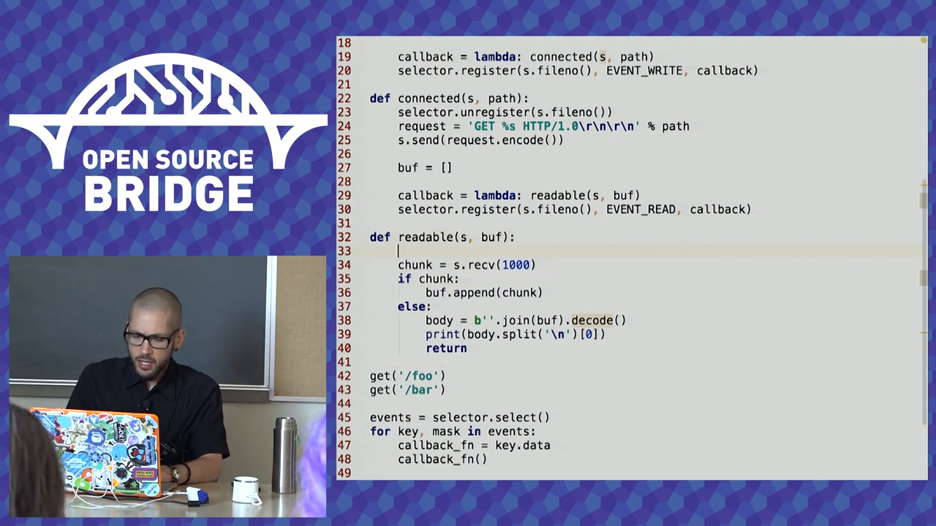
pyautogui.write('selector.unregister(s.')
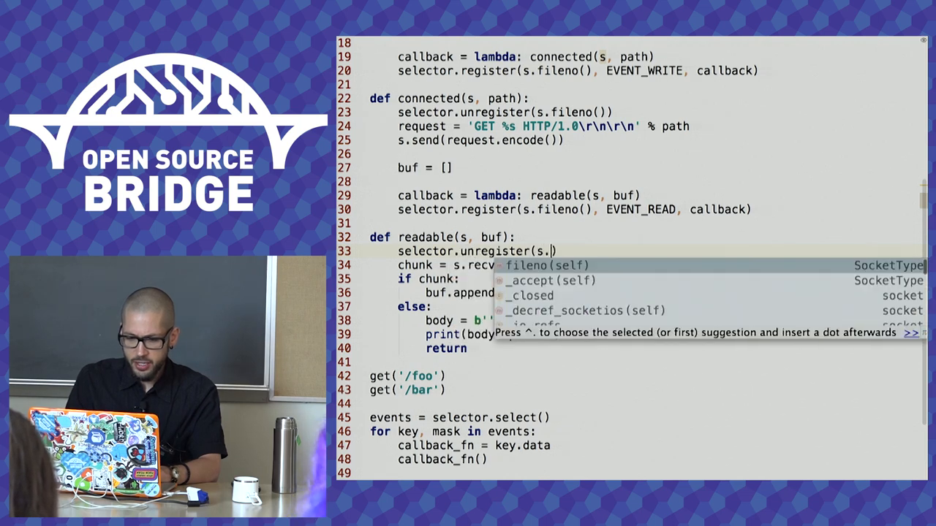
pyautogui.press('Tab')
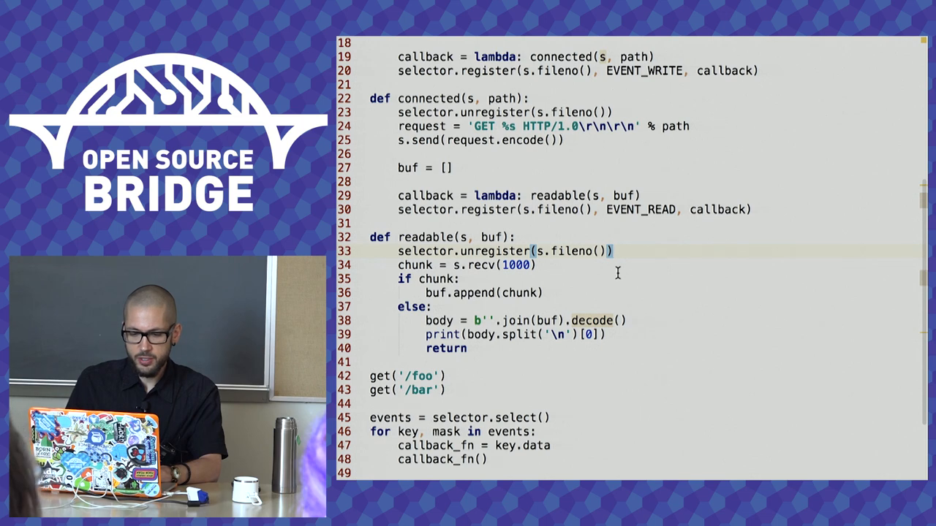
pyautogui.moveTo(652, 252)
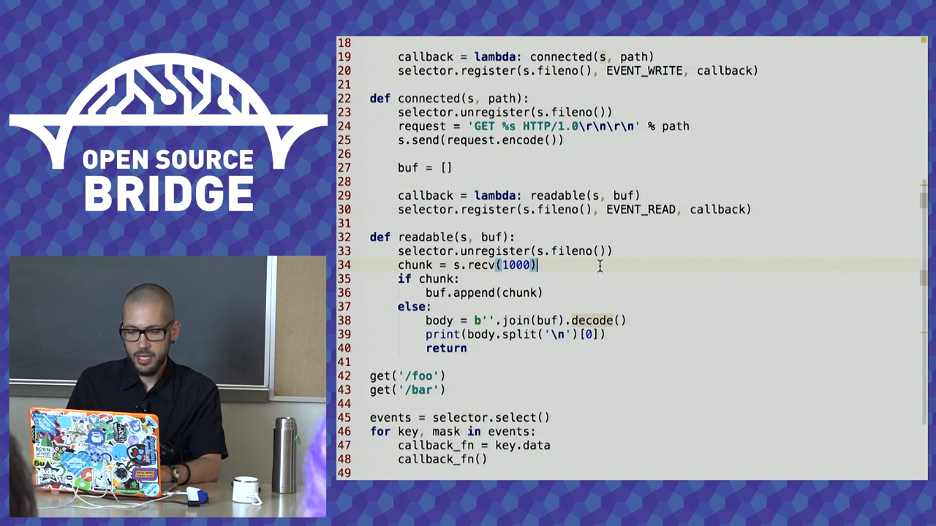
pyautogui.moveTo(620, 294)
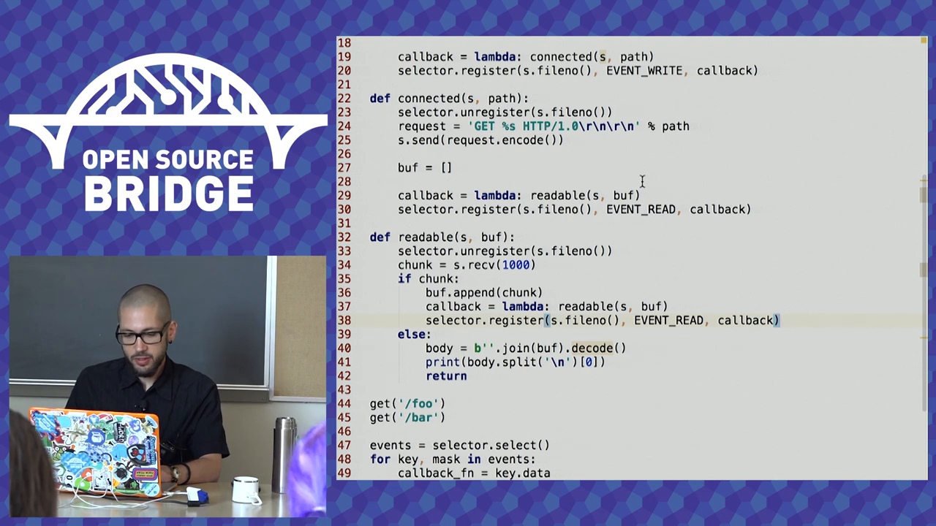
pyautogui.moveTo(629, 357)
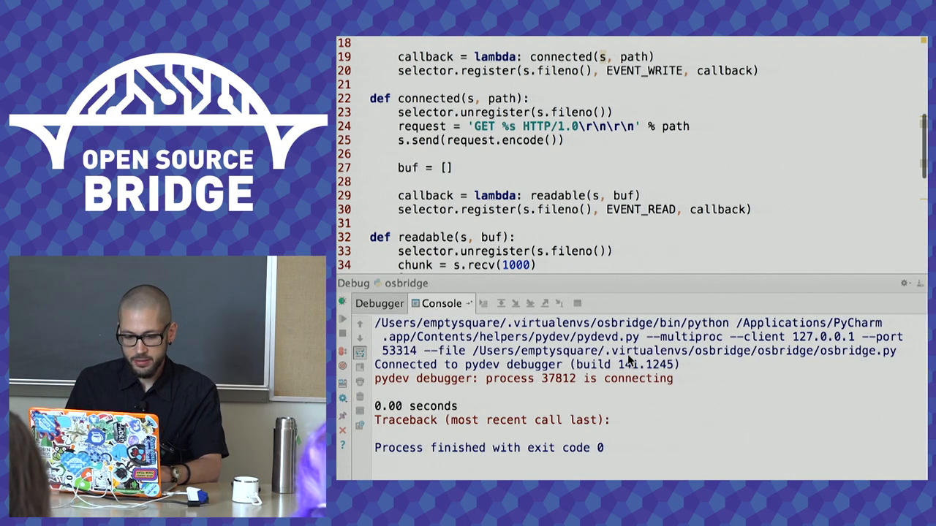
pyautogui.moveTo(582, 291)
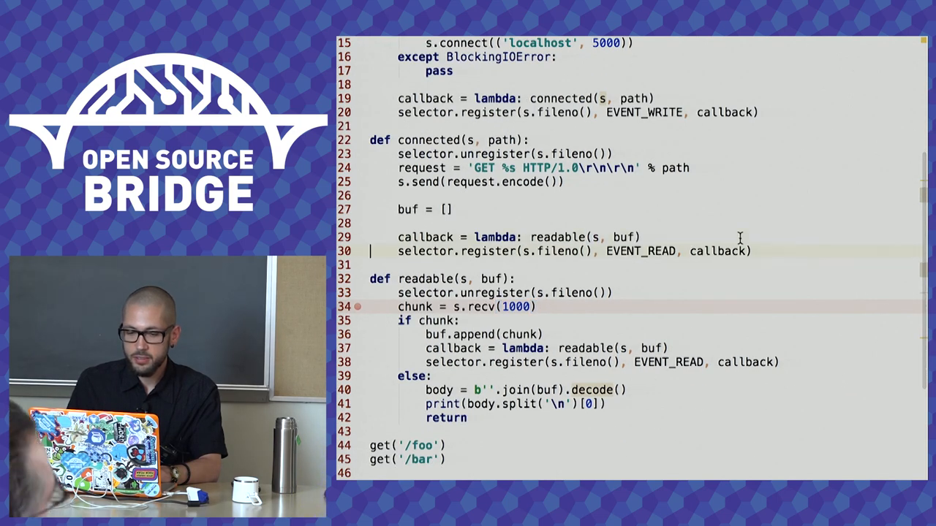
# Scroll down through the script during the debug run.
pyautogui.scroll(-3)
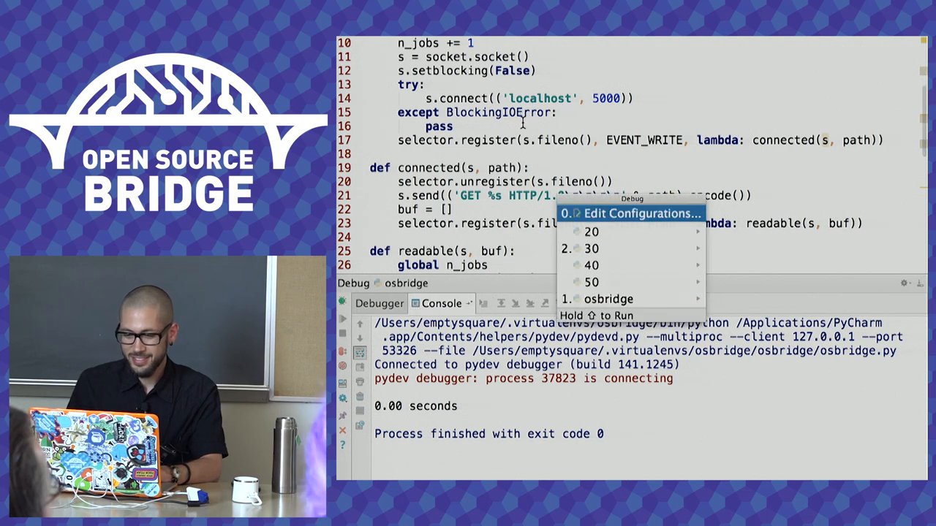
# Wrap the select-and-dispatch loop in 'while True:' and debug the osbridge configuration.
pyautogui.click(589, 248)
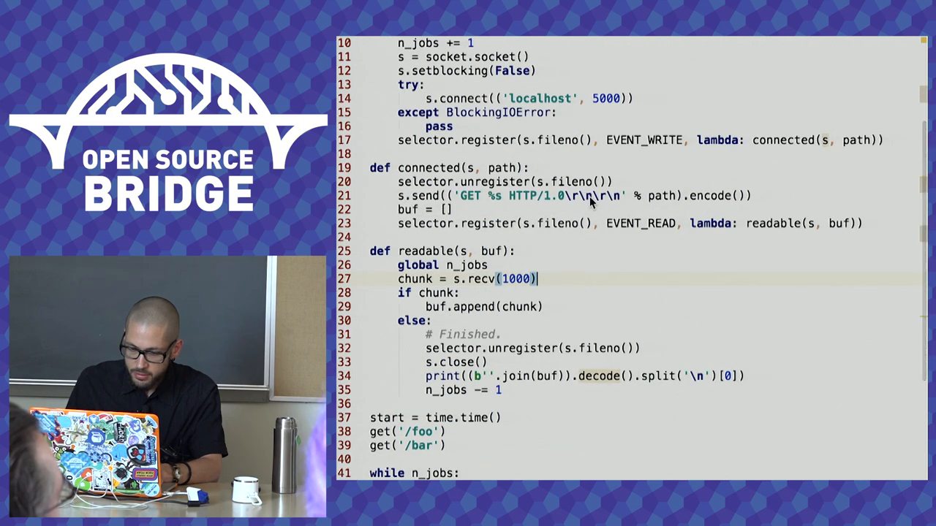
pyautogui.moveTo(564, 235)
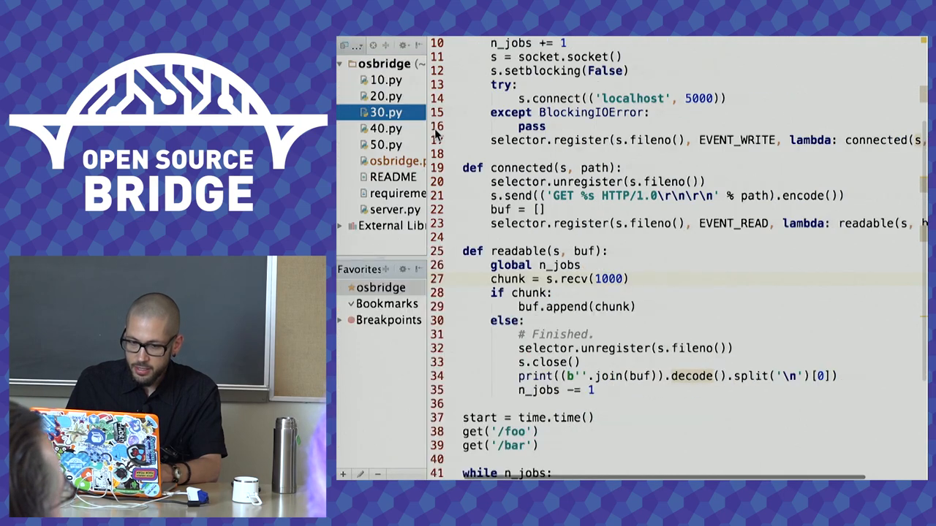
pyautogui.click(380, 96)
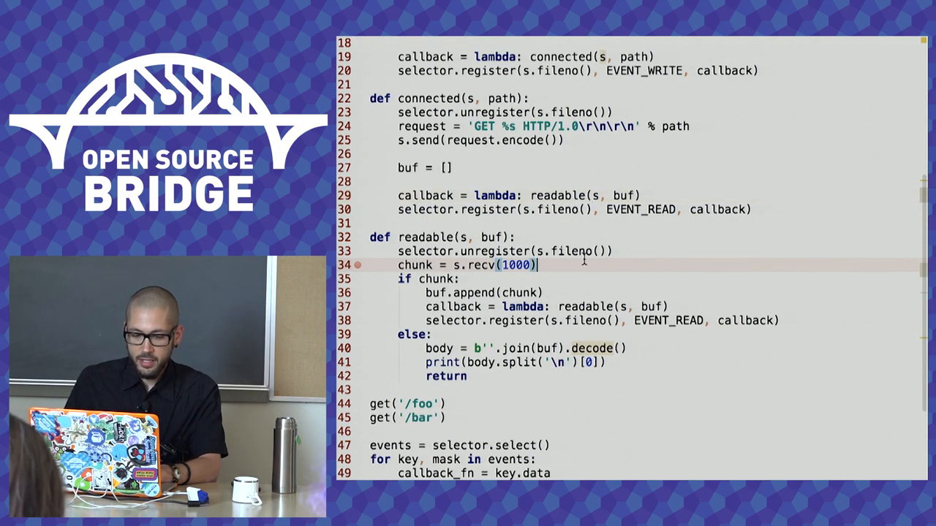
pyautogui.scroll(-3)
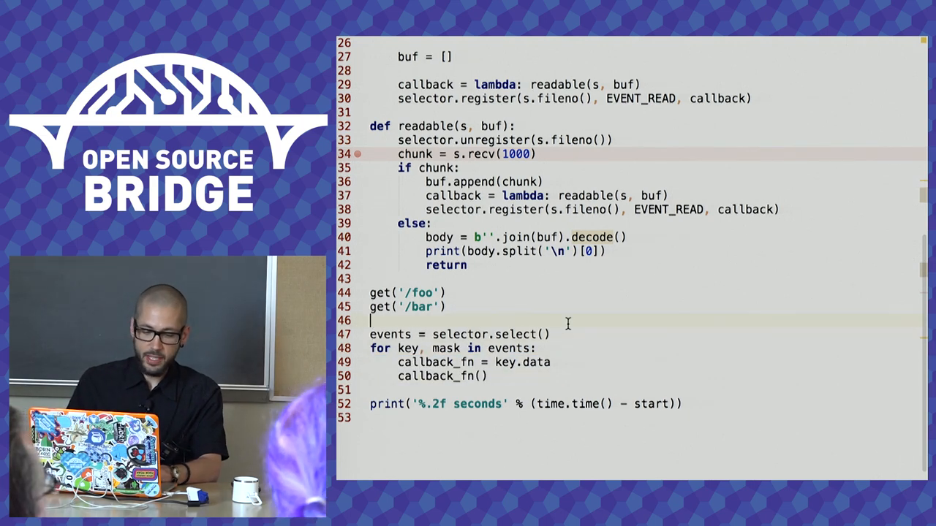
pyautogui.write('while True:')
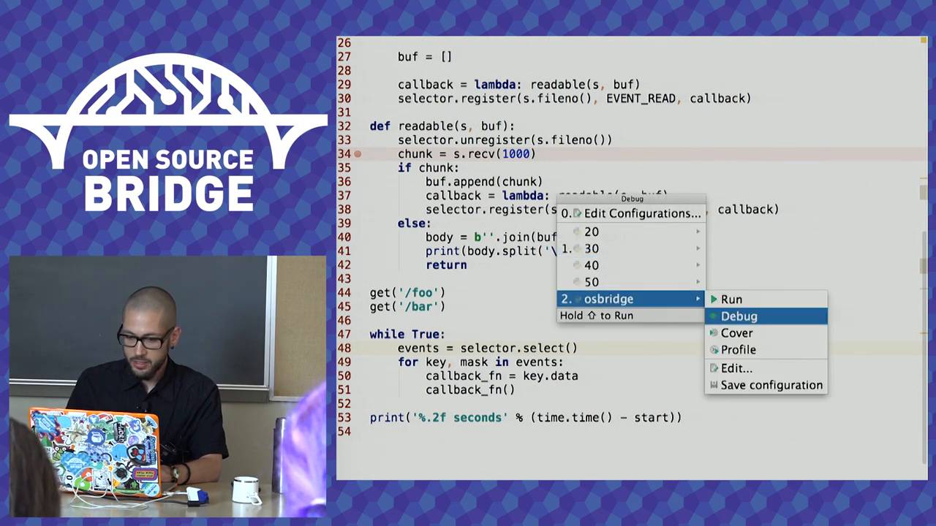
pyautogui.click(739, 316)
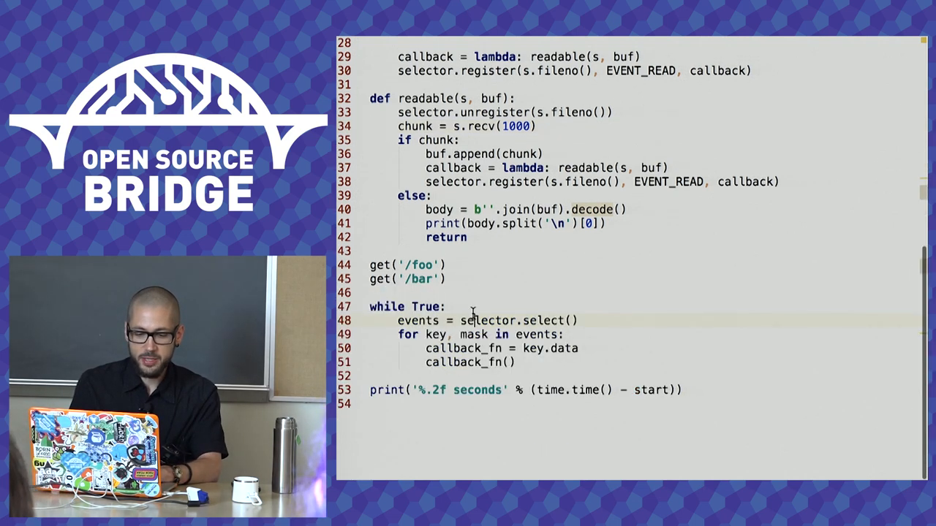
pyautogui.moveTo(369, 306); pyautogui.dragTo(516, 375)
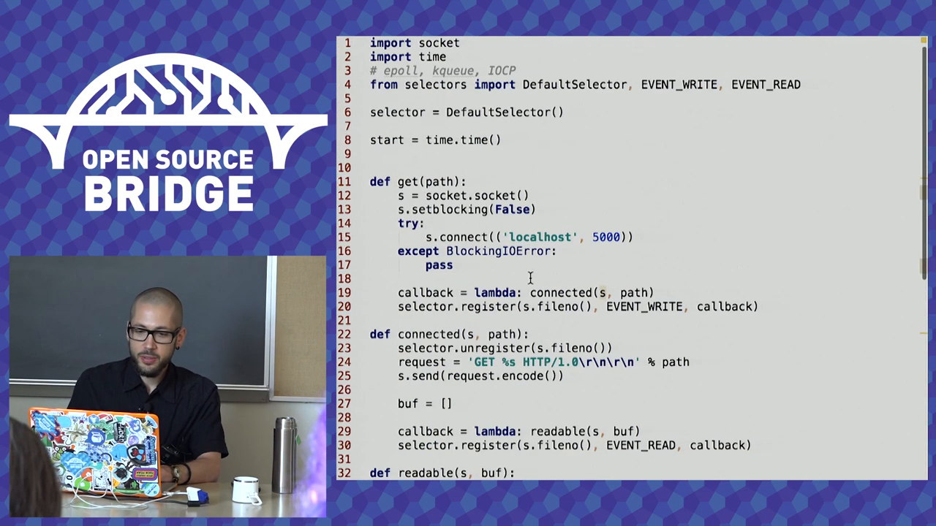
# Add 'n_jobs = 0' on a new line below the selector setup.
pyautogui.press('Return')
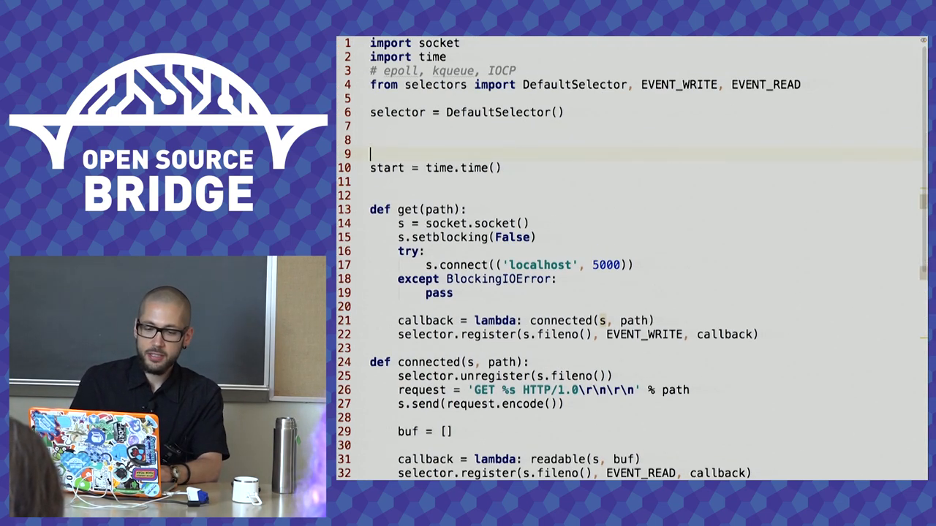
pyautogui.write('n_jobs')
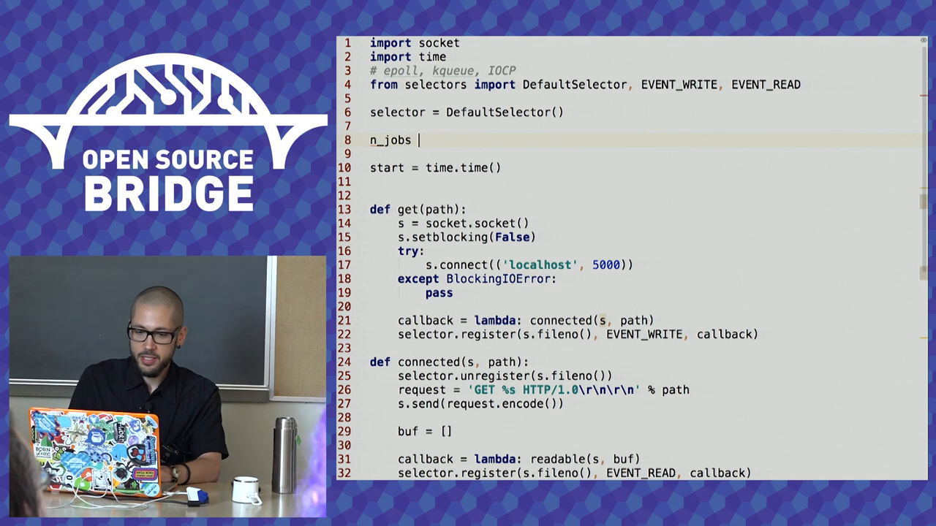
pyautogui.write('= 0')
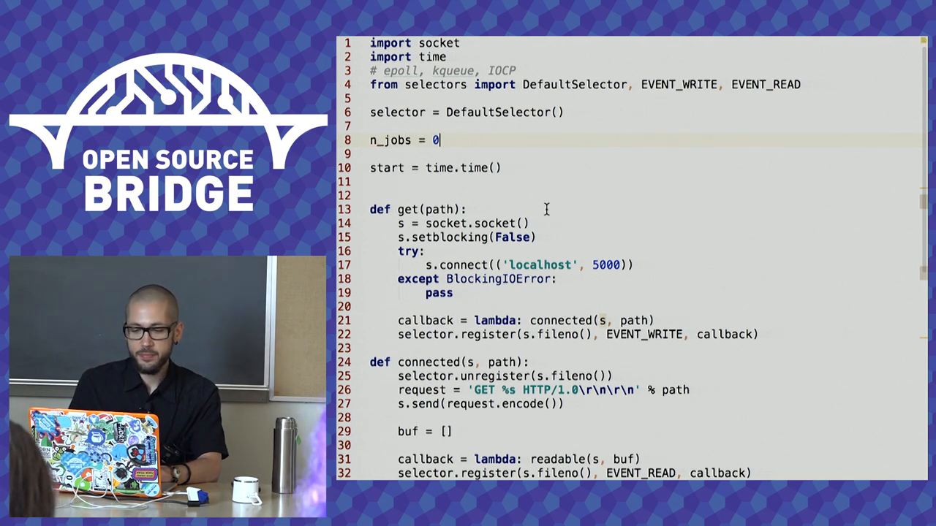
# Declare global n_jobs, incrementing it in get() and decrementing it in readable.
pyautogui.write('global')
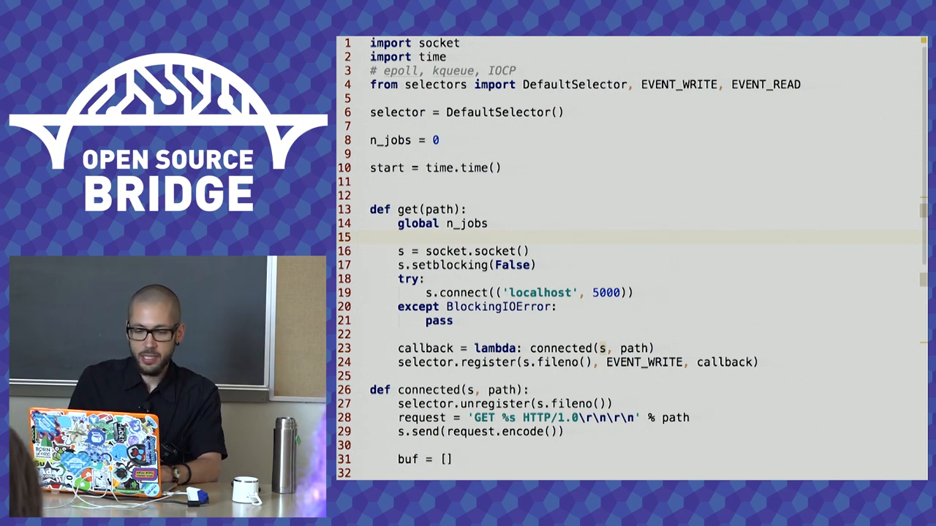
pyautogui.write('n_jobs +=')
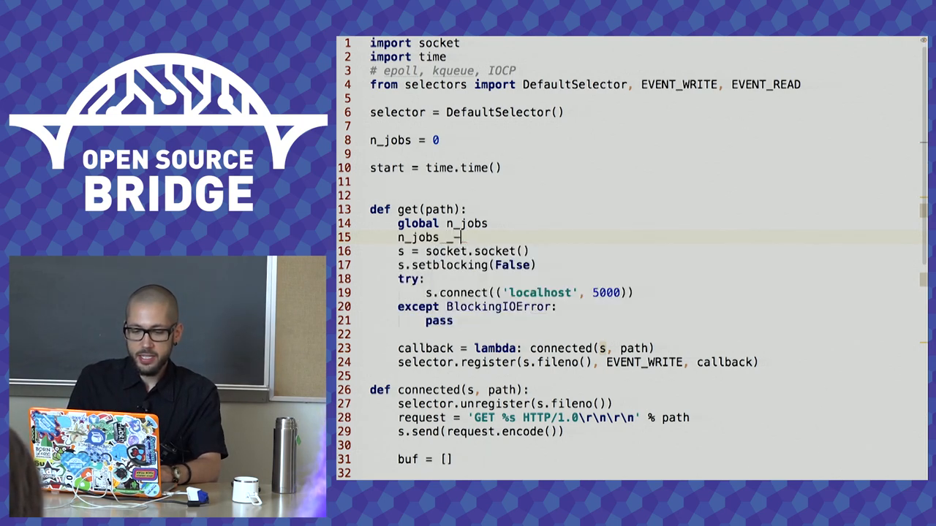
pyautogui.write('+= 1')
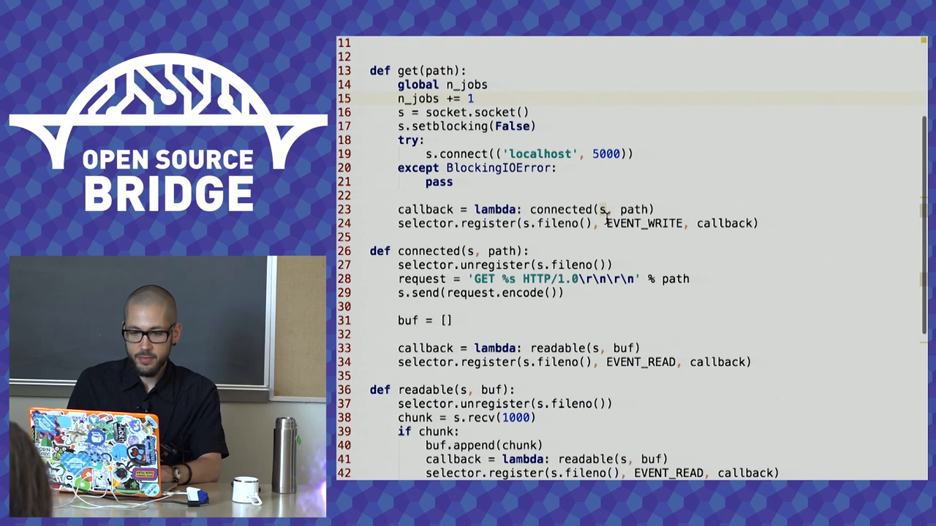
pyautogui.write('global n_jobs')
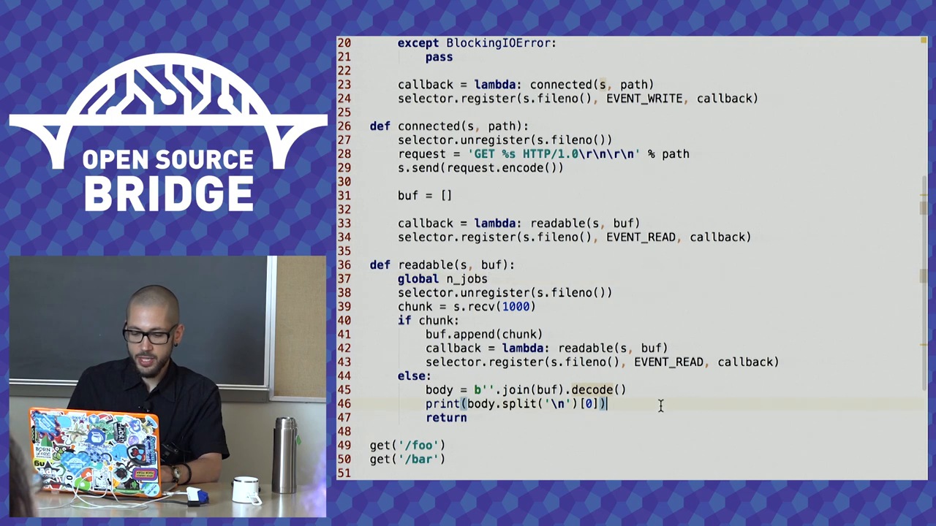
pyautogui.write('n_jobs -= 1')
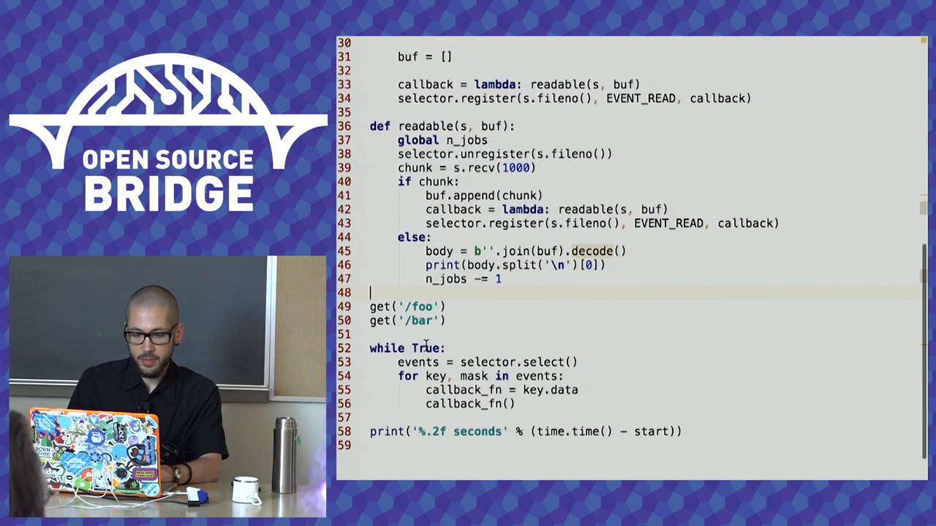
pyautogui.write('n_jobs')
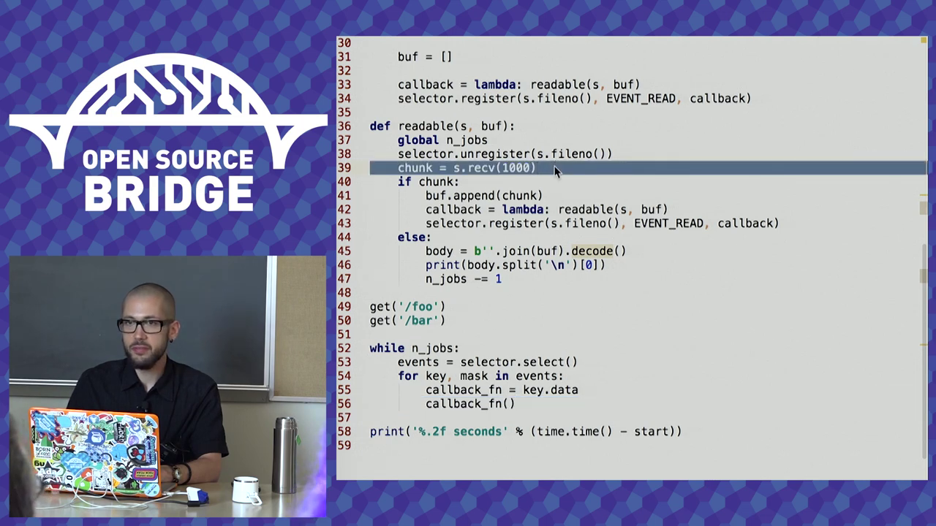
pyautogui.moveTo(563, 344)
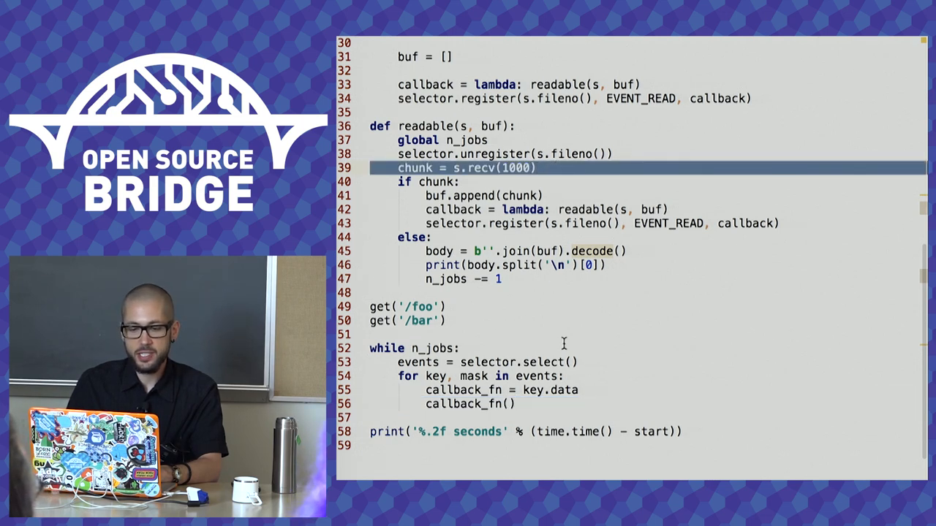
pyautogui.moveTo(563, 268)
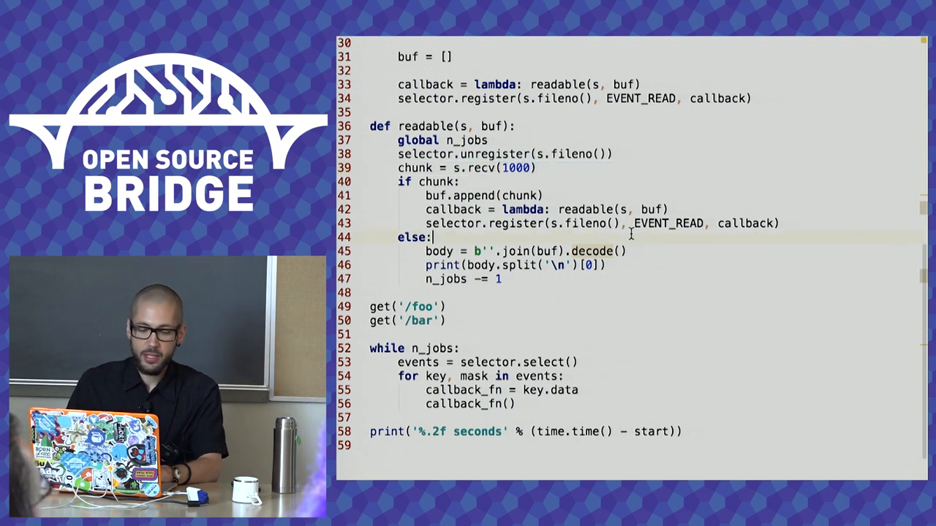
pyautogui.moveTo(578, 346)
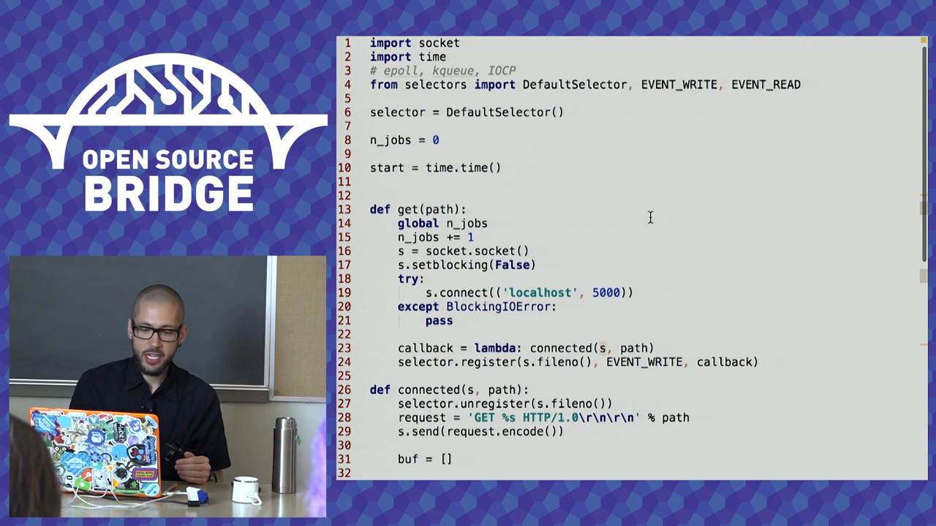
pyautogui.moveTo(697, 53)
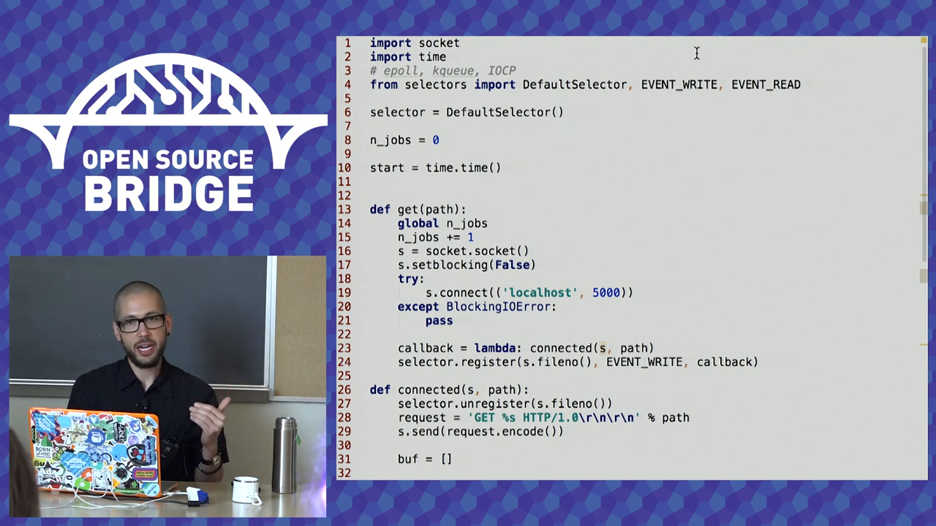
pyautogui.moveTo(677, 187)
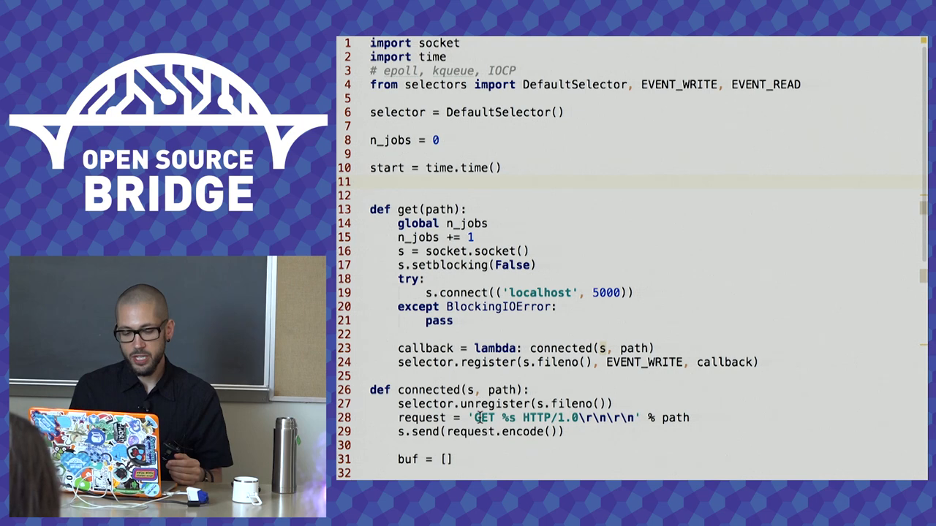
# Scroll through the script and delete the '# epoll, kqueue, IOCP' comment line.
pyautogui.scroll(-3)
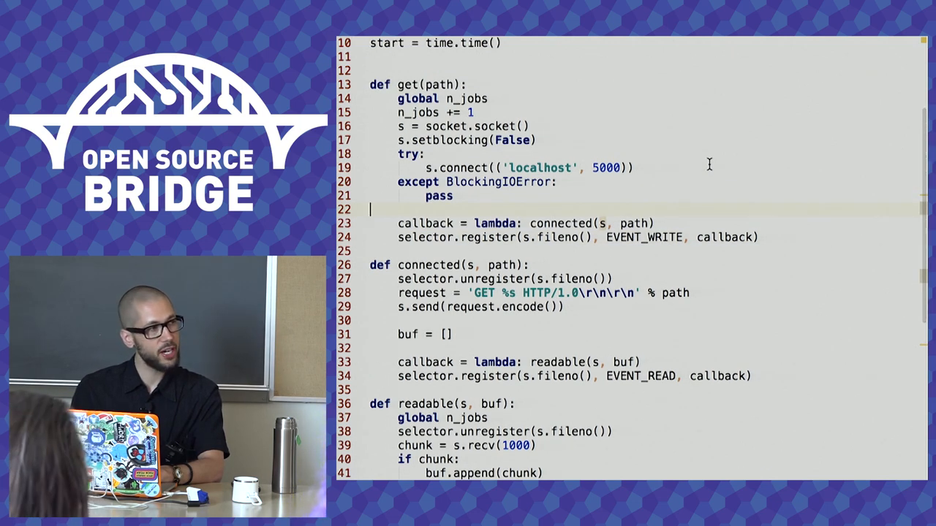
pyautogui.scroll(-3)
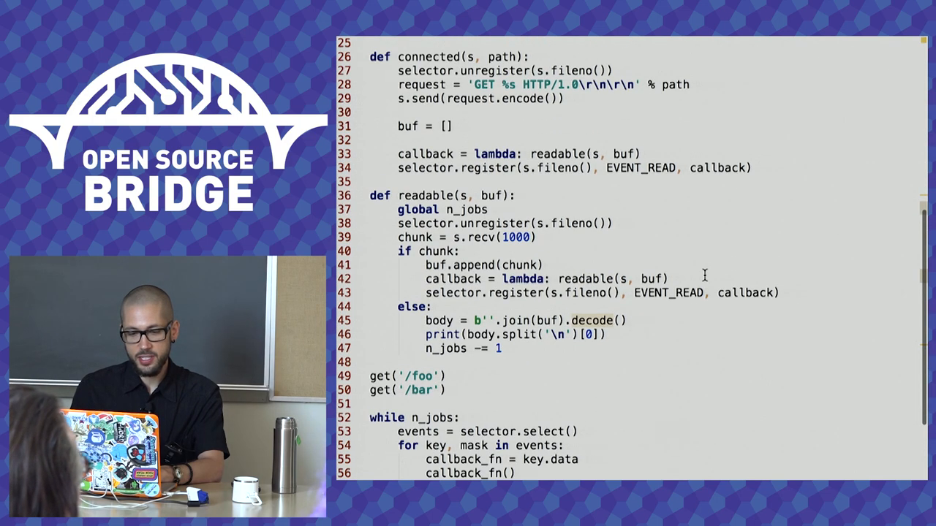
pyautogui.scroll(-3)
pyautogui.write('# coro')
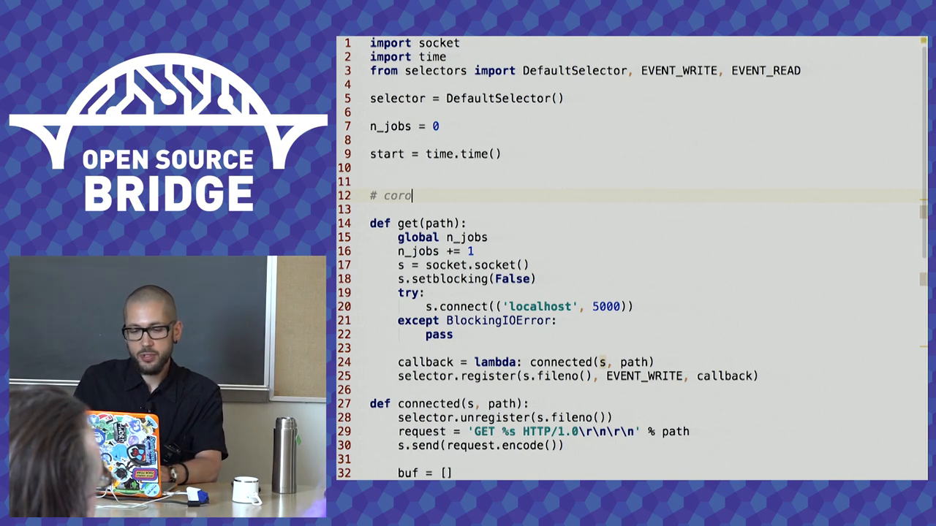
# Type '# coroutine: Future, generator, Task' on the blank line above def get.
pyautogui.write('utine:')
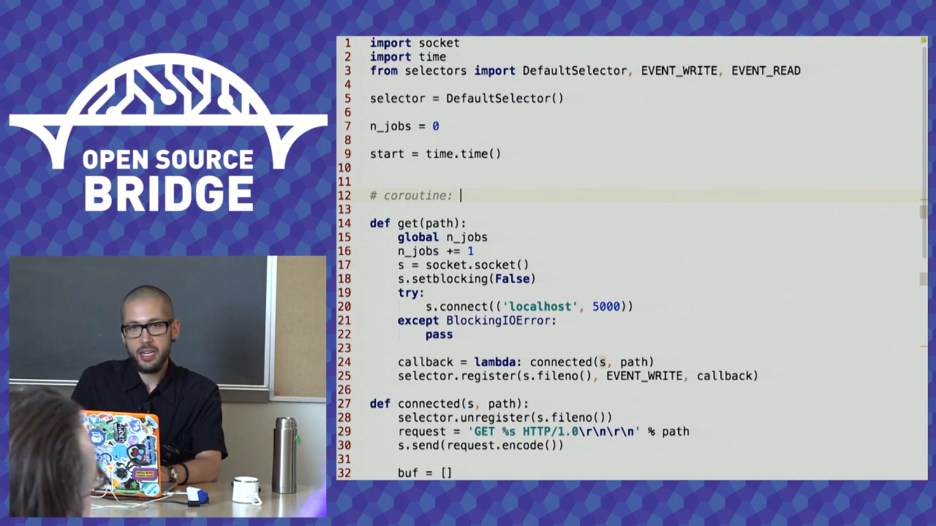
pyautogui.write('Future,')
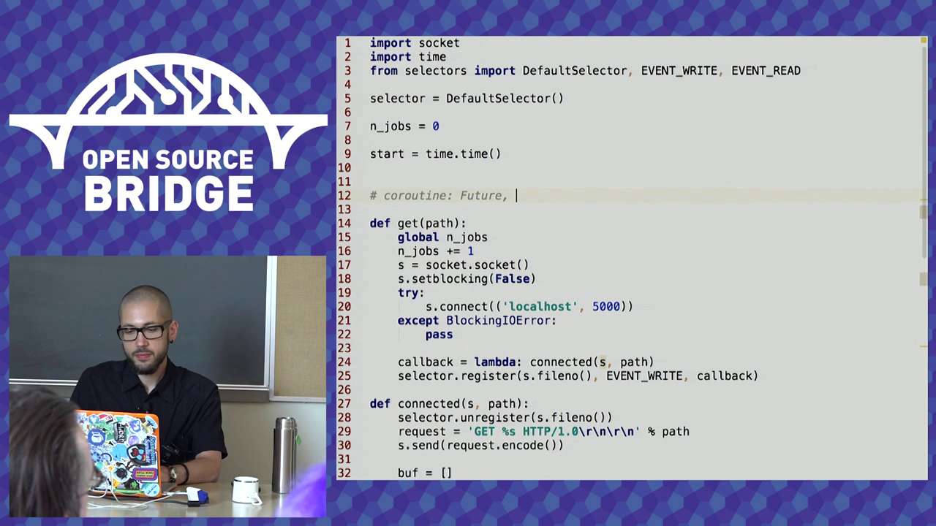
pyautogui.write('generator,')
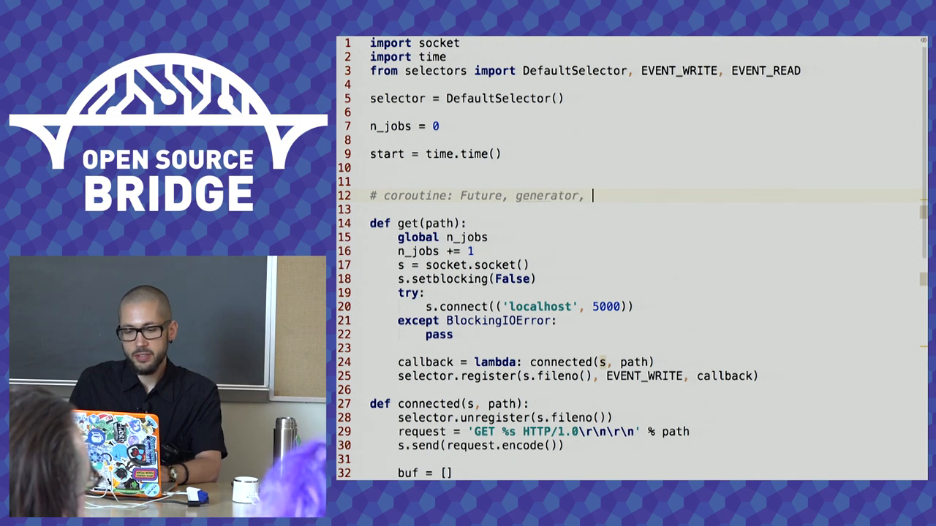
pyautogui.write('Task')
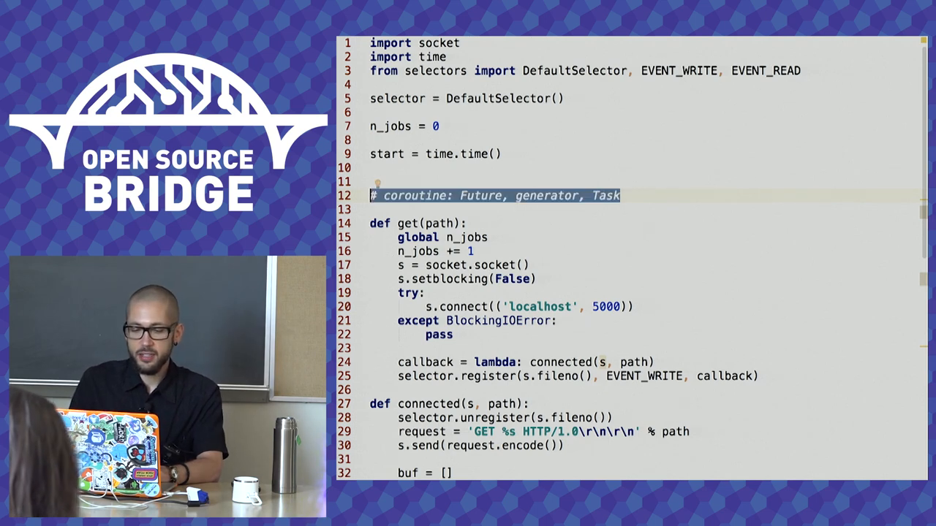
# Define class Future with a self.callbacks list and resolve() calling fn() per callback.
pyautogui.write('class F')
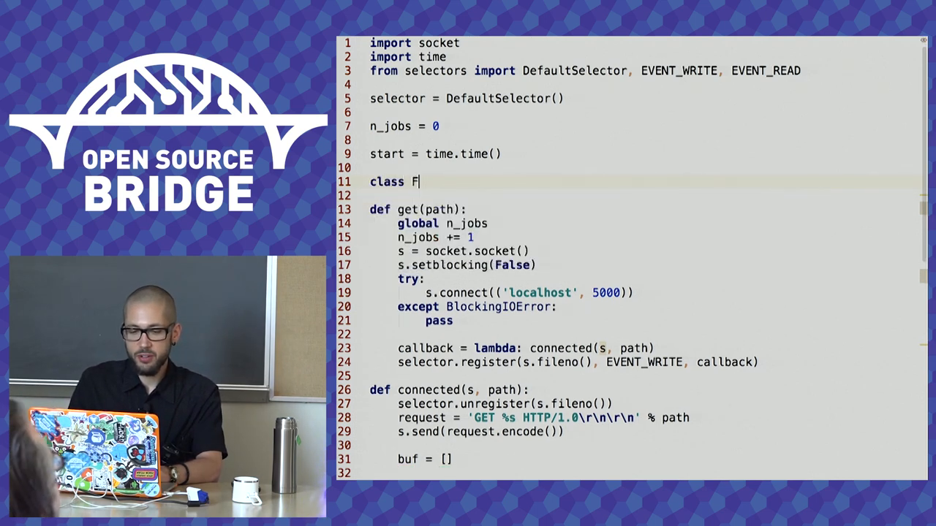
pyautogui.write('uture:')
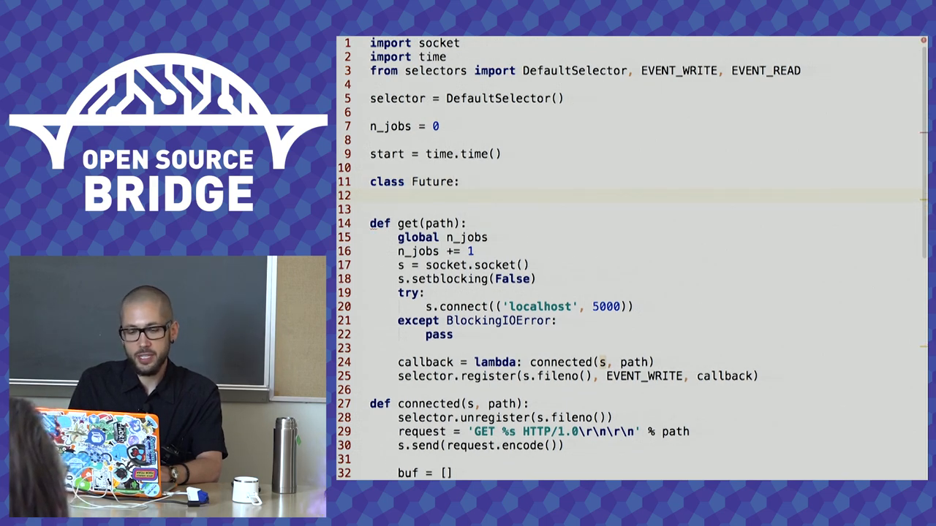
pyautogui.write('def __init__(self):')
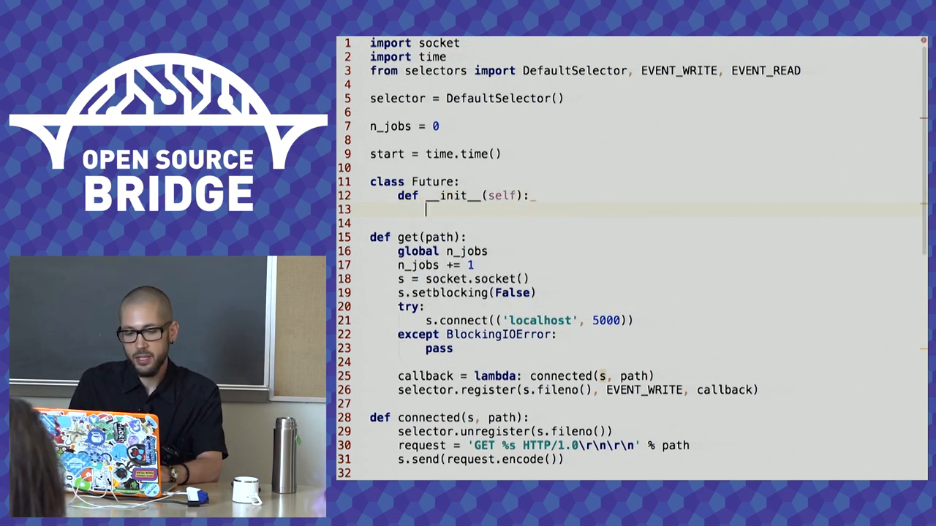
pyautogui.write('def')
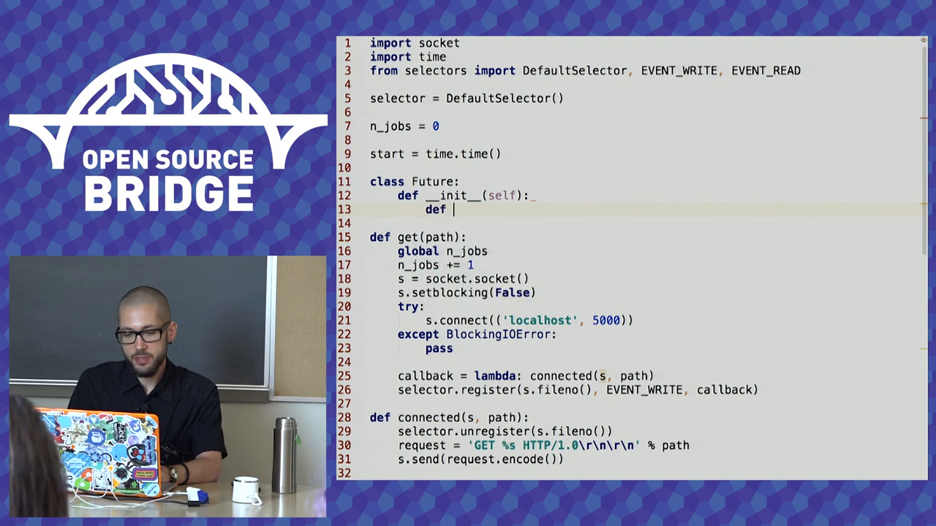
pyautogui.write('self.callbacks = [')
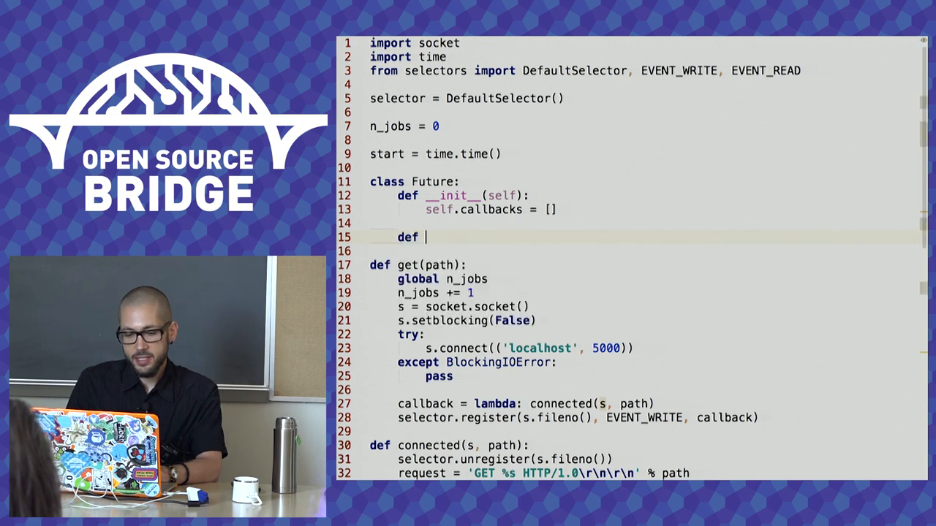
pyautogui.write('resolve(self):')
pyautogui.write('for')
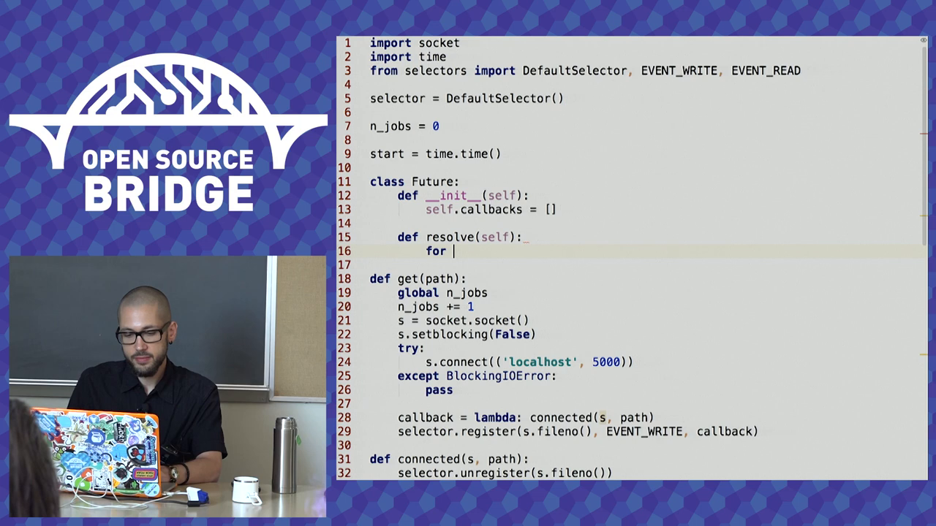
pyautogui.write('fn in self.callbacks:')
pyautogui.write('fn()')
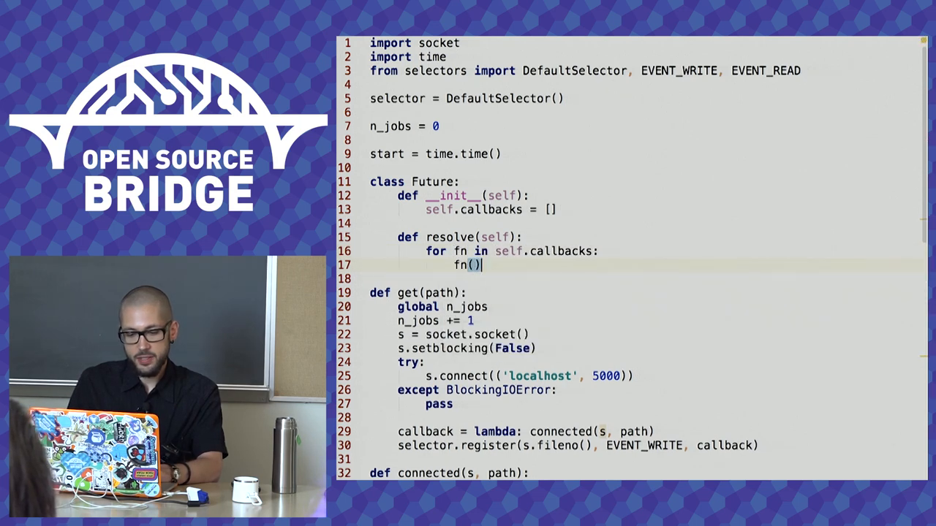
pyautogui.scroll(-3)
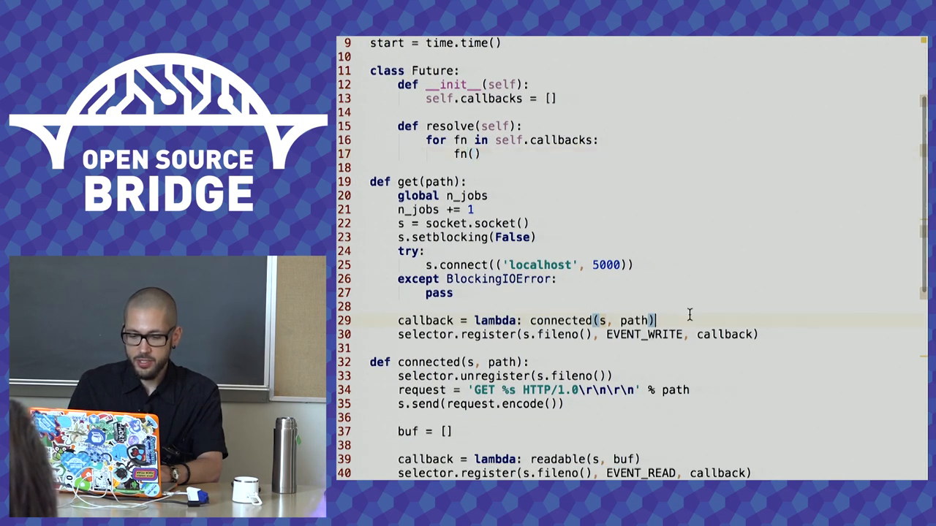
# In get(), create f = Future() and append the callback to f.callbacks.
pyautogui.write('f = Future(')
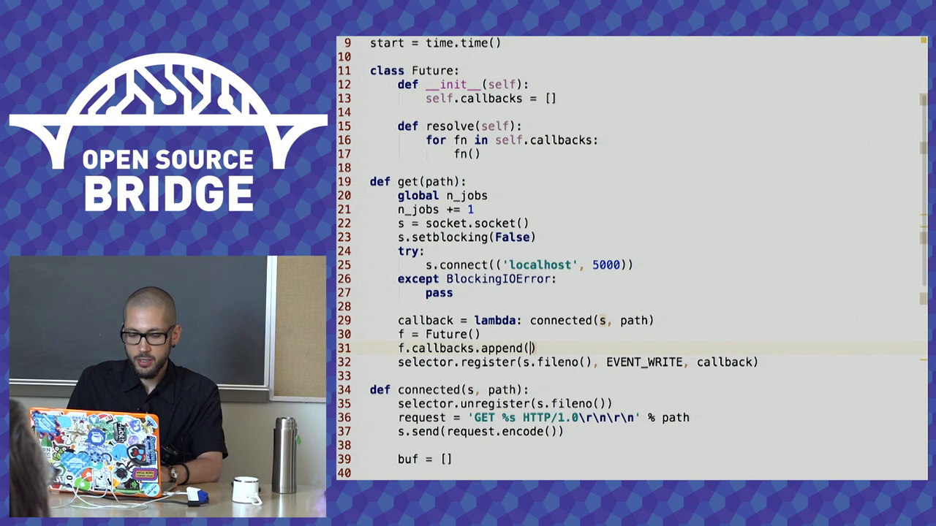
pyautogui.write('callback')
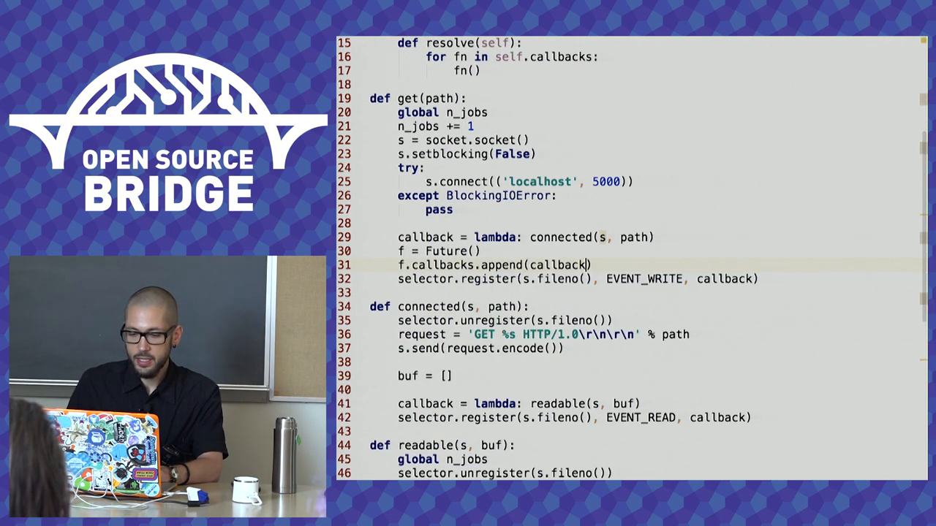
pyautogui.write('f = Future(')
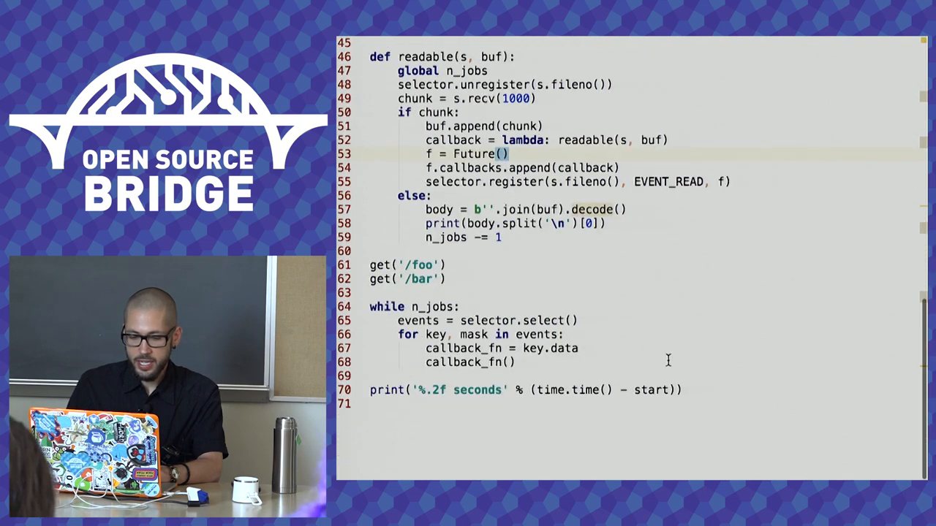
# Rename callback_fn to future, call future.resolve(), and open the Python Console.
pyautogui.click(579, 348)
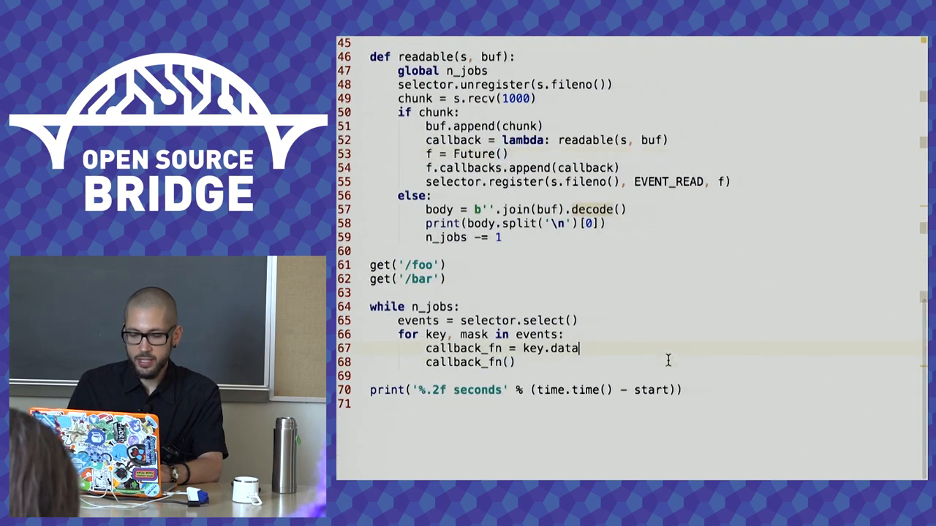
pyautogui.doubleClick(564, 349)
pyautogui.write('uture')
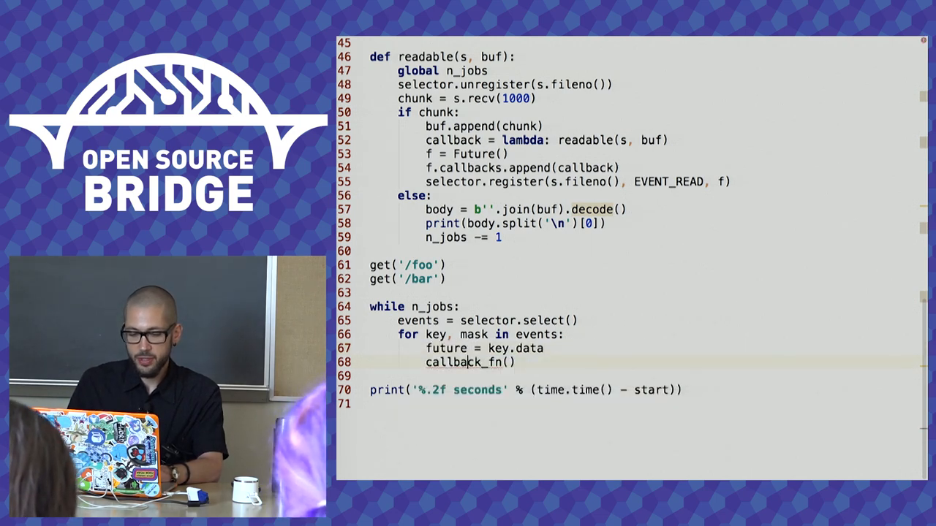
pyautogui.write('future.resolve(')
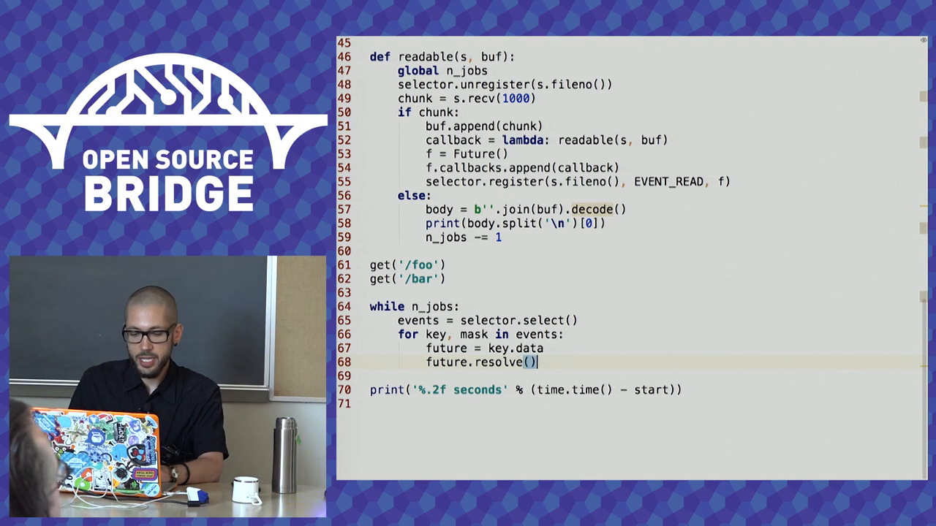
pyautogui.doubleClick(479, 362)
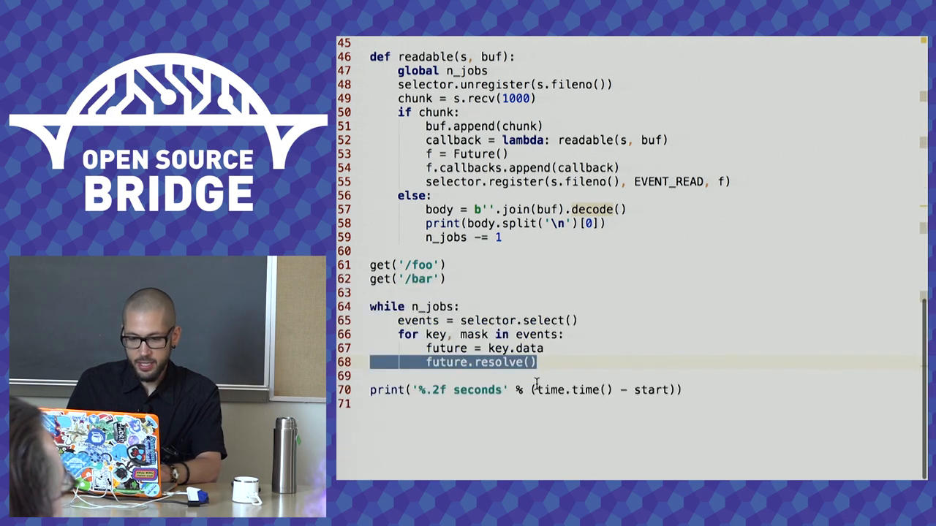
pyautogui.click(594, 302)
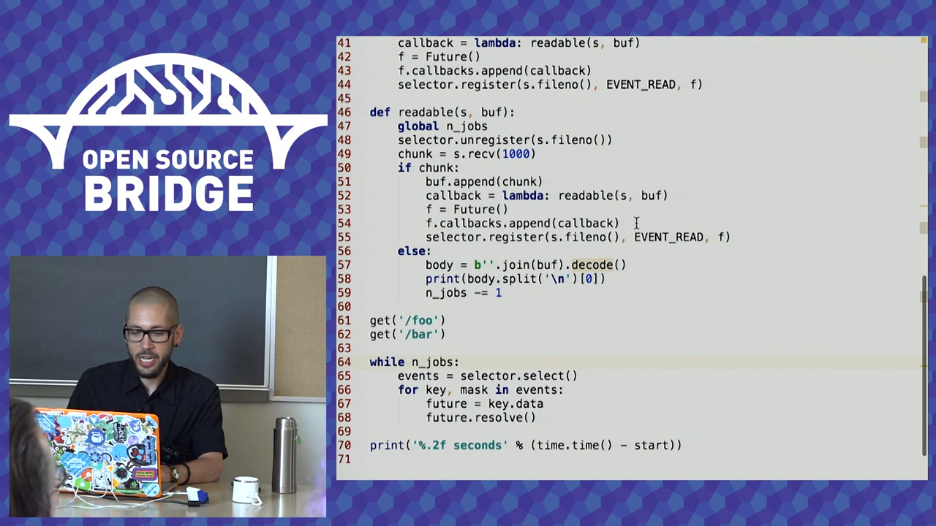
pyautogui.scroll(3)
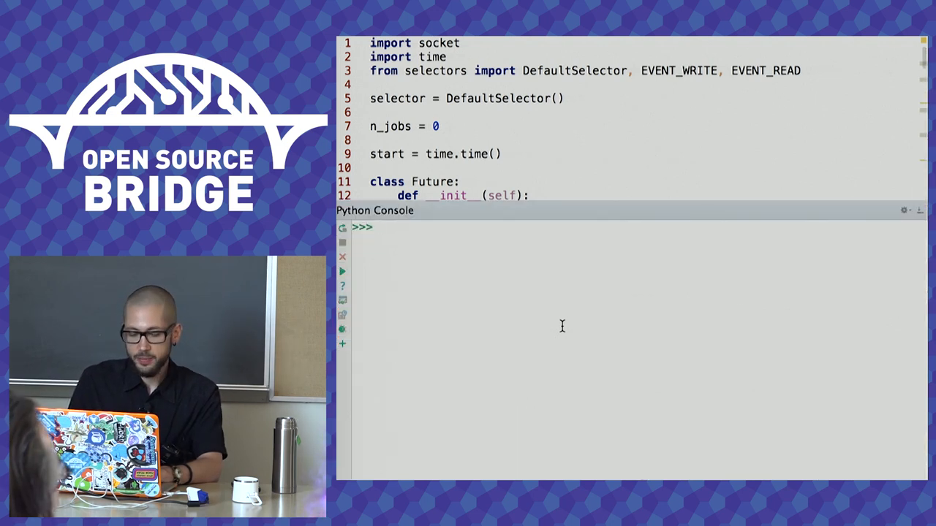
# Type def gen_fn(): printing start, middle, done around yield 1 and yield 2.
pyautogui.write('def g')
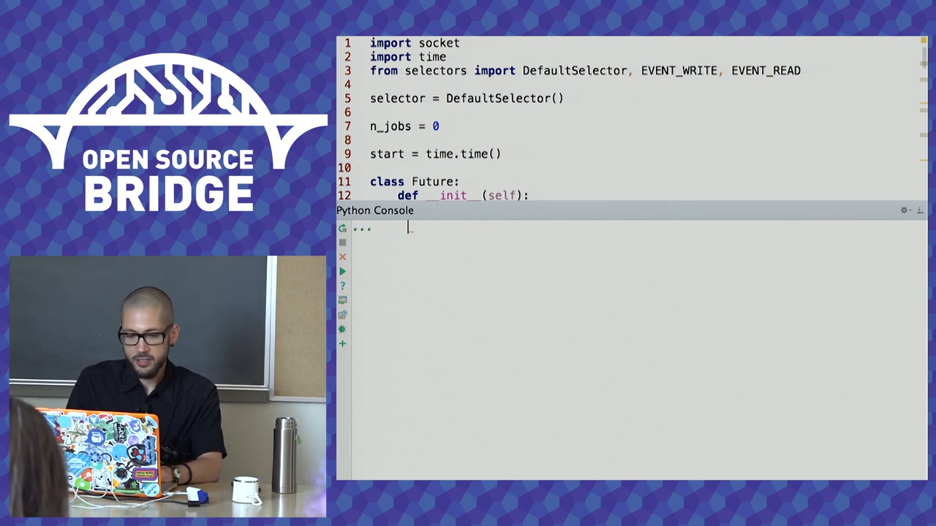
pyautogui.write('def gen_fn():')
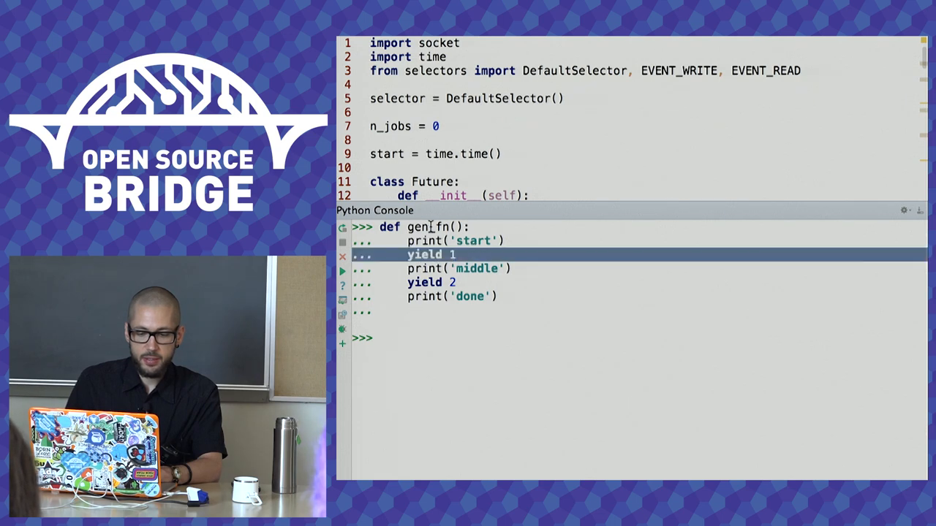
pyautogui.write('type')
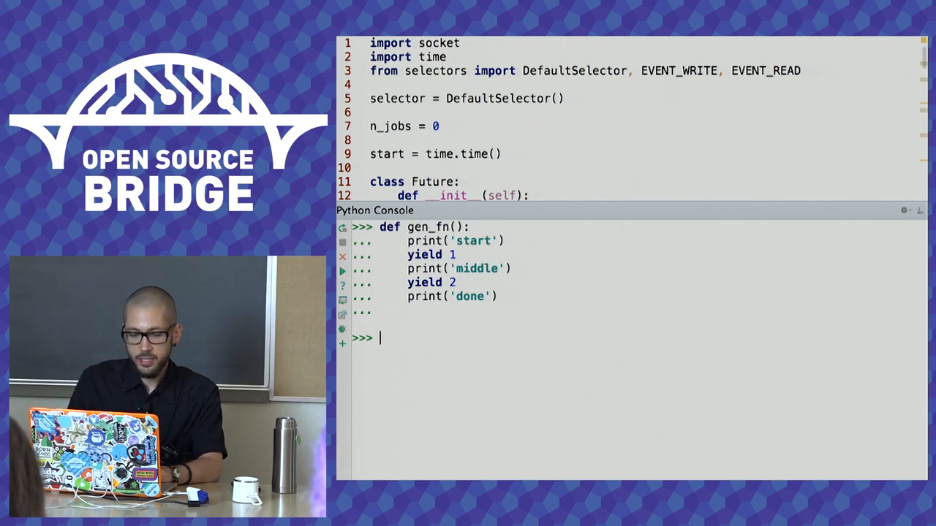
# Evaluate type(gen_fn), create gen = gen_fn(), and check type(gen).
pyautogui.write('type(gen_fn)')
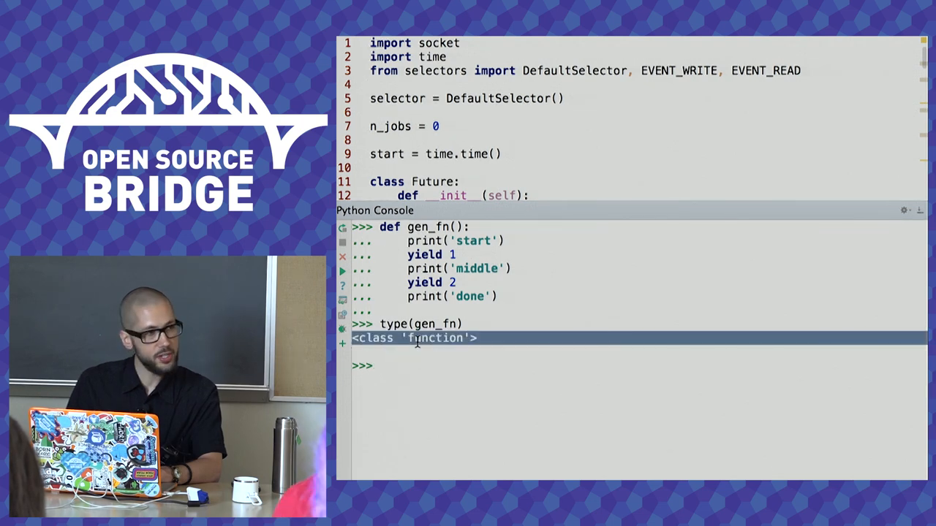
pyautogui.write('gen')
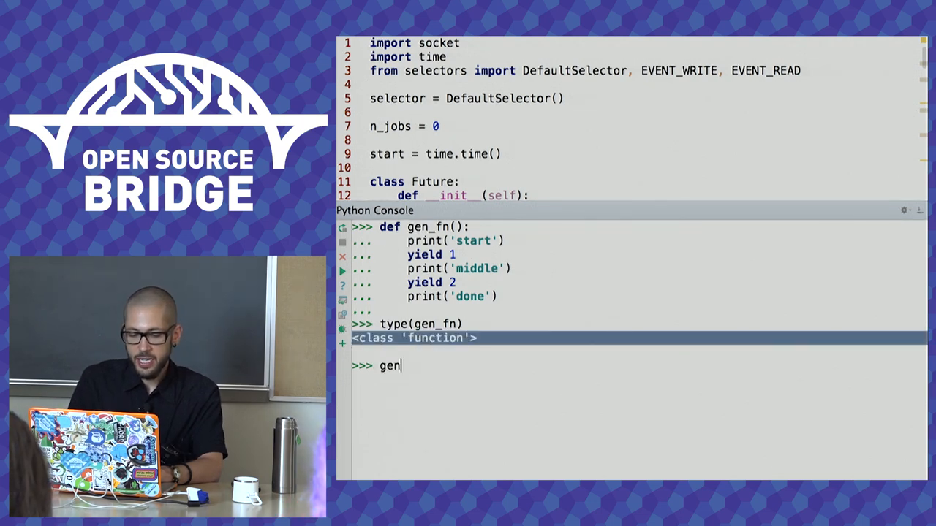
pyautogui.write('= gen_fn')
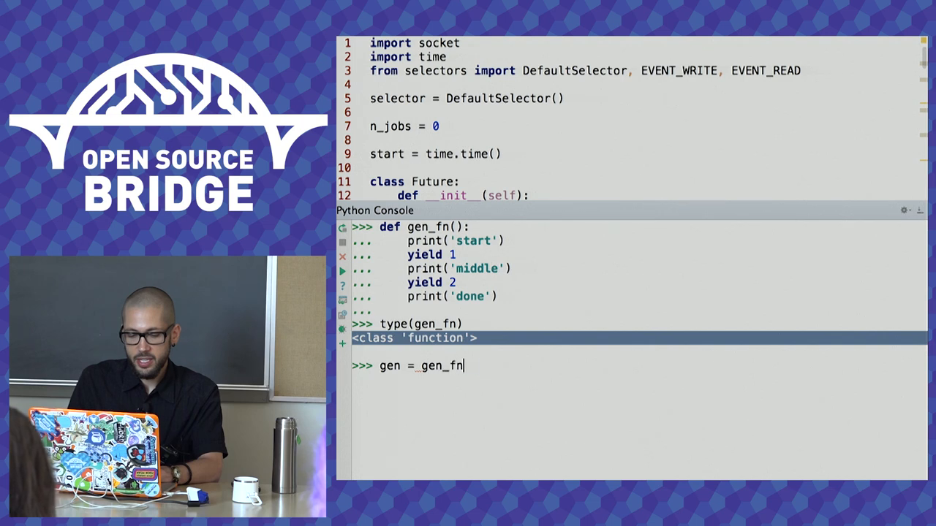
pyautogui.press('Enter')
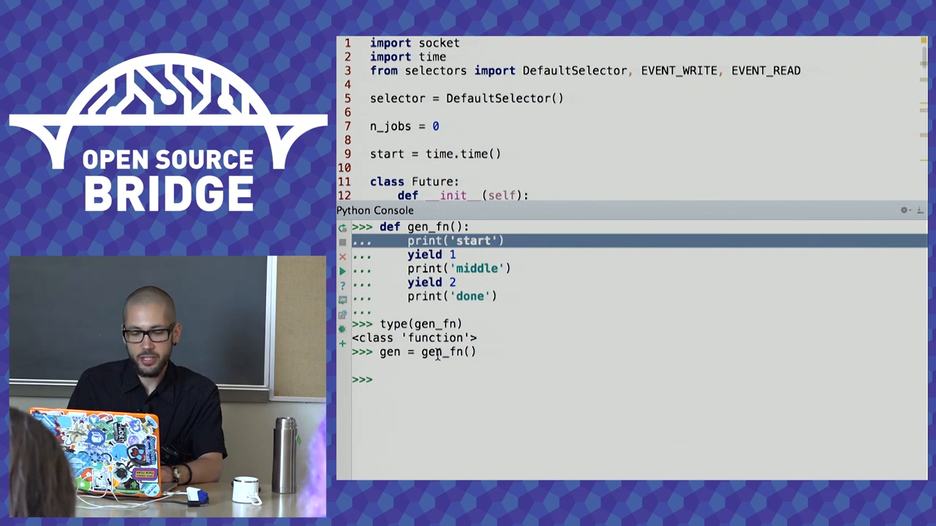
pyautogui.write('type')
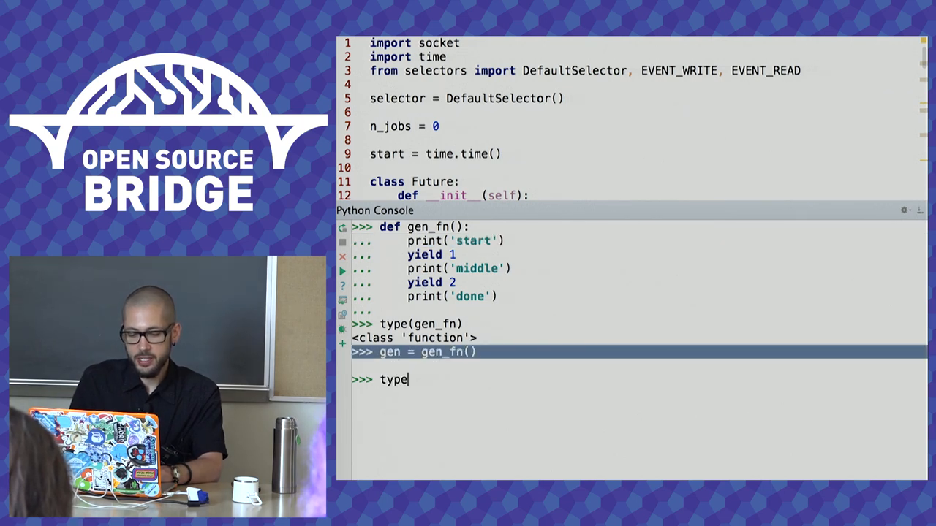
pyautogui.write('(gen)')
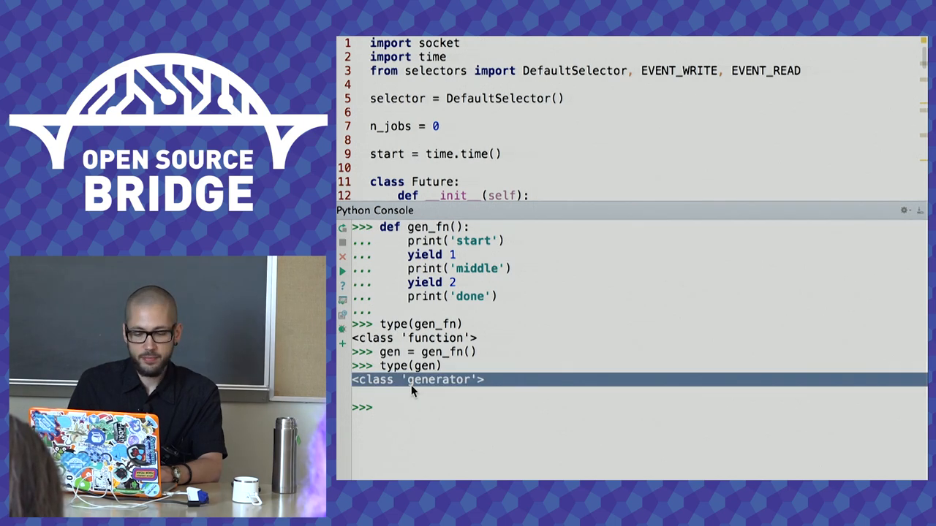
# Inspect gen.gi_code.co_code, gen.gi_frame and f_lasti, highlighting the -1 value.
pyautogui.write('g')
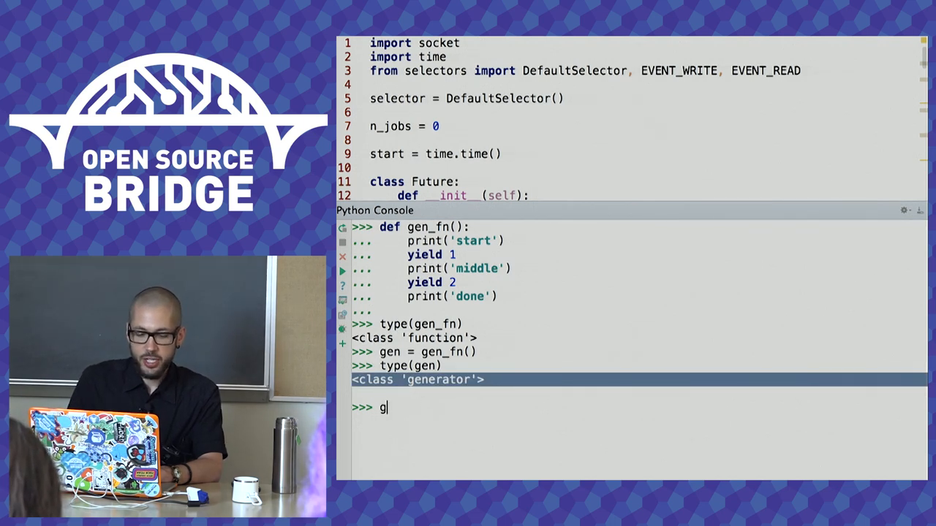
pyautogui.write('en.gi_code')
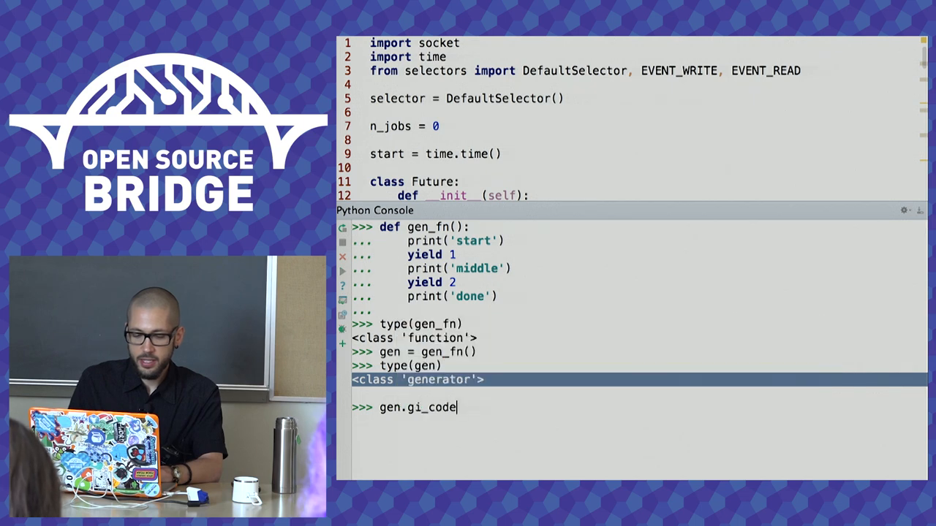
pyautogui.write('.co_code')
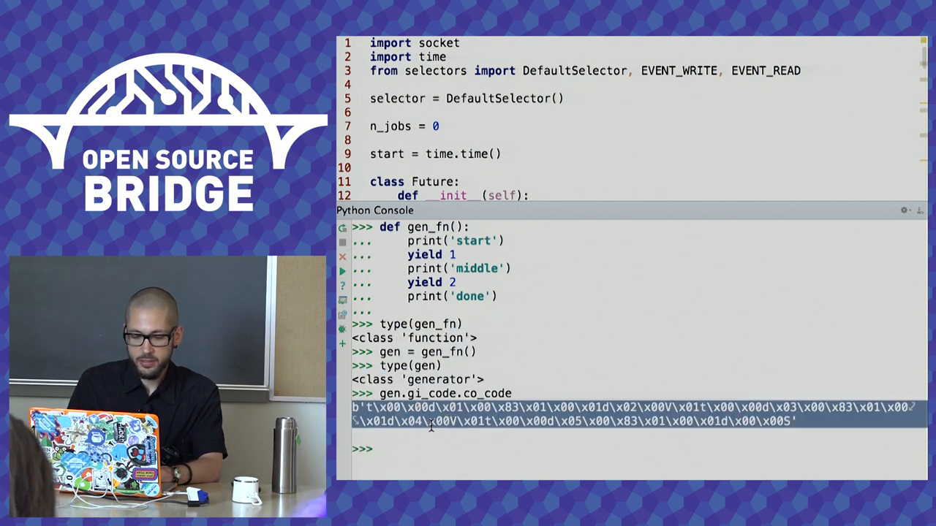
pyautogui.write('g')
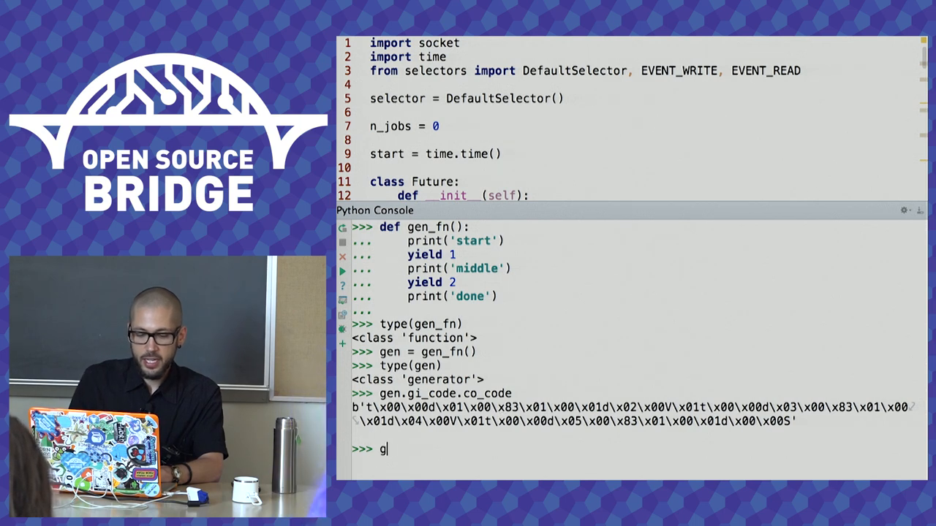
pyautogui.write('en.gi_frame')
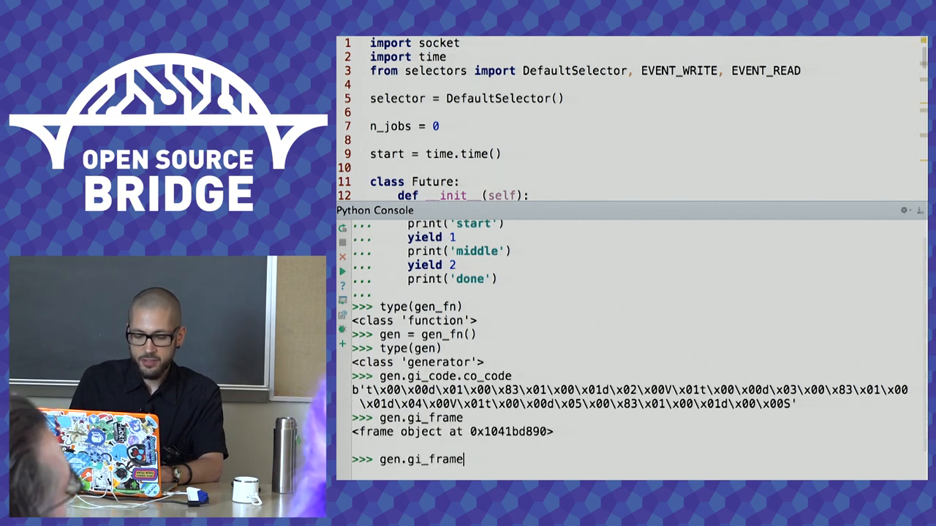
pyautogui.write('.l')
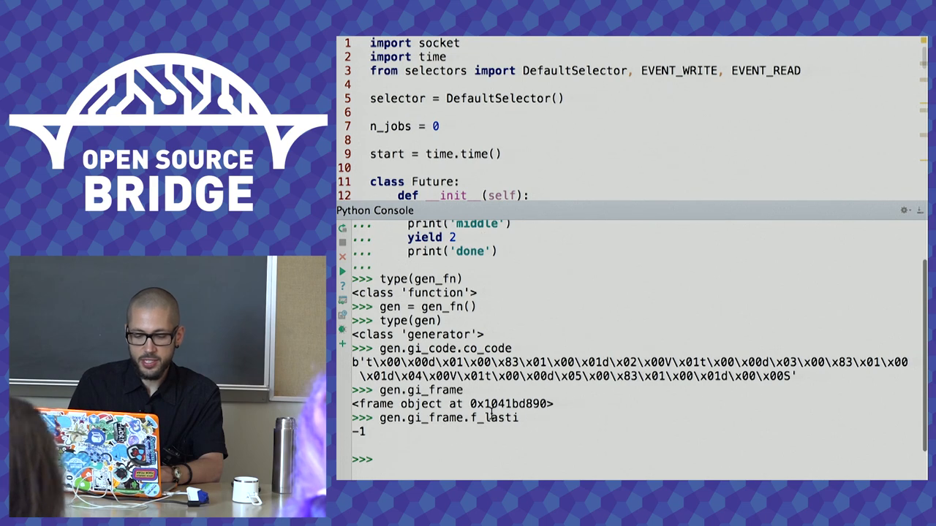
pyautogui.doubleClick(493, 417)
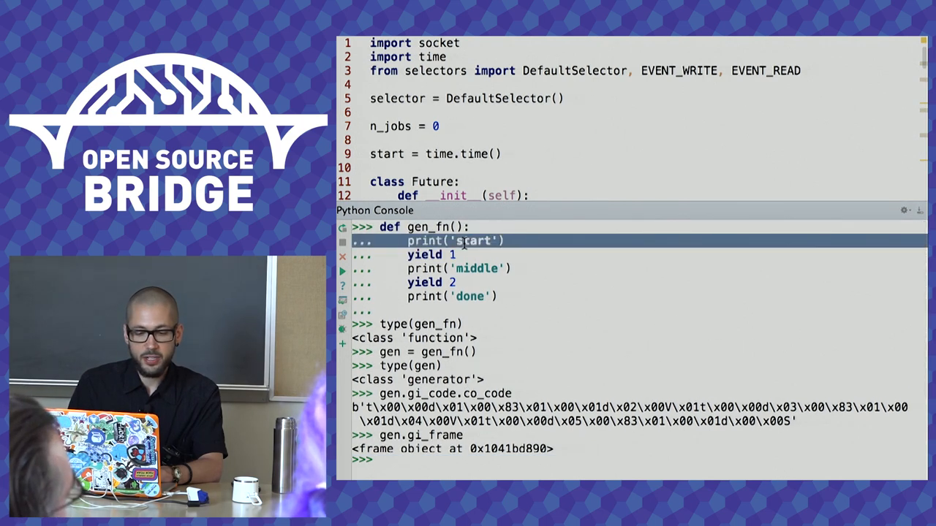
# Check gen.gi_frame.f_lasti, then run return_val = next(gen) and inspect return_val.
pyautogui.write('gen.gi_frame.f_lasti')
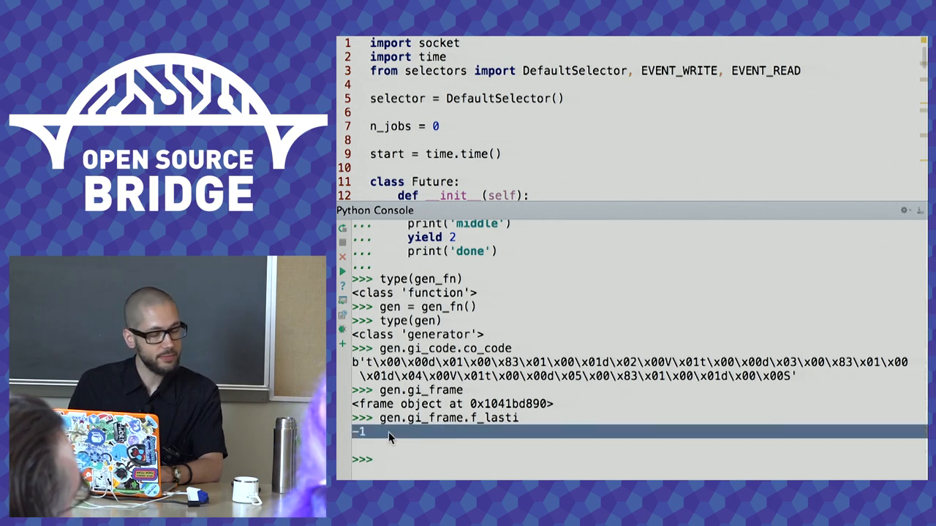
pyautogui.write('return_val = next(gen')
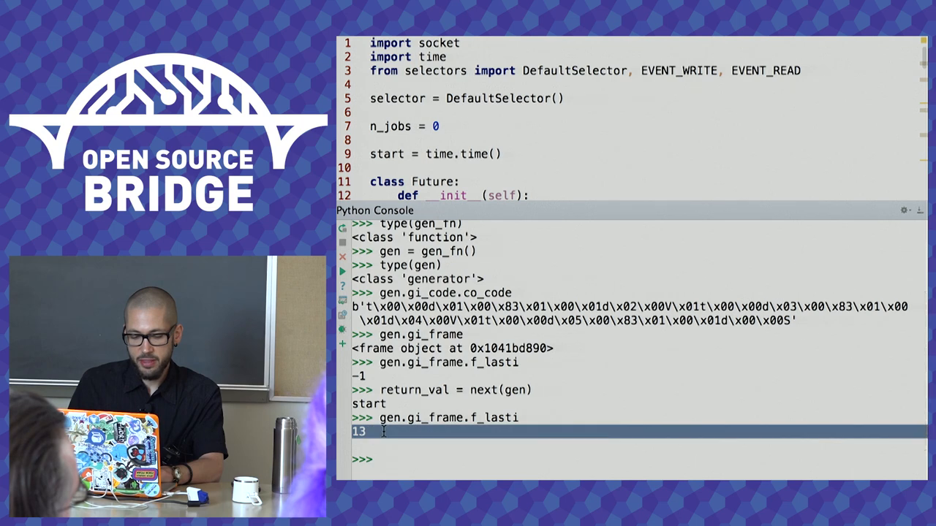
pyautogui.write('return_val')
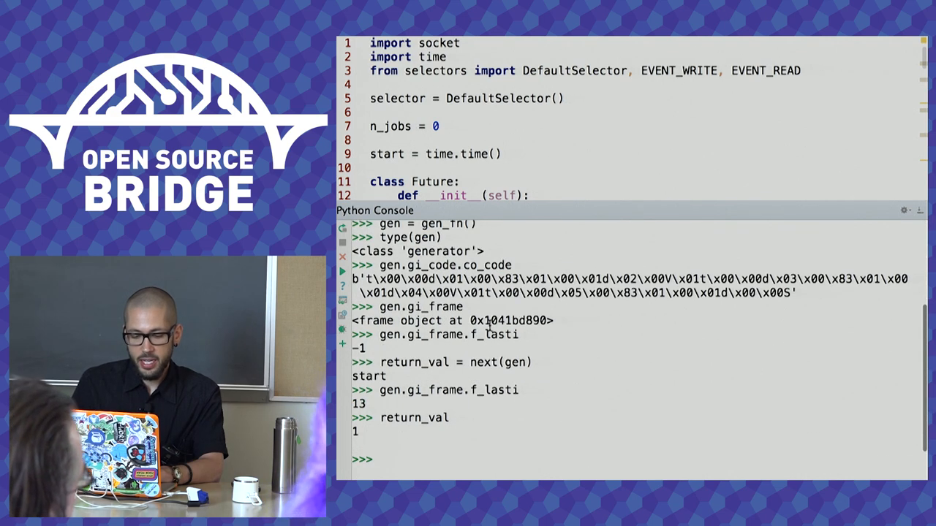
pyautogui.write('return_val = next(gen)')
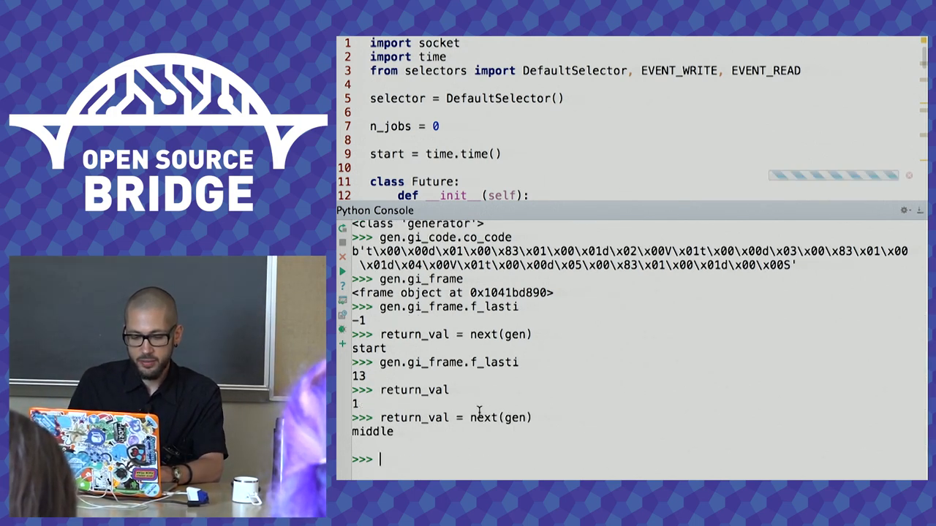
pyautogui.write('return_val')
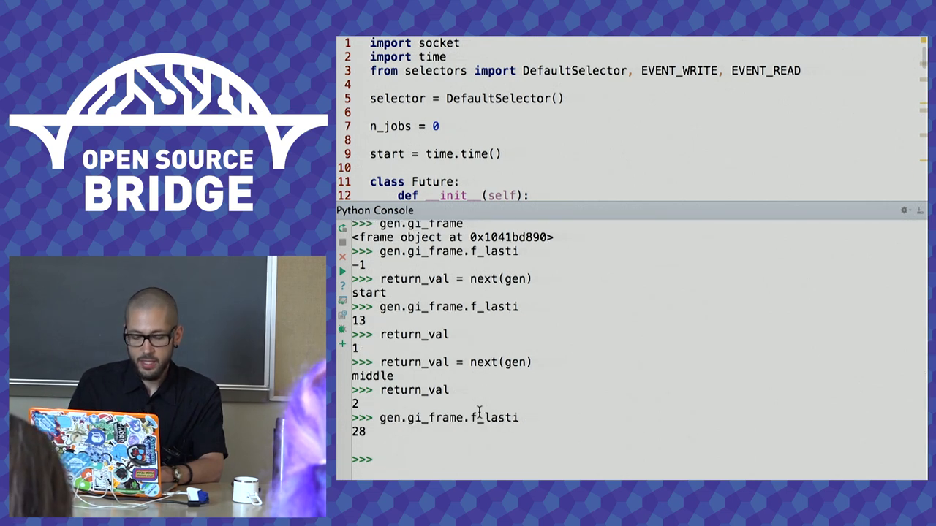
# Call next(gen) until StopIteration and confirm gen.gi_frame is None.
pyautogui.write('return_val = next(gen)')
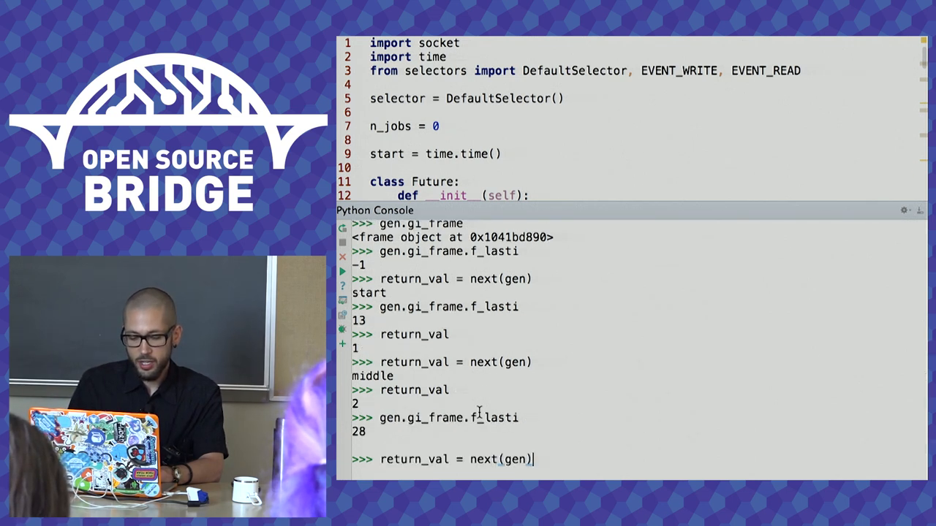
pyautogui.doubleClick(420, 460)
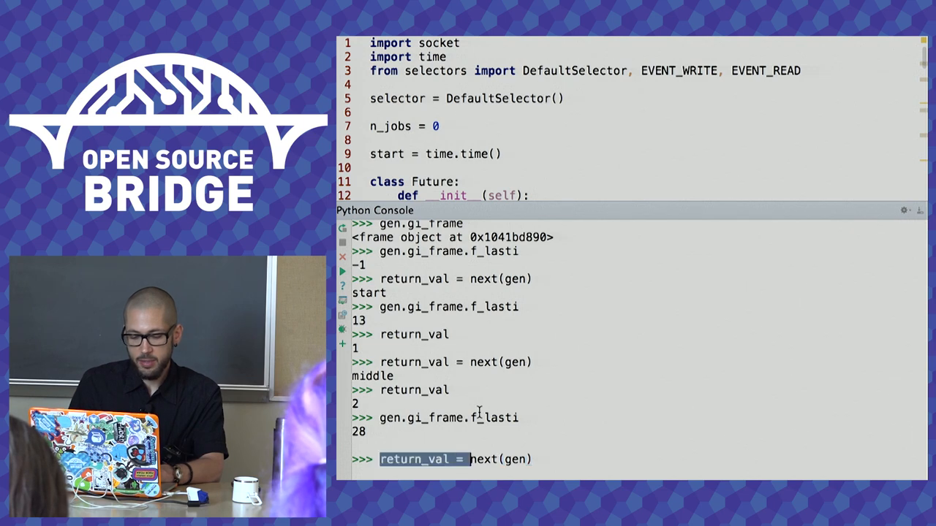
pyautogui.press('Enter')
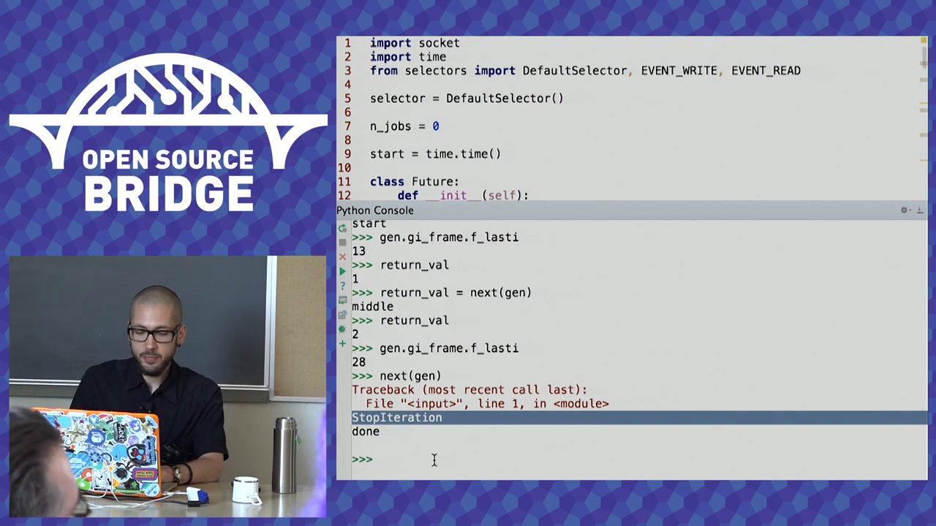
pyautogui.write('gen.gi_frame)')
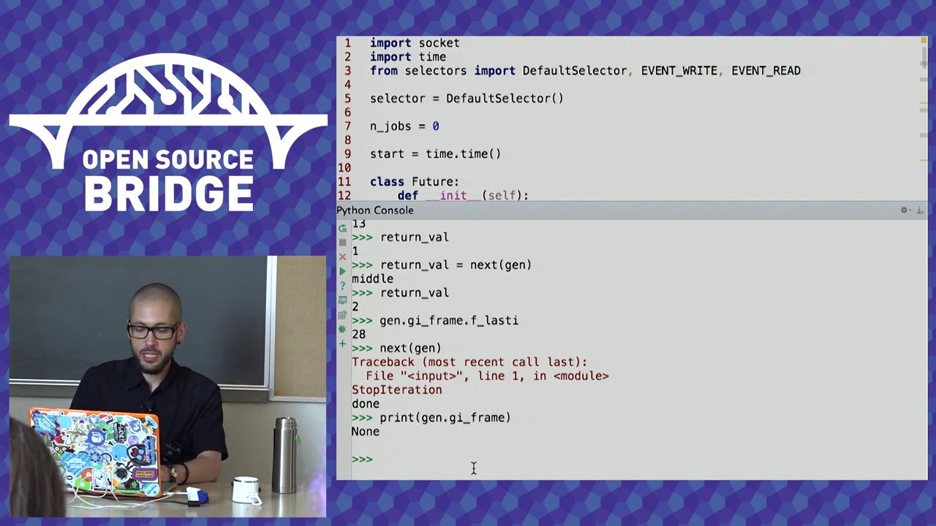
# Create gen and gen2 from gen_fn(), then evaluate gen.gi_code is gen.gi_code.
pyautogui.write('gen = _gen_fn(')
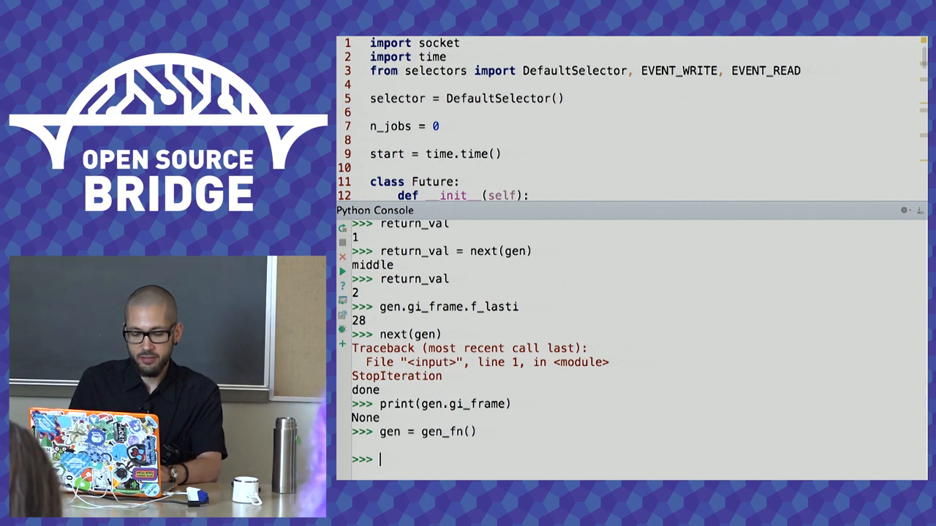
pyautogui.write('gen.gi_code ==')
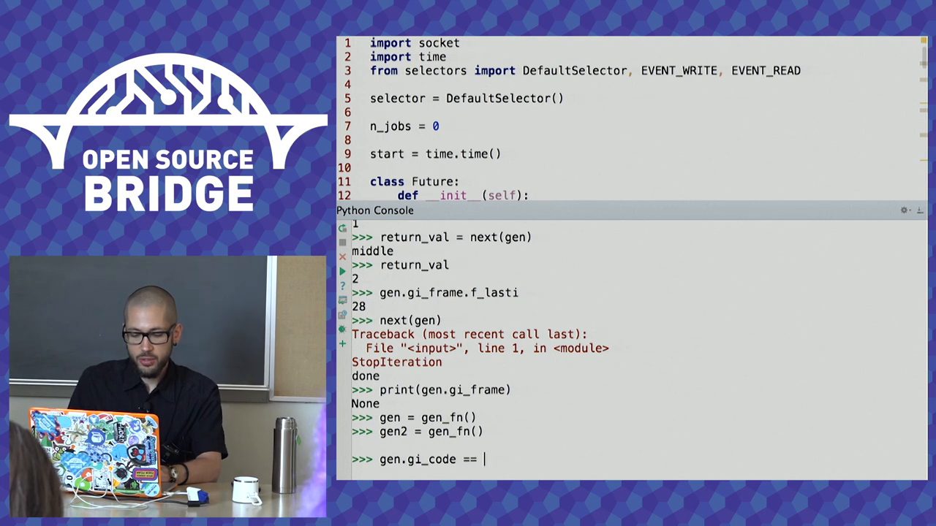
pyautogui.write('is gen.gi_code')
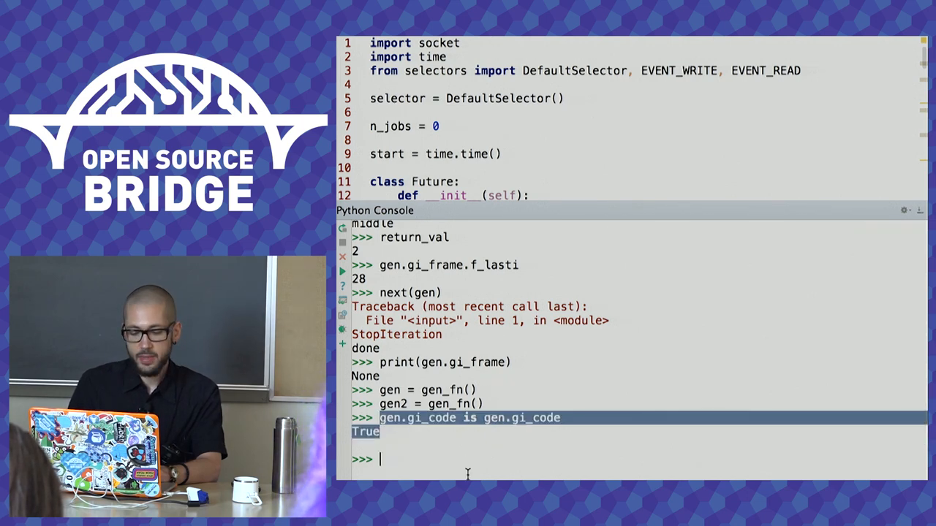
pyautogui.write('gen.gi')
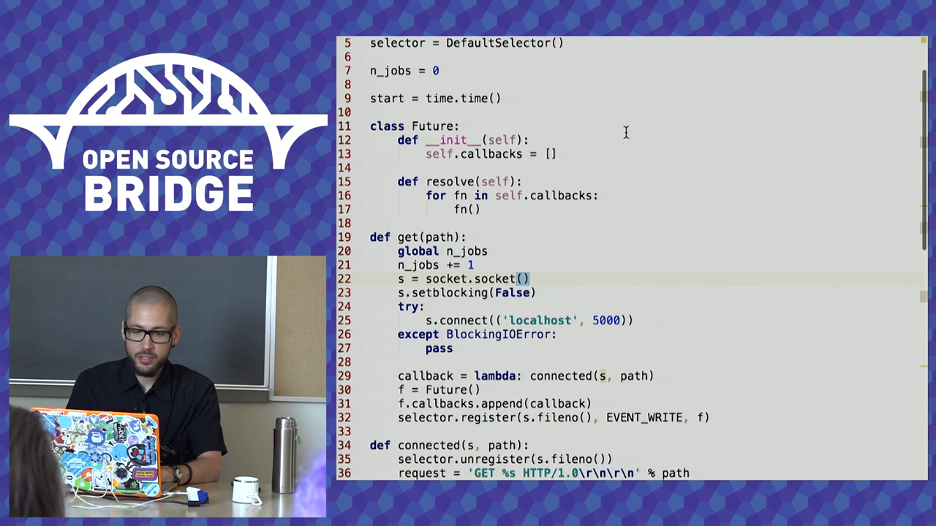
pyautogui.moveTo(573, 111)
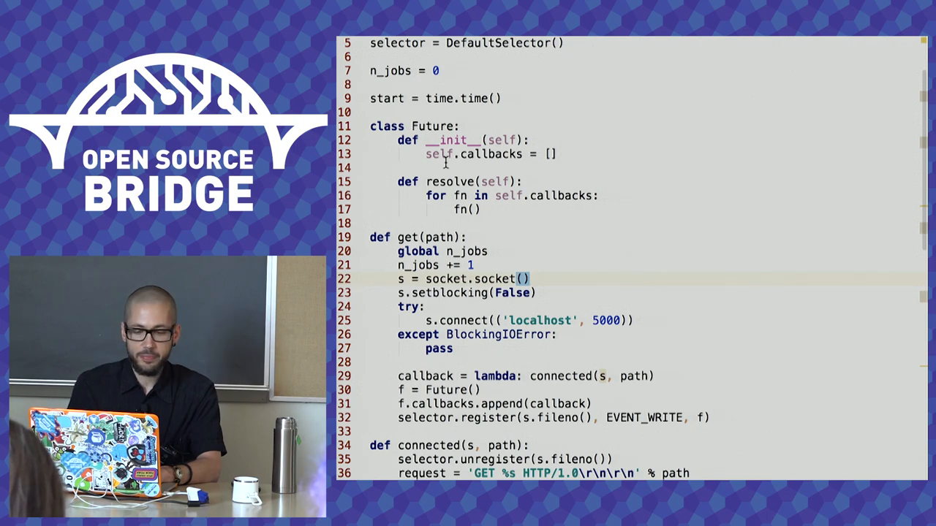
# In get(), replace the callback lambda with 'yield f' and move connected()'s body below it.
pyautogui.scroll(-3)
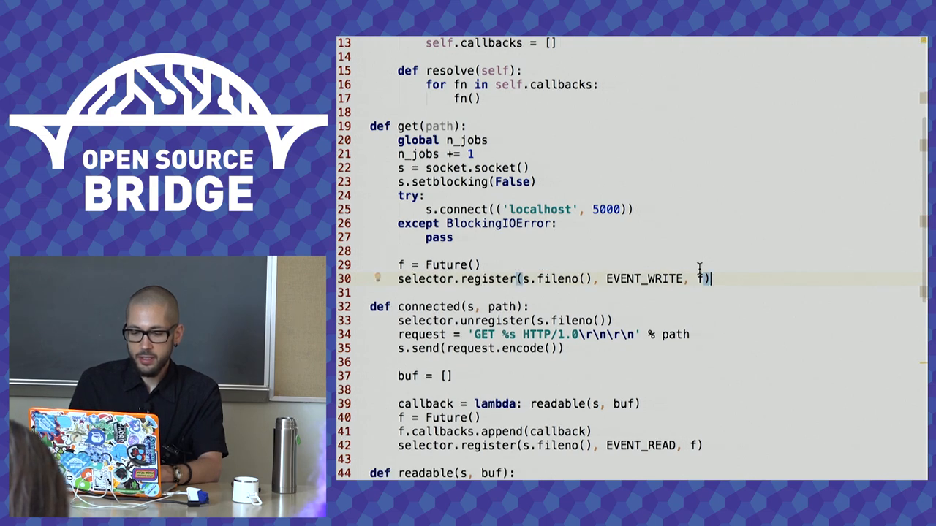
pyautogui.write('yield f')
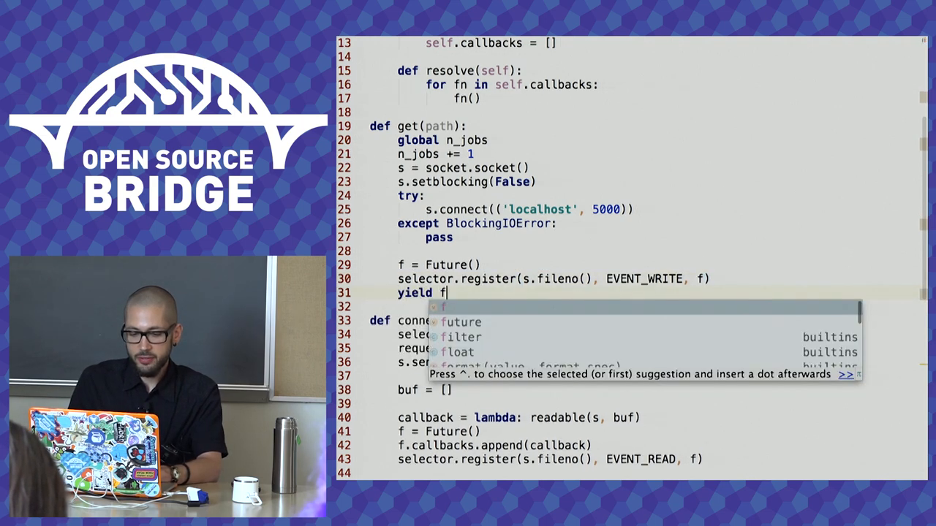
pyautogui.press('Escape')
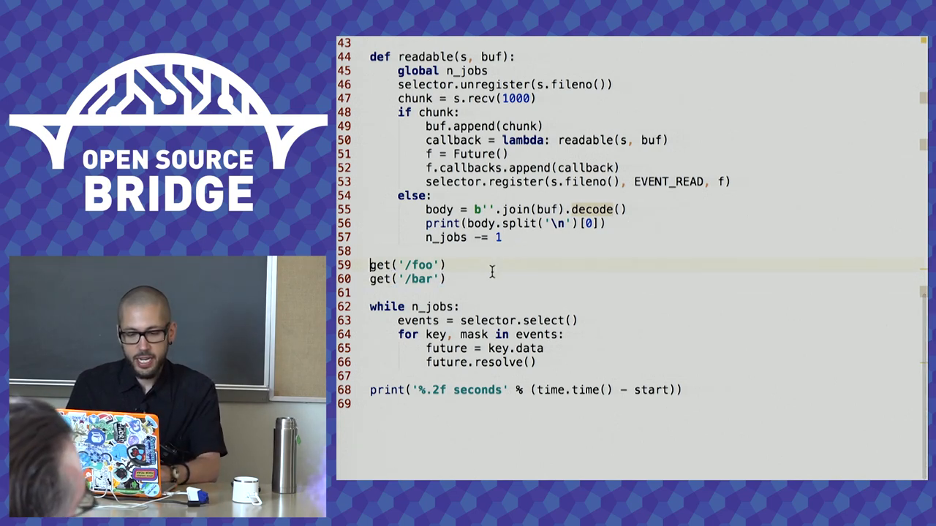
pyautogui.moveTo(372, 265); pyautogui.dragTo(444, 278)
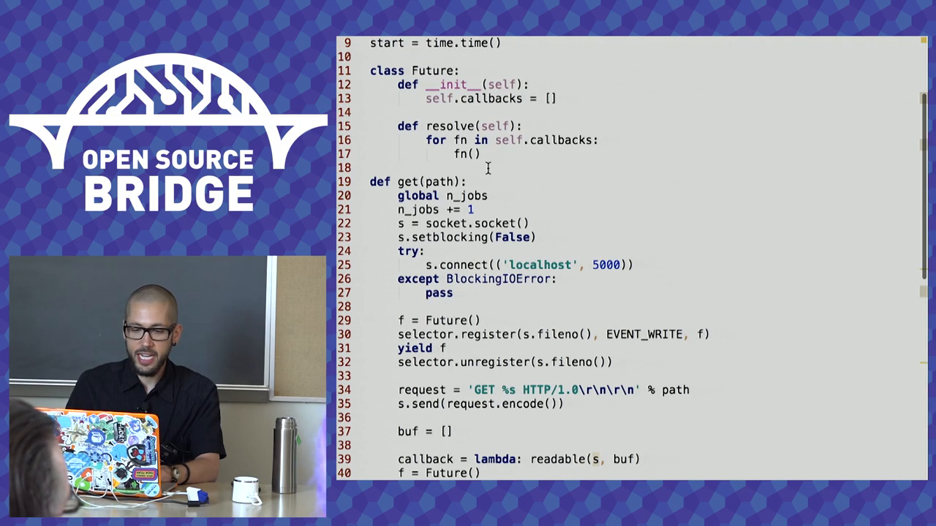
# Define class Task whose __init__(self, coro) stores self.coro and calls self.step().
pyautogui.write('class Task:')
pyautogui.write('def __init__(self):')
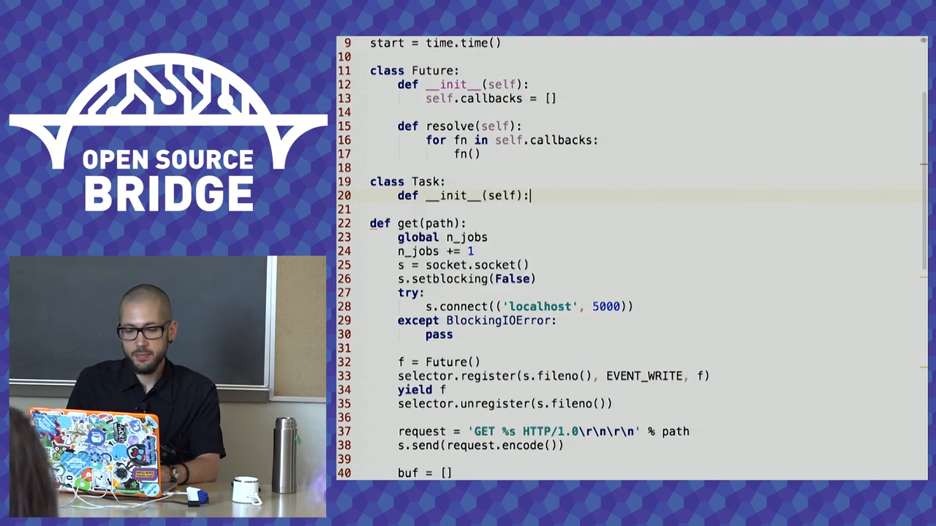
pyautogui.write(', coro')
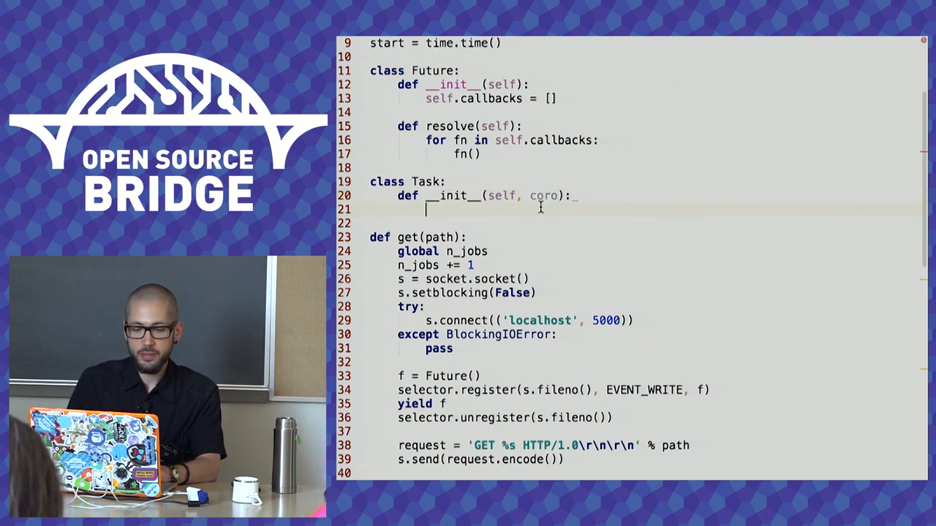
pyautogui.write('self.coro = coro')
pyautogui.write('self.st')
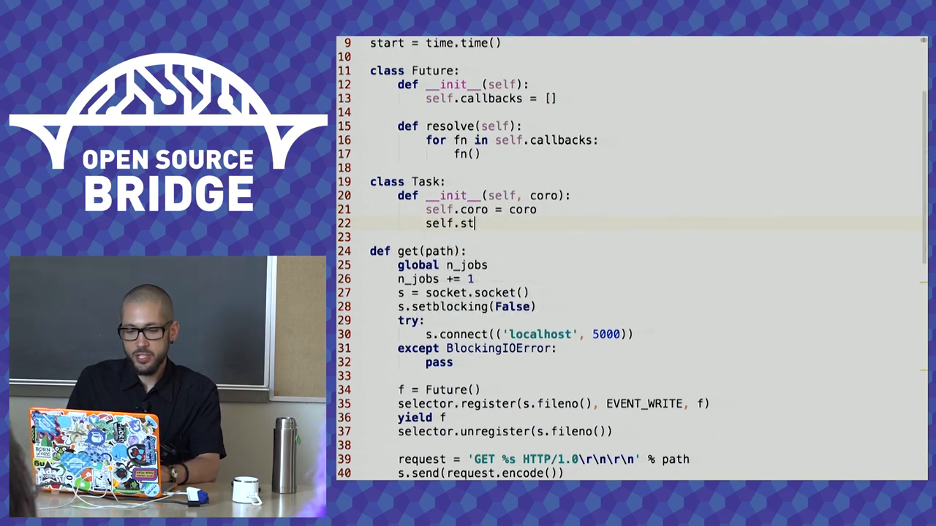
pyautogui.write('ep()')
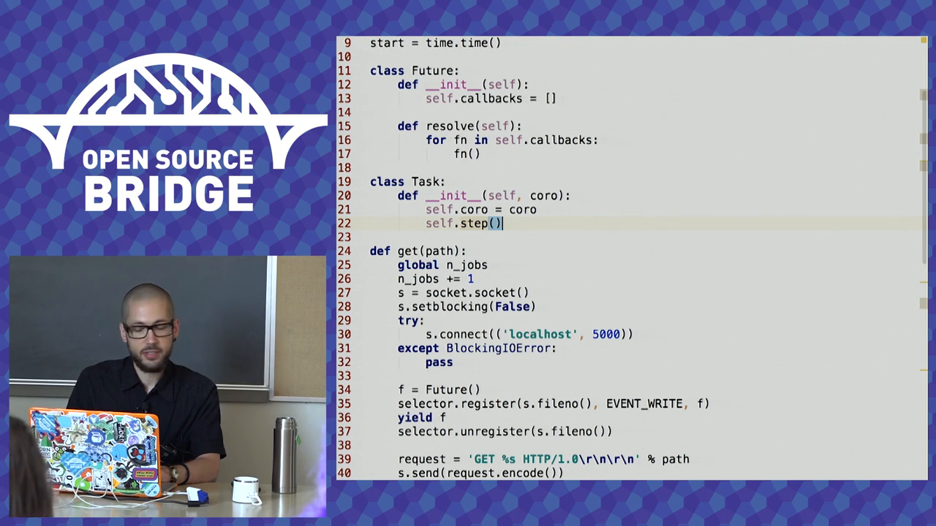
# Add step(self): future = next(self.coro), then future.callbacks.append(self.step).
pyautogui.write('def')
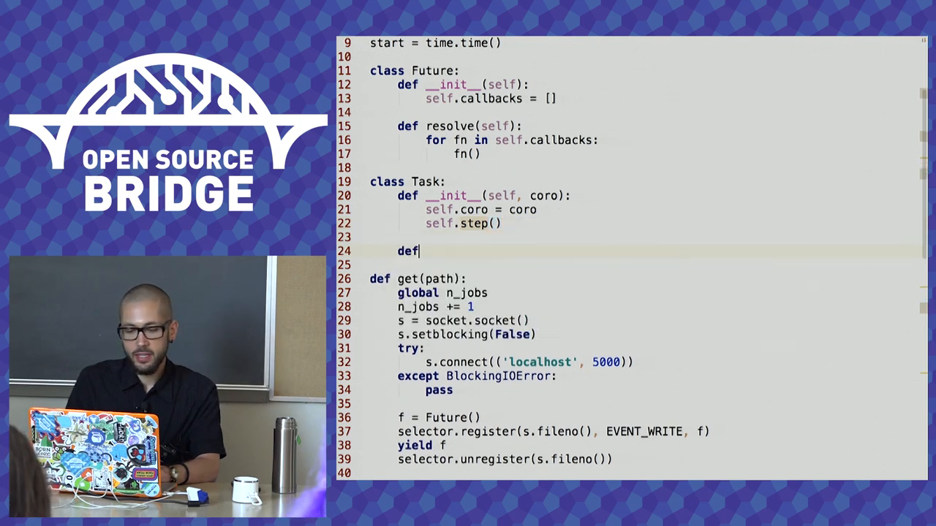
pyautogui.write('step')
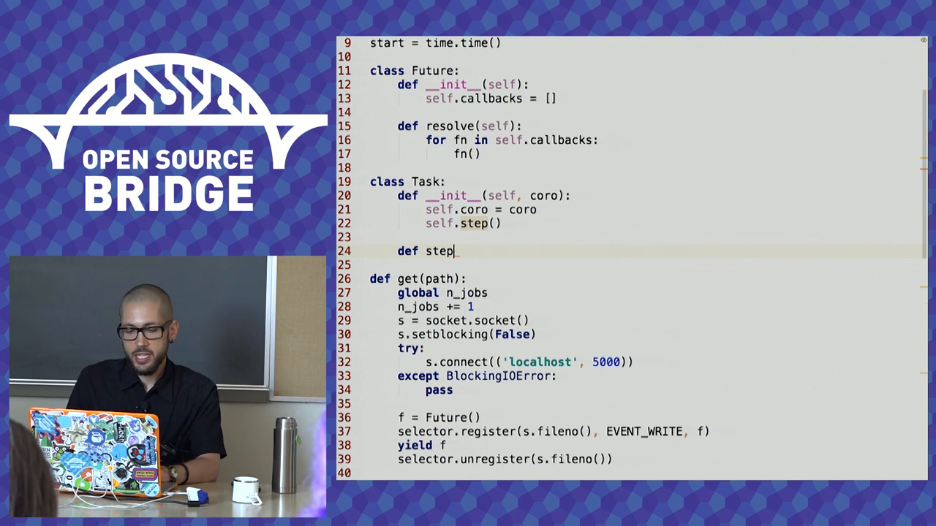
pyautogui.write('(self):')
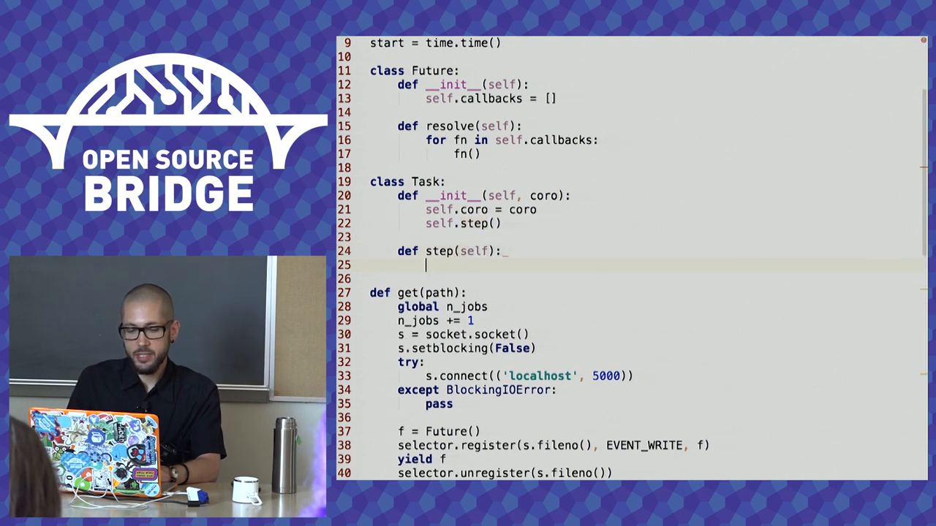
pyautogui.write('next(self.coro')
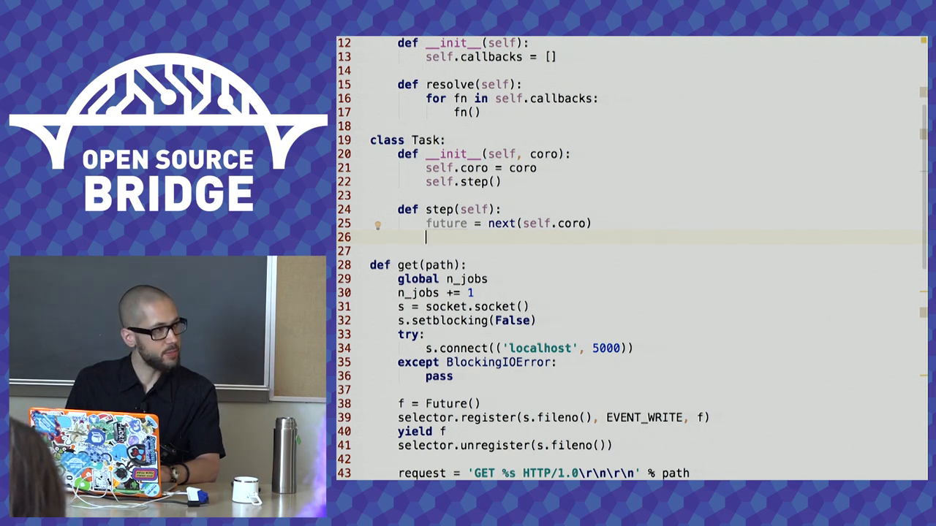
pyautogui.write('future')
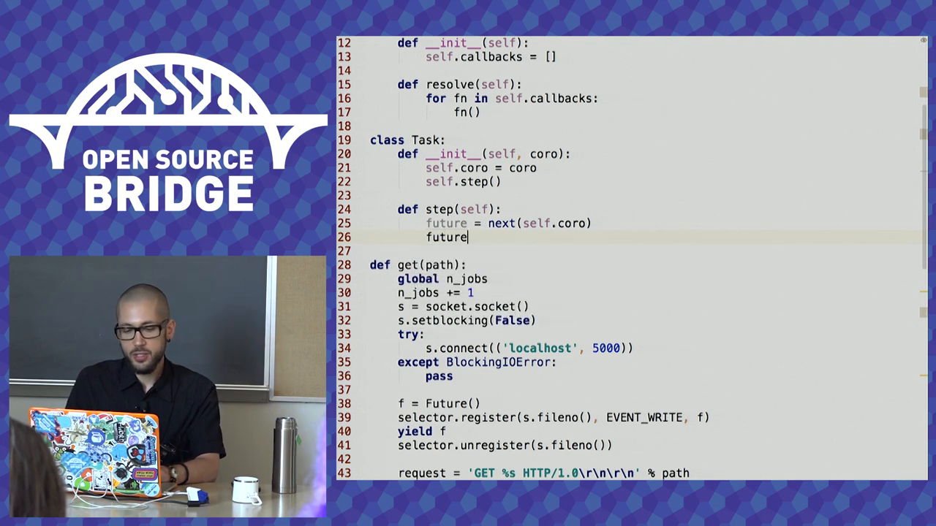
pyautogui.write('.callbacks.append(')
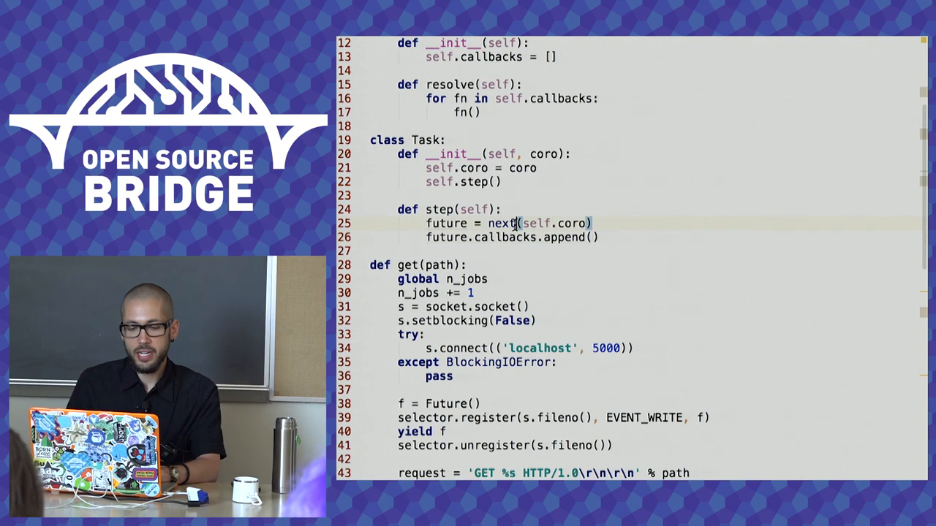
pyautogui.doubleClick(502, 223)
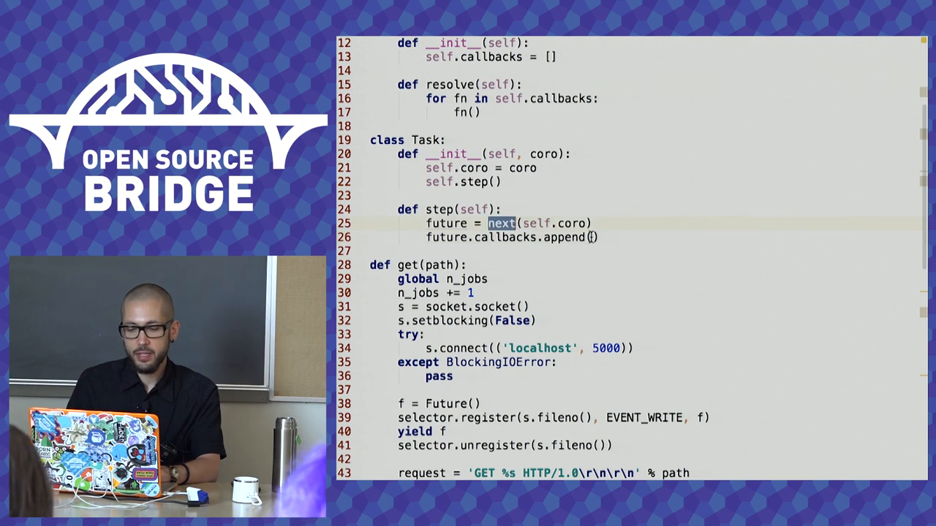
pyautogui.write('self.step')
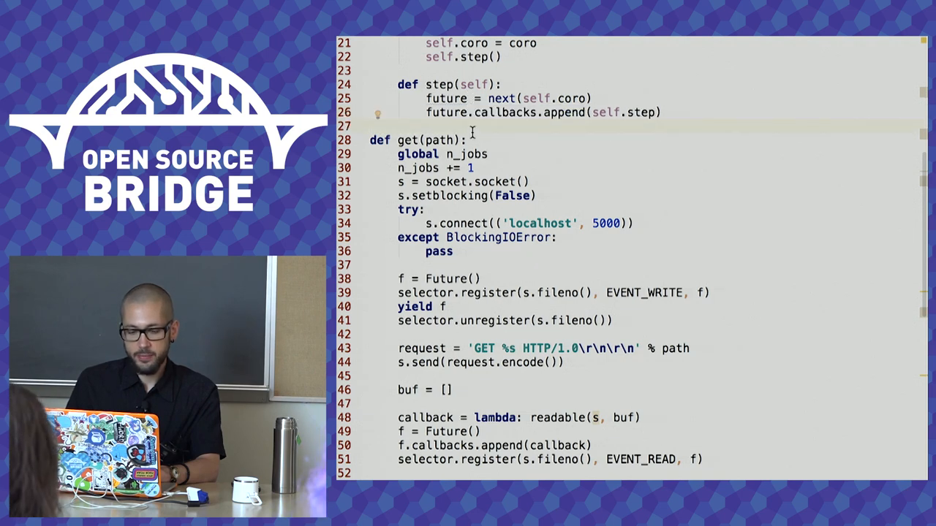
# At the bottom of the file, type 'Task' before the get('/foo') call.
pyautogui.scroll(-3)
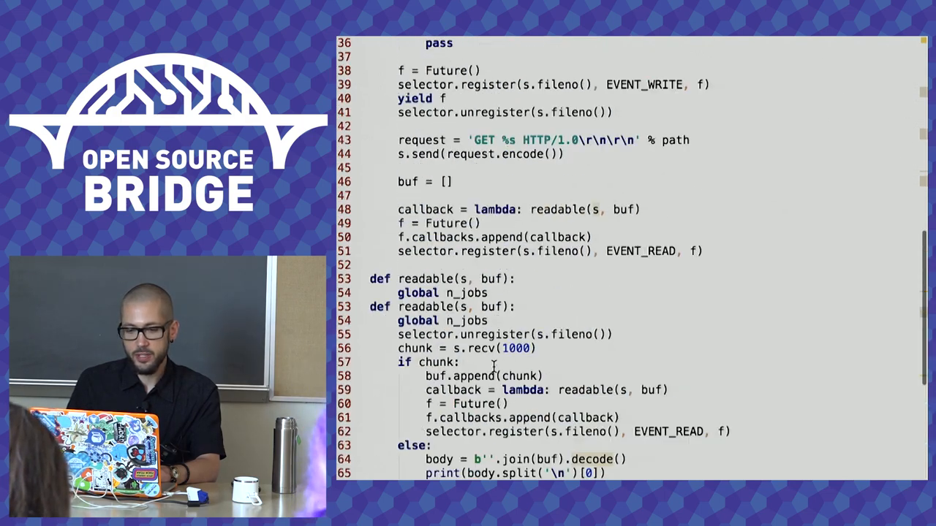
pyautogui.scroll(3)
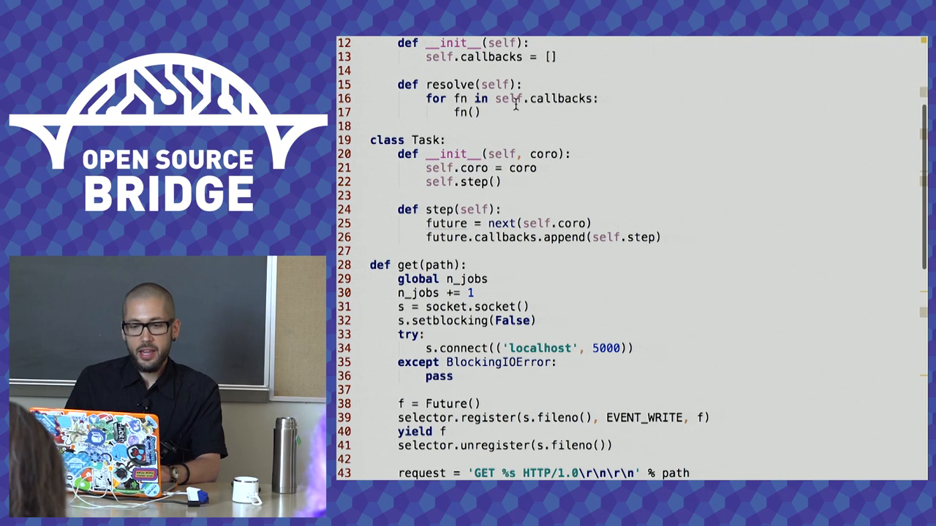
pyautogui.click(461, 113)
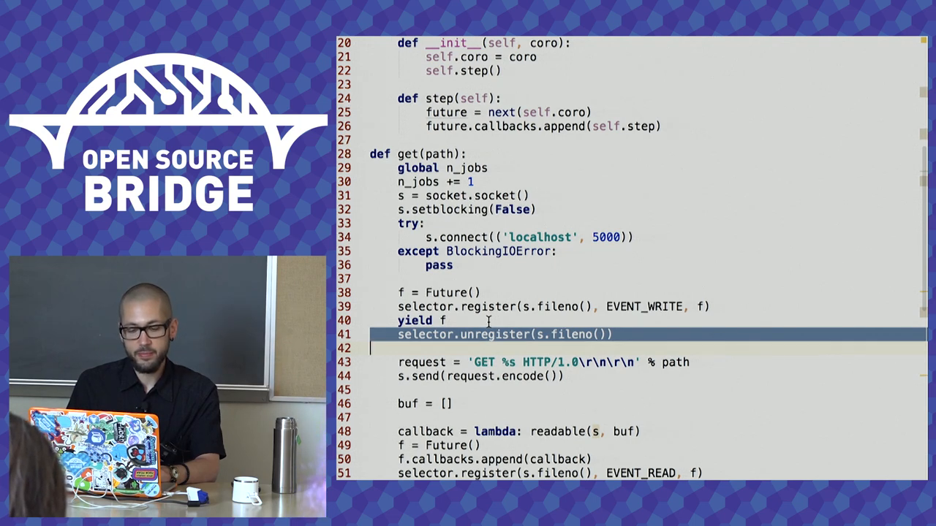
pyautogui.scroll(-3)
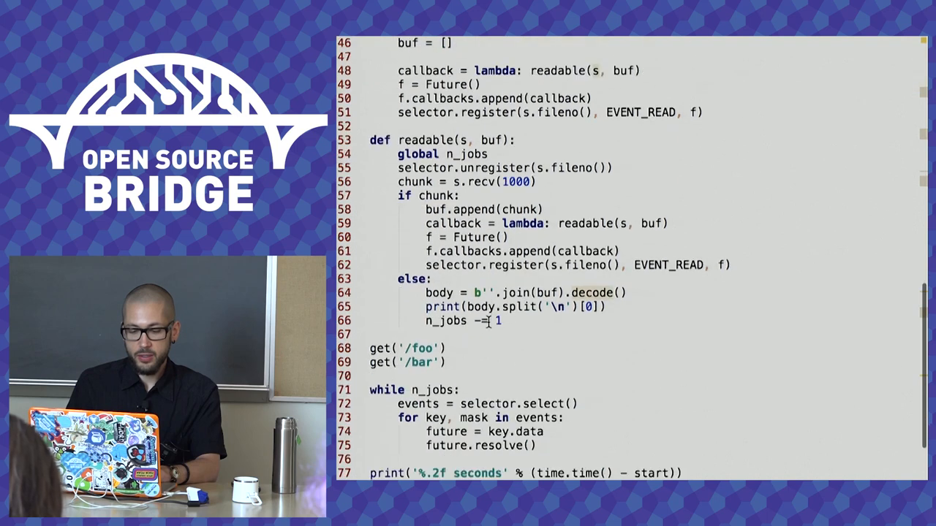
pyautogui.scroll(-3)
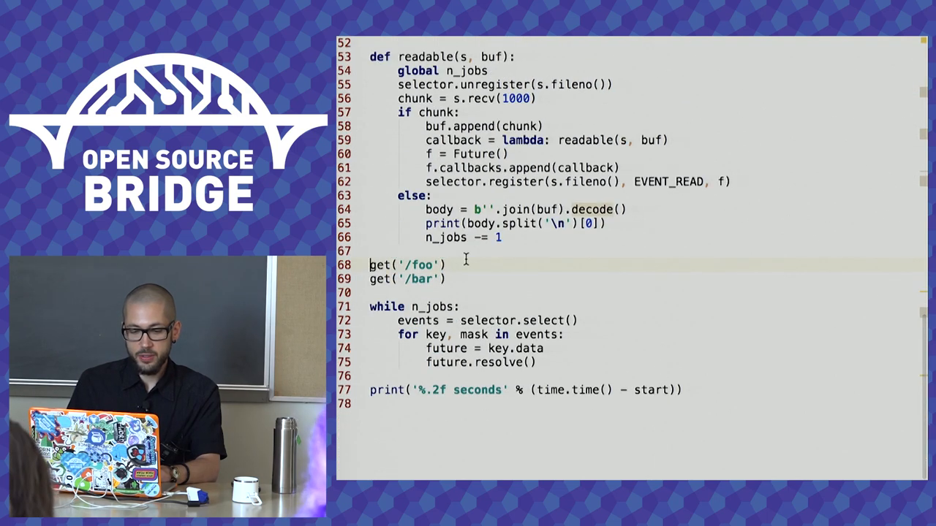
pyautogui.write('Tas')
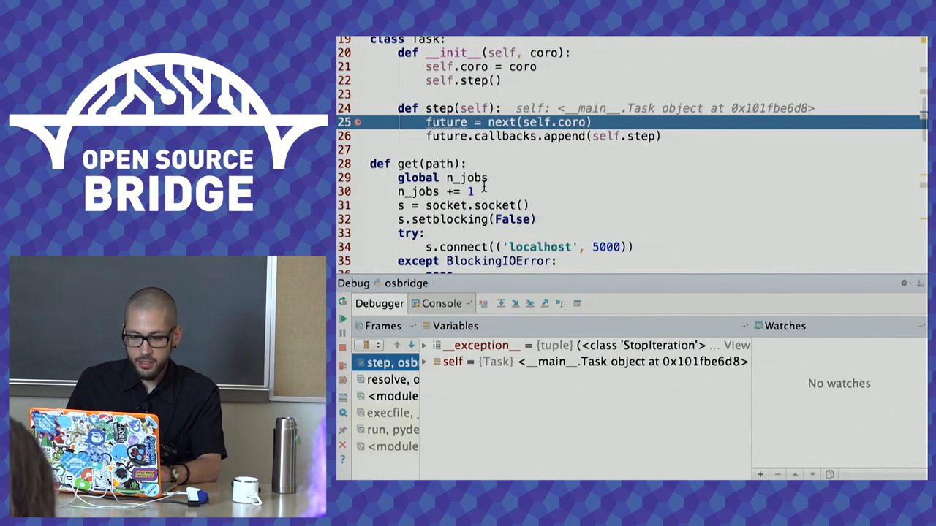
# Open the debug Console tab and scroll through the StopIteration traceback.
pyautogui.click(440, 303)
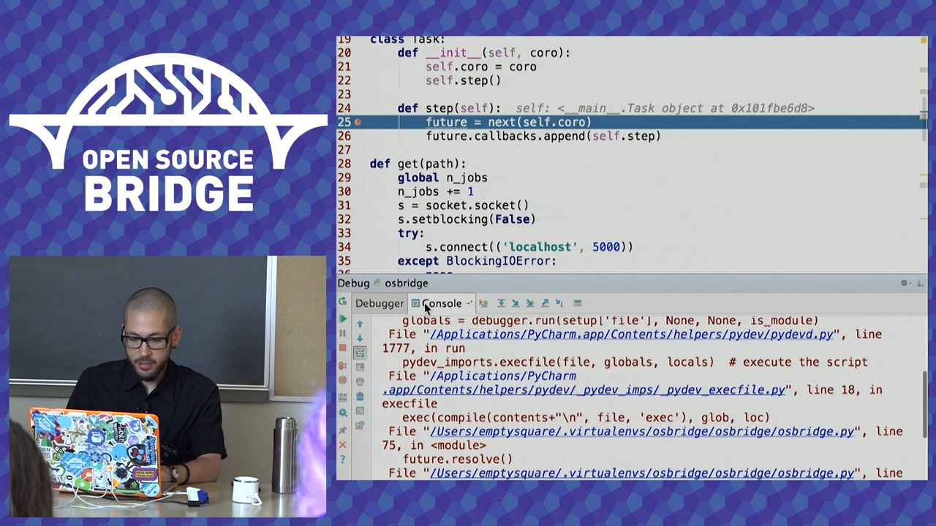
pyautogui.scroll(-3)
pyautogui.write('try:')
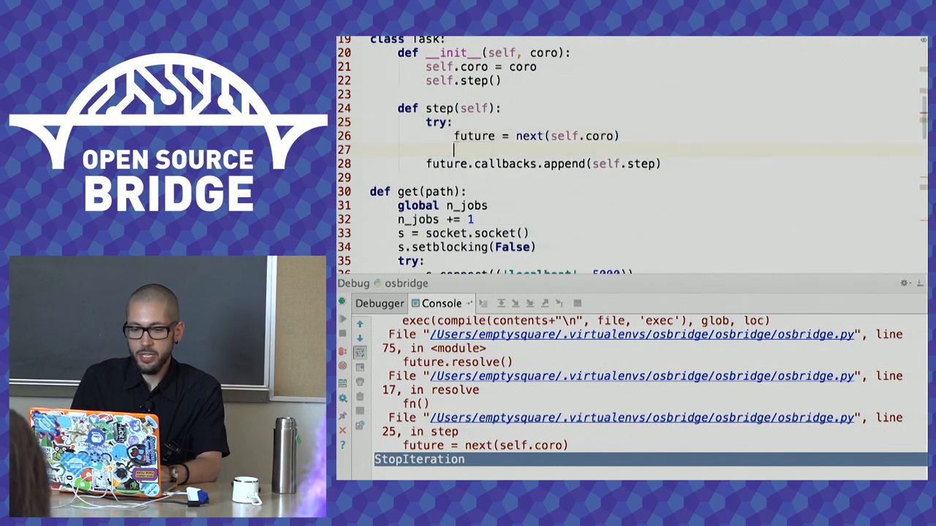
# Add 'except StopIteration: return' under the try block in step.
pyautogui.write('except')
pyautogui.write('return')
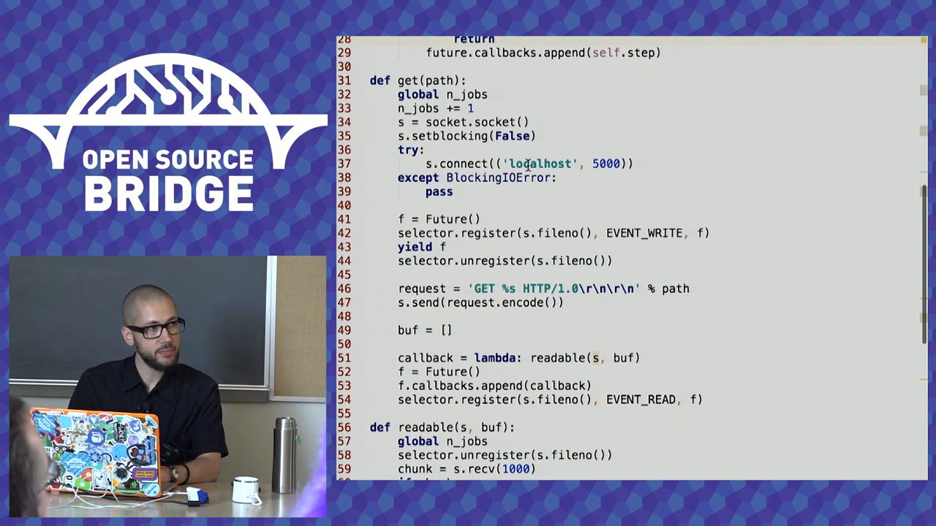
pyautogui.moveTo(550, 233)
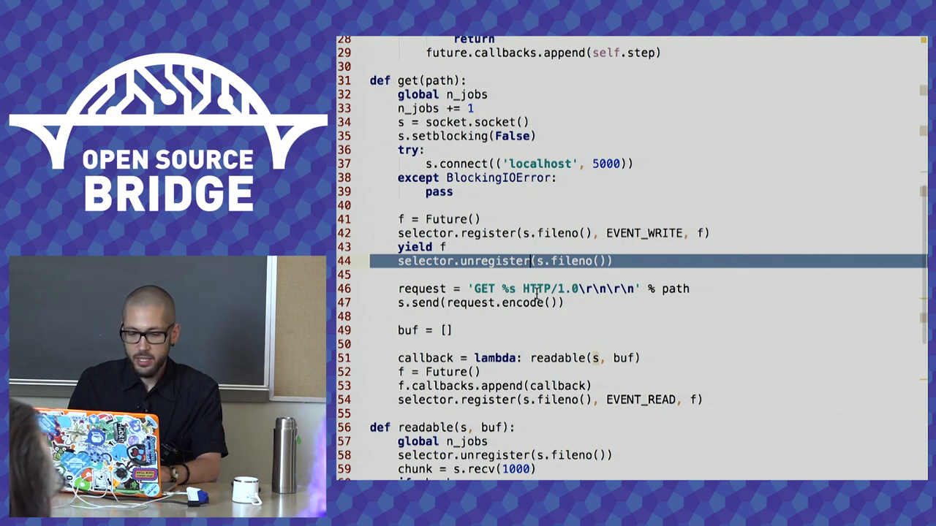
# Fold readable's body into get() after the EVENT_READ registration and type 'yield f'.
pyautogui.scroll(-3)
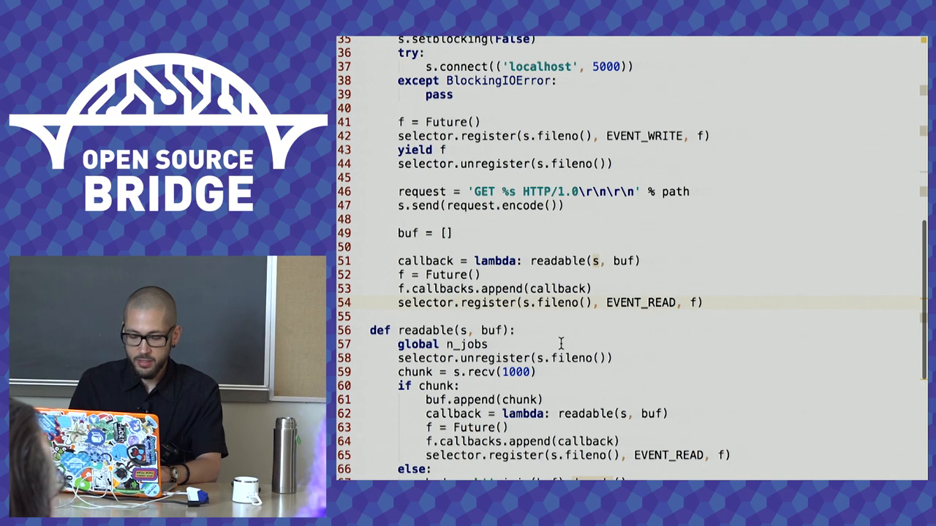
pyautogui.scroll(-3)
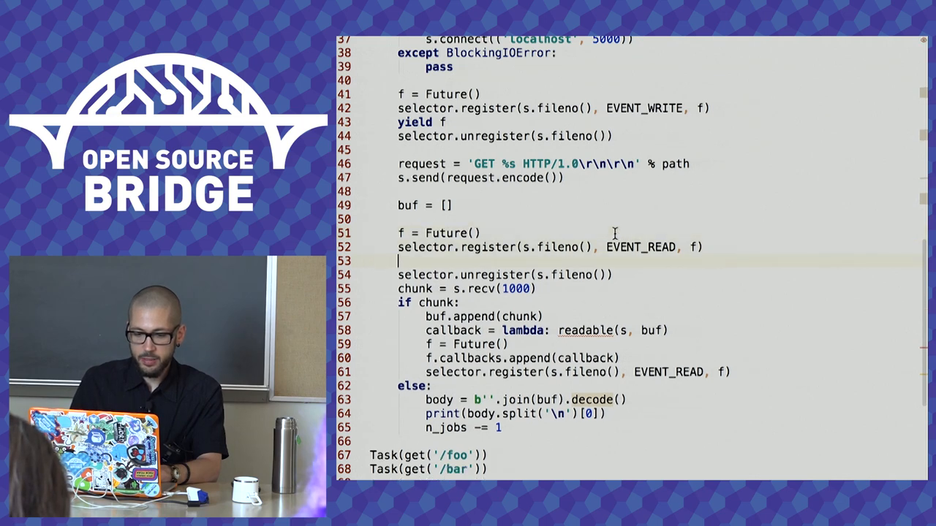
pyautogui.write('yield f')
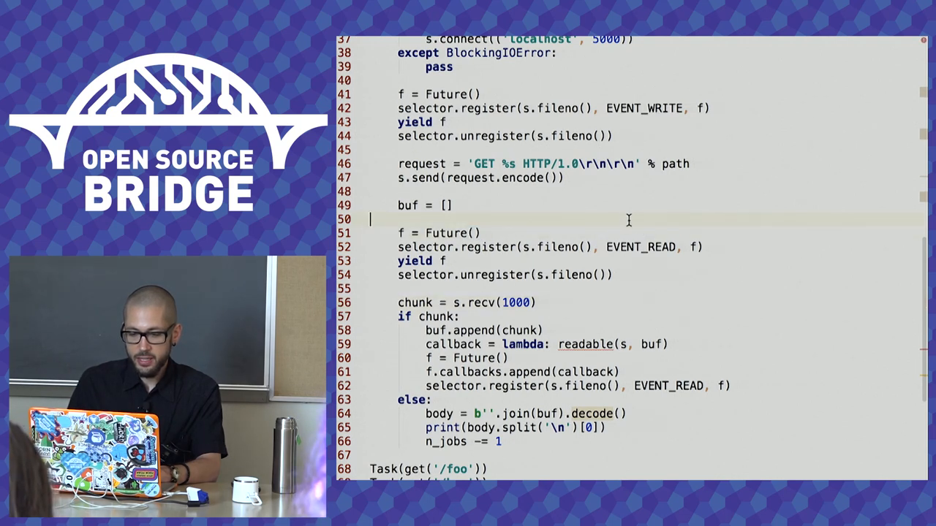
pyautogui.moveTo(639, 273)
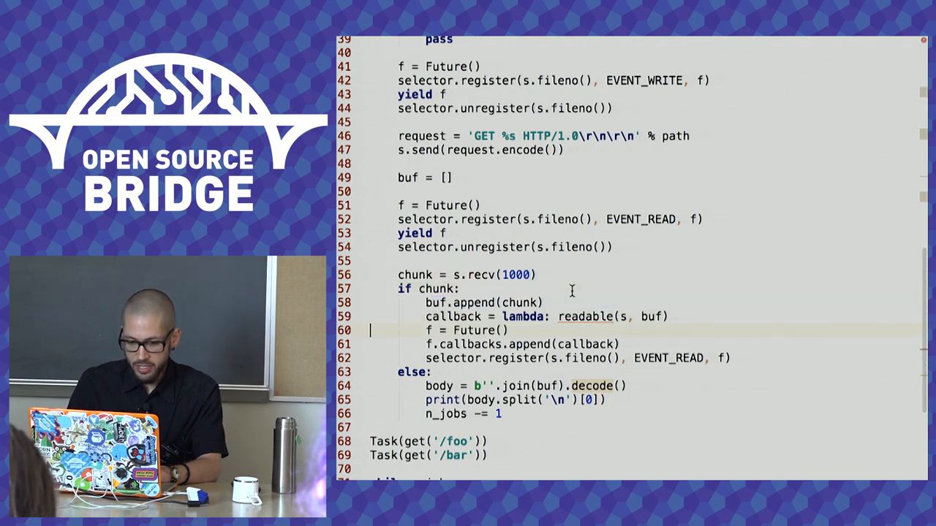
# Select get()'s read-wait block and start typing a 'while' loop above it.
pyautogui.moveTo(425, 316); pyautogui.dragTo(729, 358)
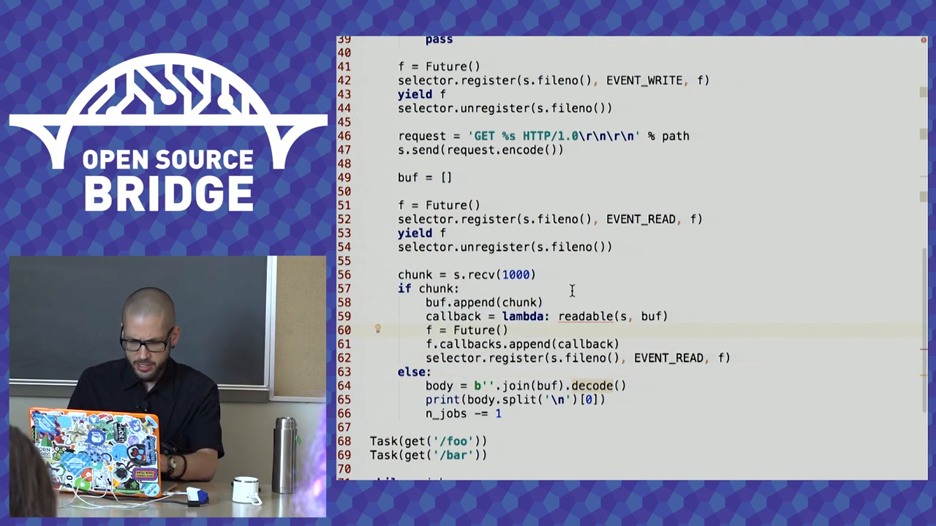
pyautogui.moveTo(425, 315); pyautogui.dragTo(729, 358)
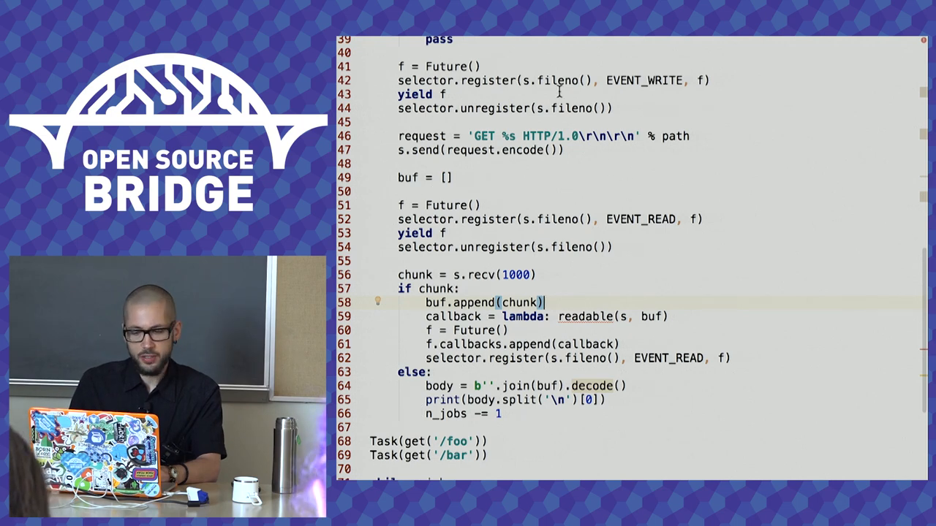
pyautogui.write('while True:')
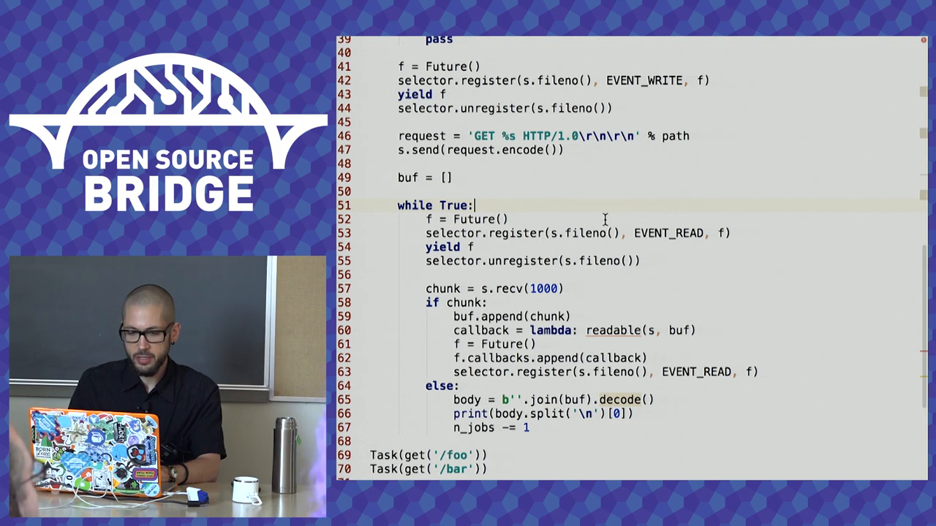
# Indent the four future-wait lines under while True and drop the chunk branch's re-registration.
pyautogui.moveTo(423, 218); pyautogui.dragTo(642, 261)
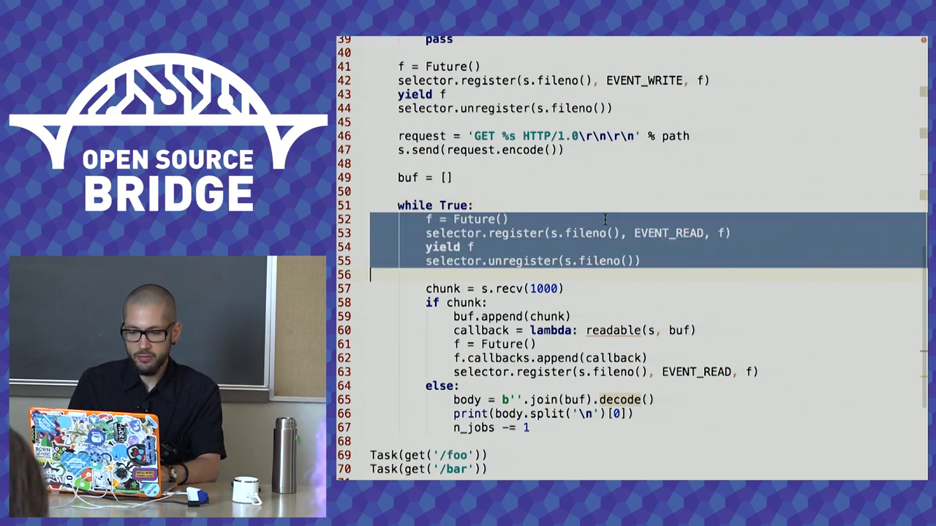
pyautogui.click(466, 247)
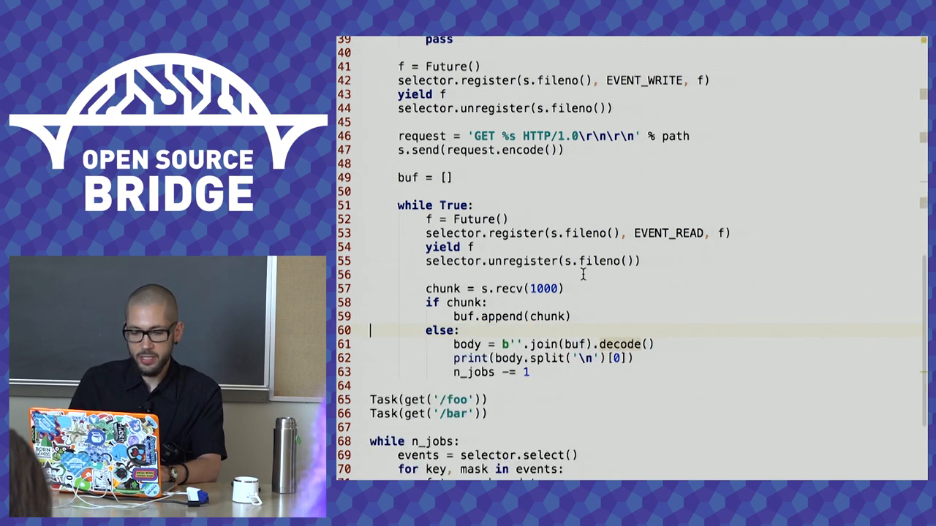
pyautogui.moveTo(424, 218); pyautogui.dragTo(640, 261)
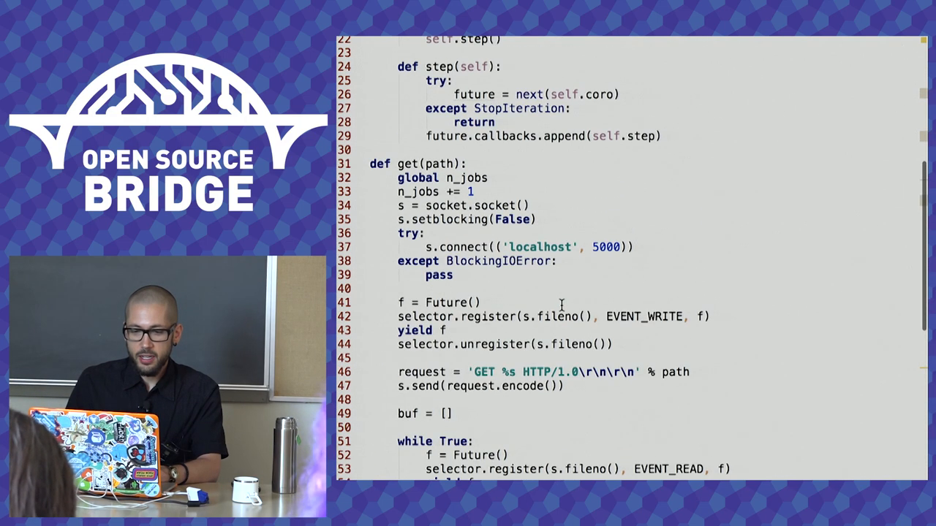
pyautogui.scroll(3)
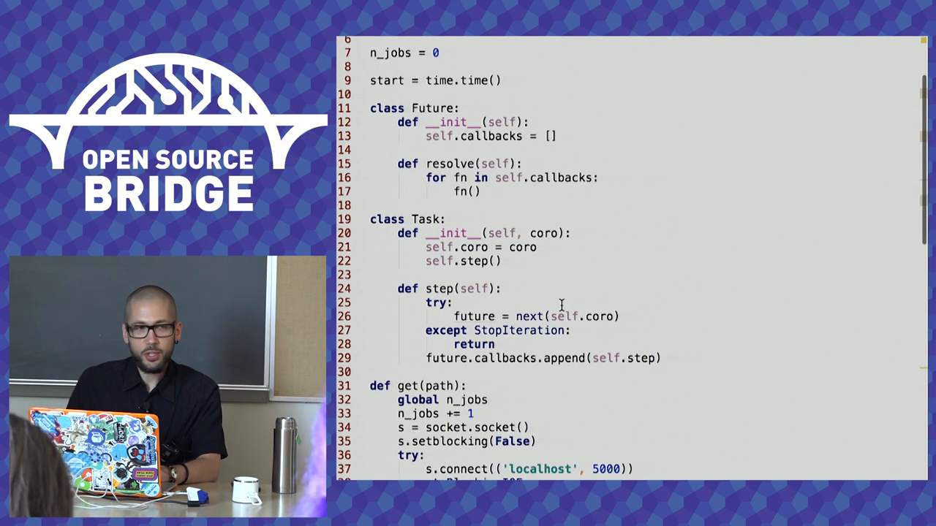
pyautogui.scroll(-3)
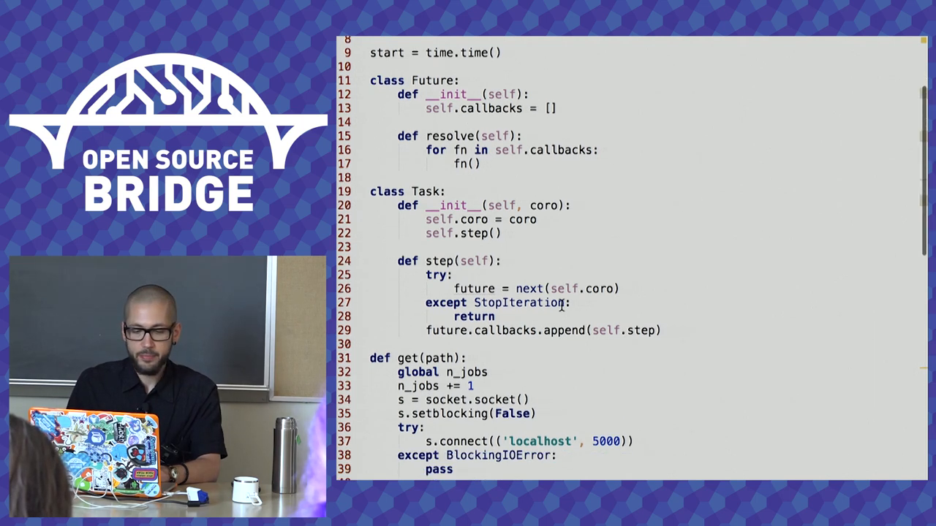
pyautogui.scroll(-3)
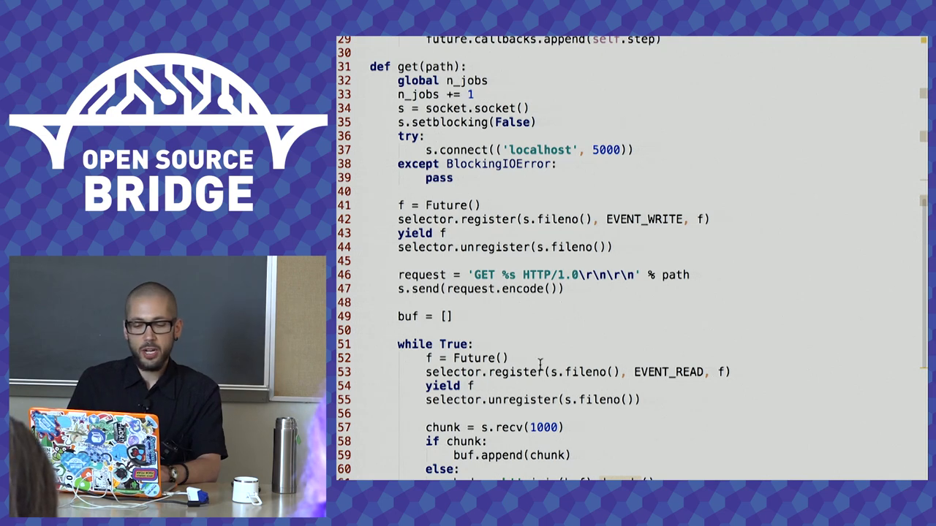
pyautogui.scroll(-3)
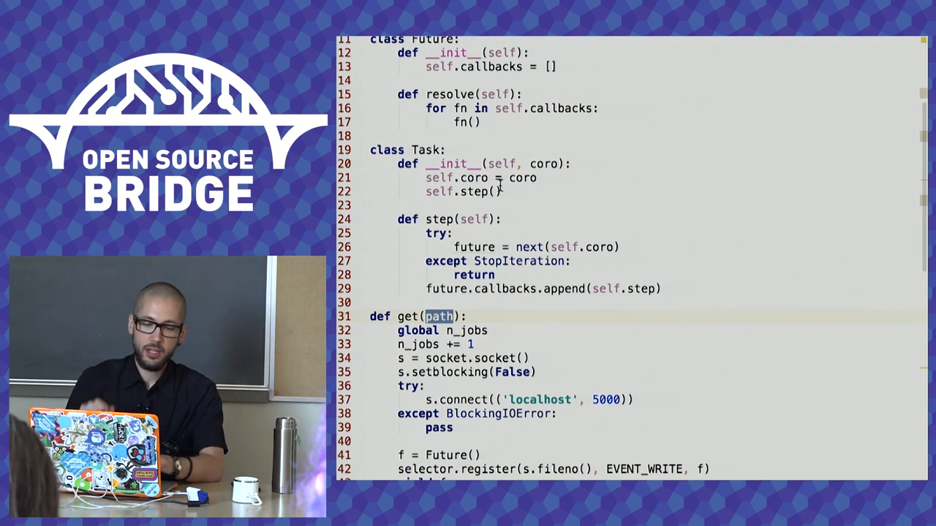
pyautogui.scroll(-3)
pyautogui.write('# yield from socket.read()')
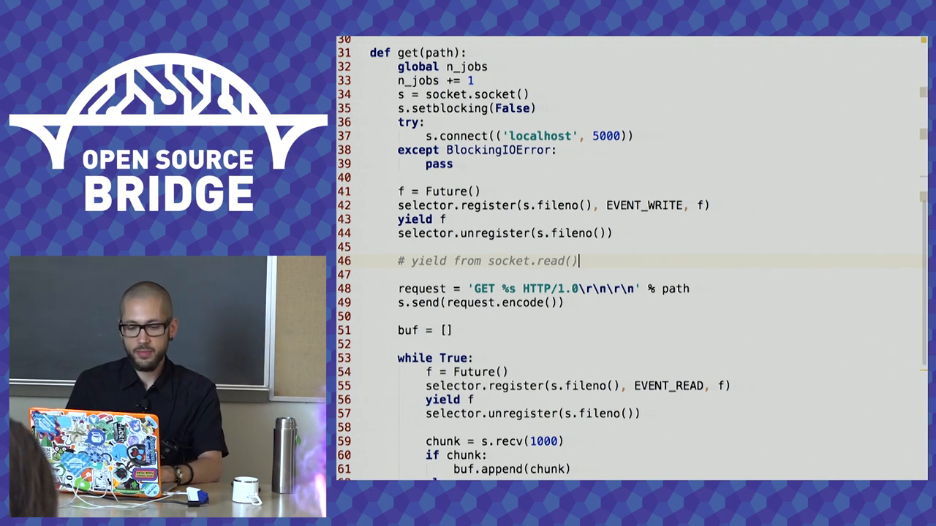
# Change resolve to resolve(self, value) calling fn(value), then start an assignment before yield f.
pyautogui.scroll(-3)
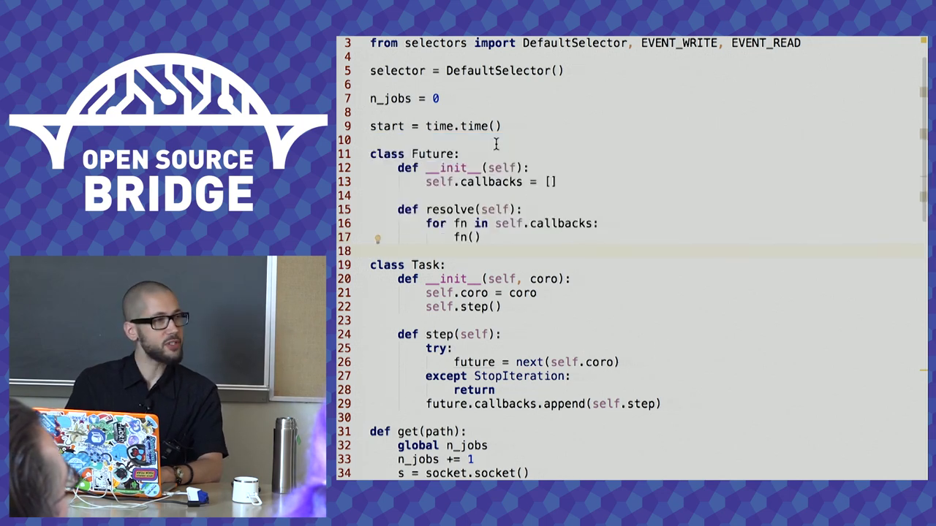
pyautogui.moveTo(492, 247)
pyautogui.write('value')
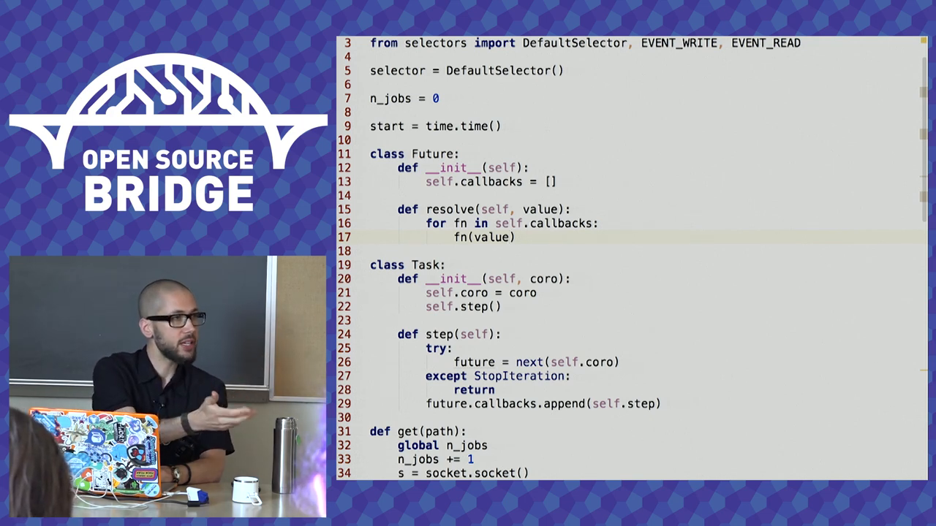
pyautogui.scroll(-3)
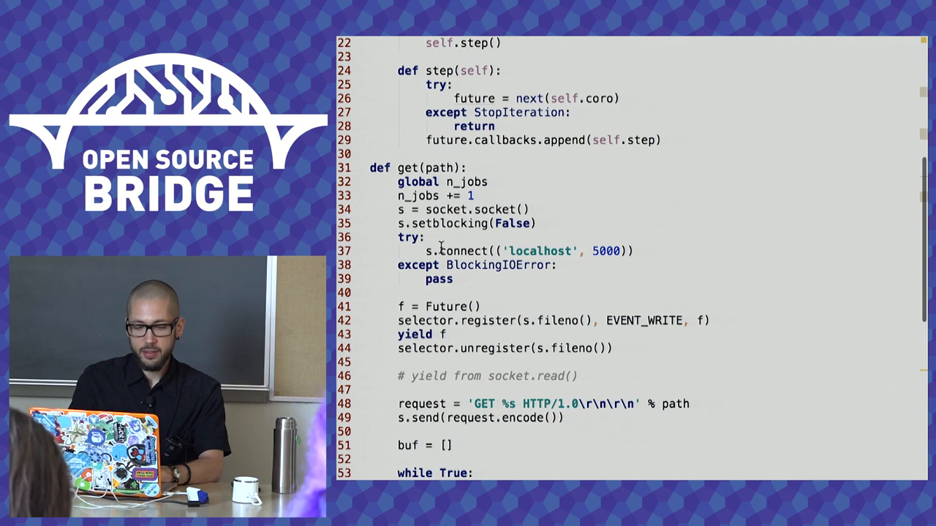
pyautogui.write('va')
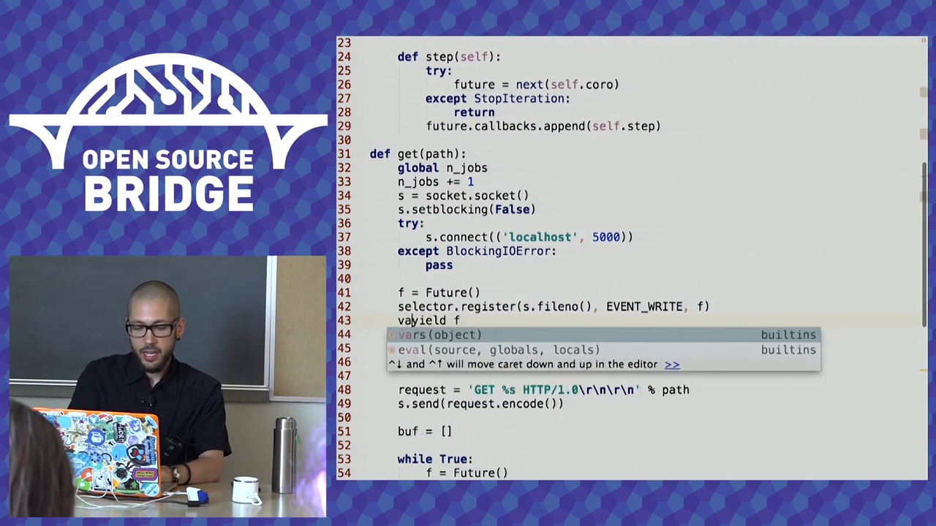